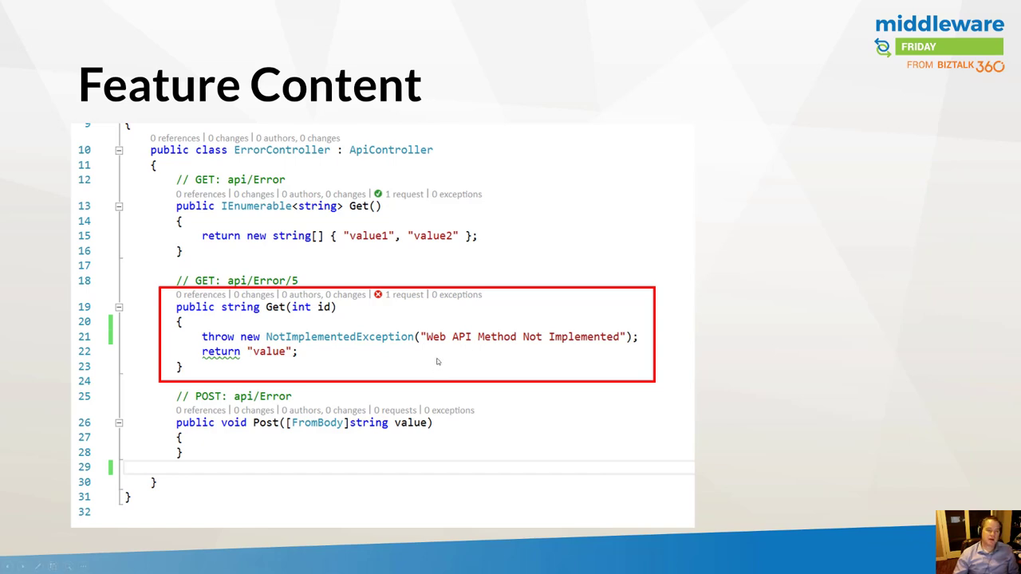
mouse_move(429, 345)
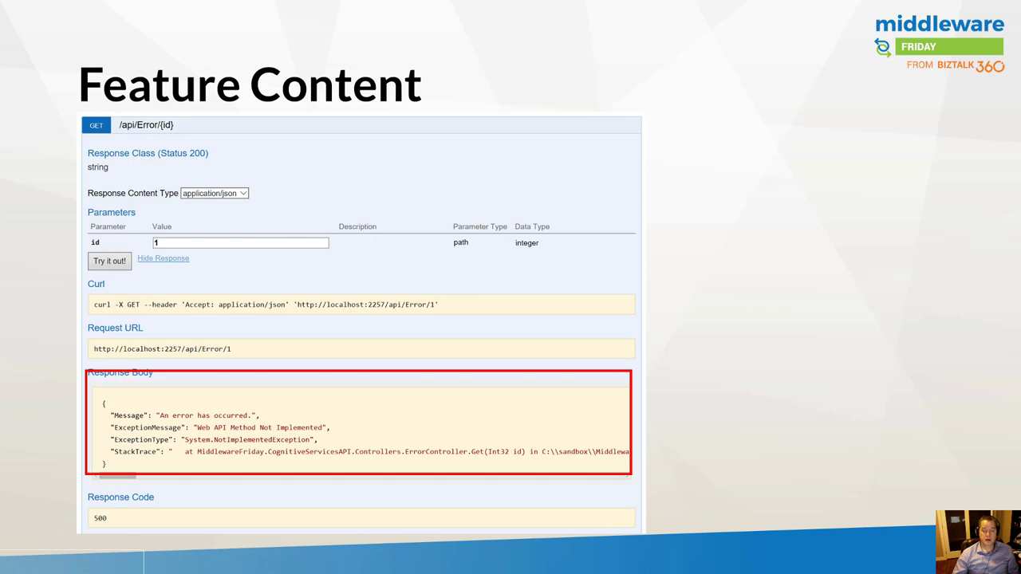
mouse_move(220, 445)
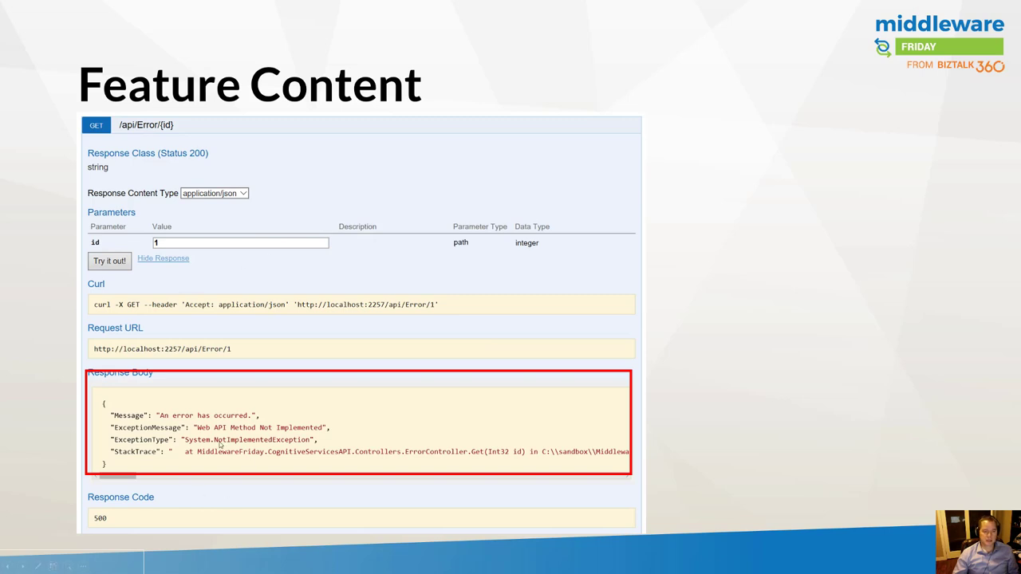
mouse_move(223, 439)
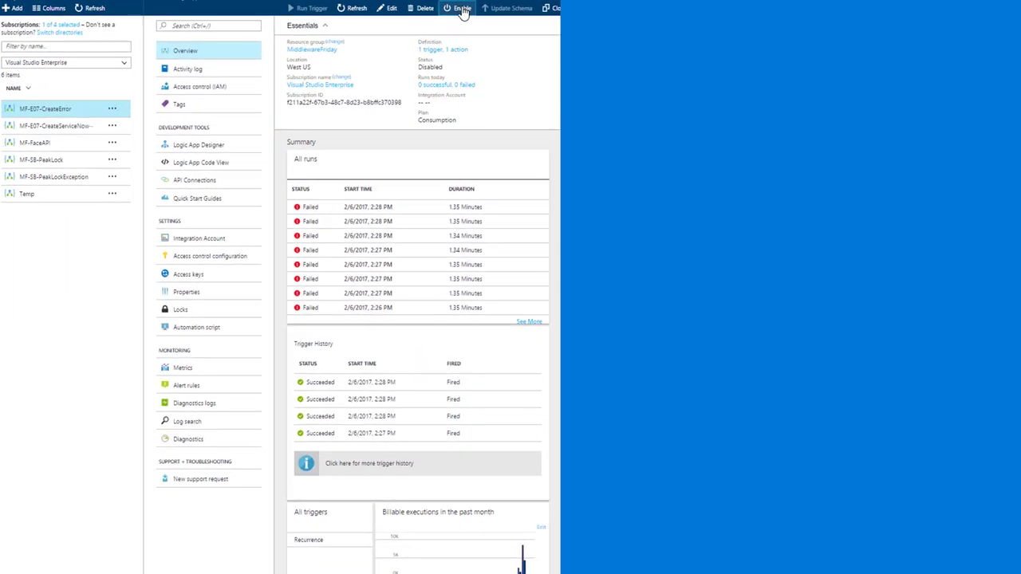
Enable the MF-E07-CreateError logic app and scroll to its new run.
click(462, 8)
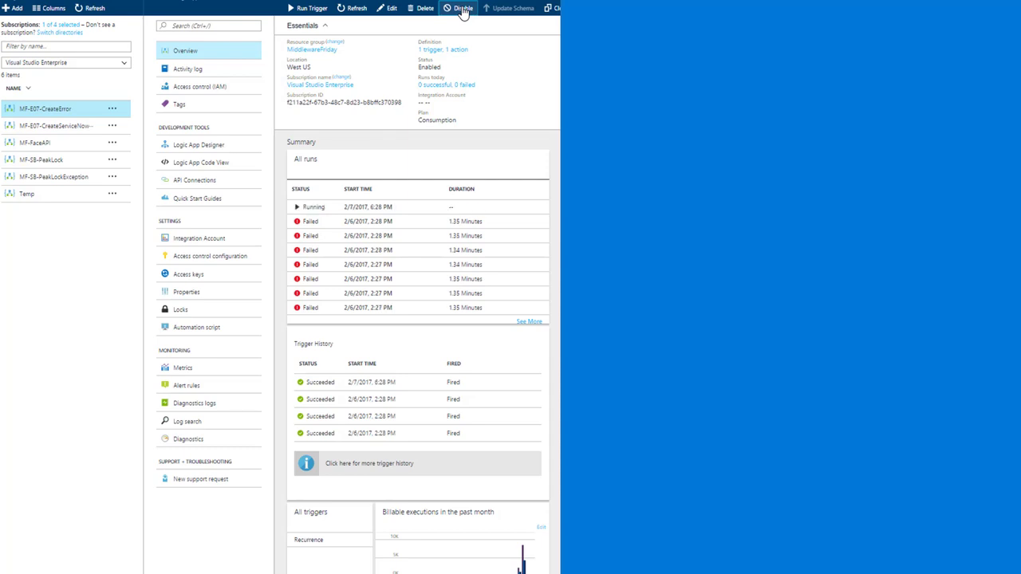
scroll(down, 3)
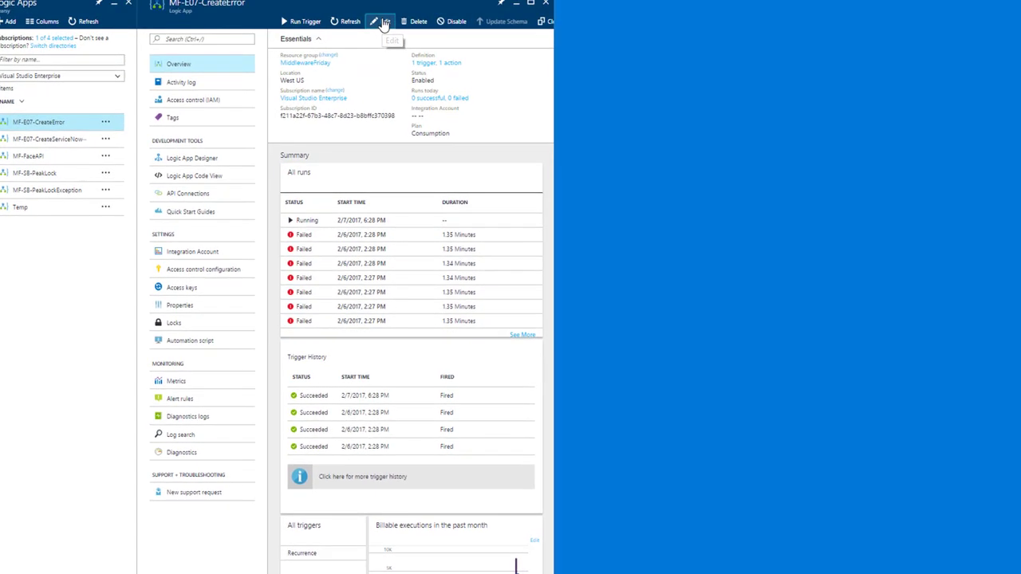
Open MF-E07-CreateError in the designer, expanding Recurrence (15 seconds) and Error Get (Id 1).
click(380, 22)
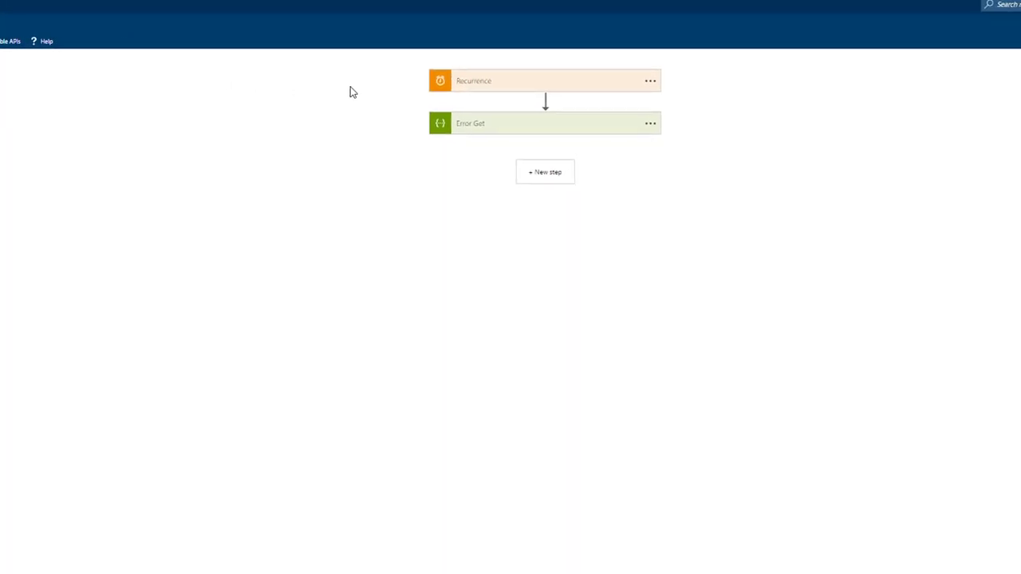
mouse_move(422, 67)
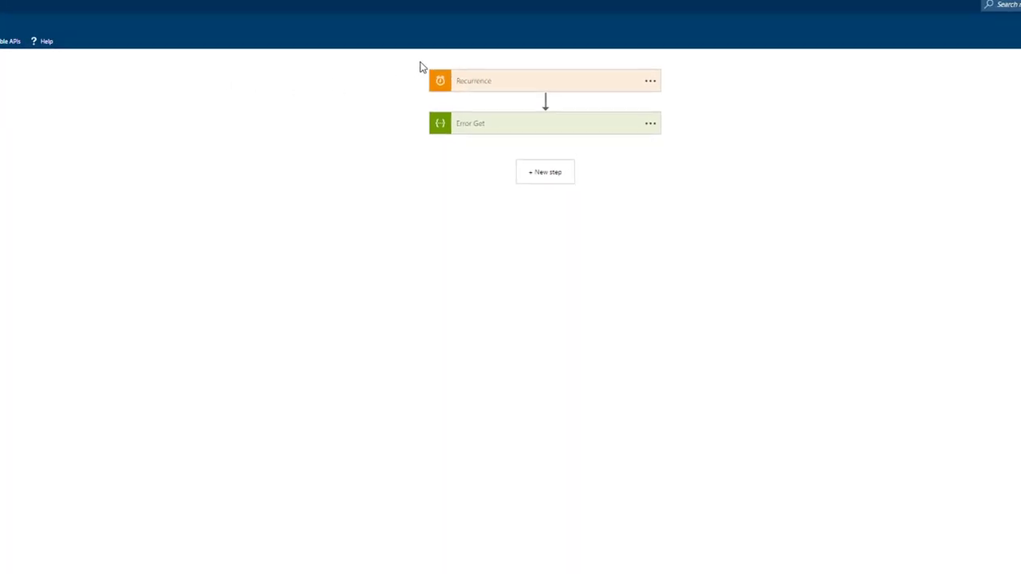
click(545, 81)
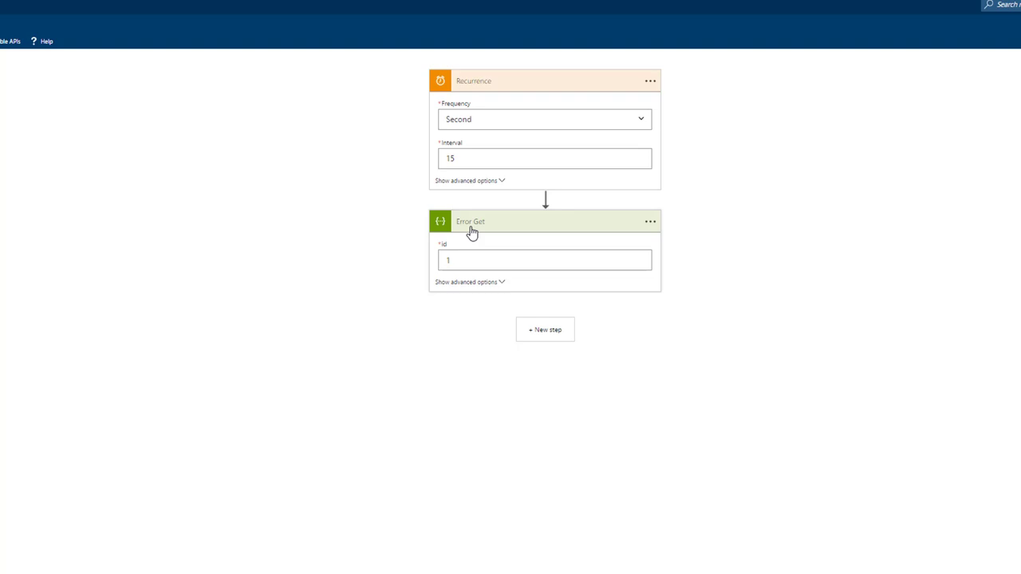
mouse_move(461, 230)
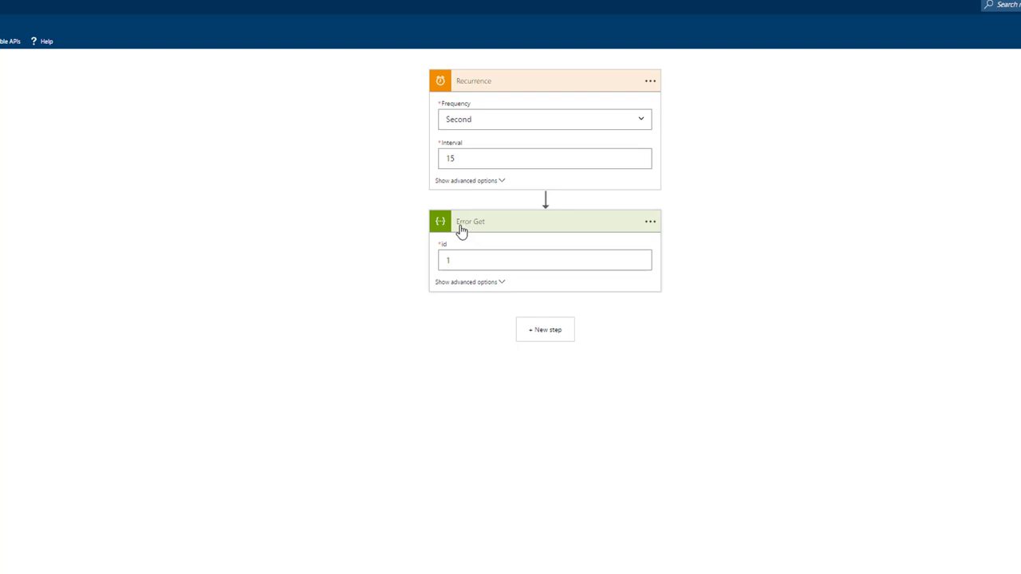
click(544, 260)
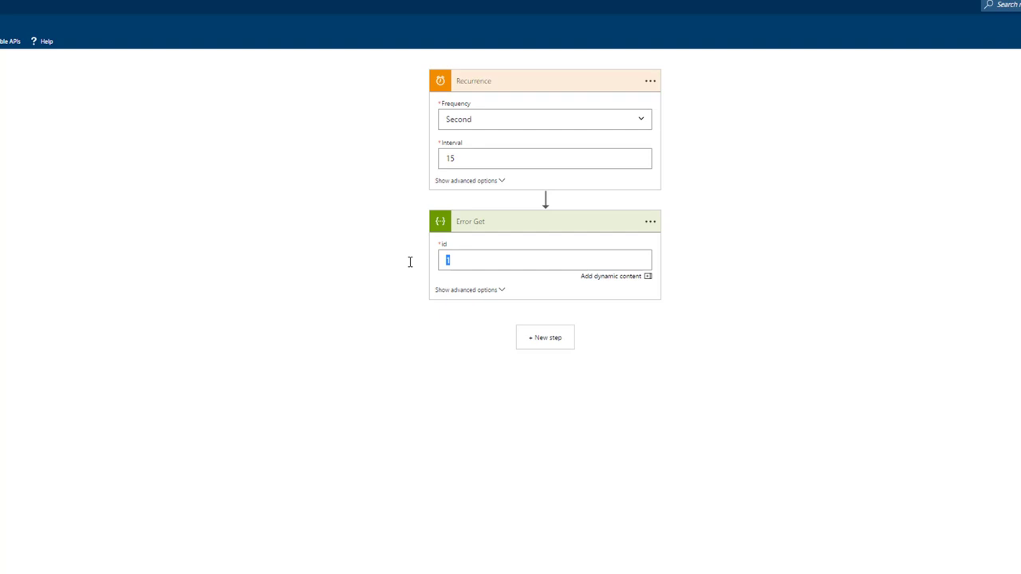
mouse_move(415, 263)
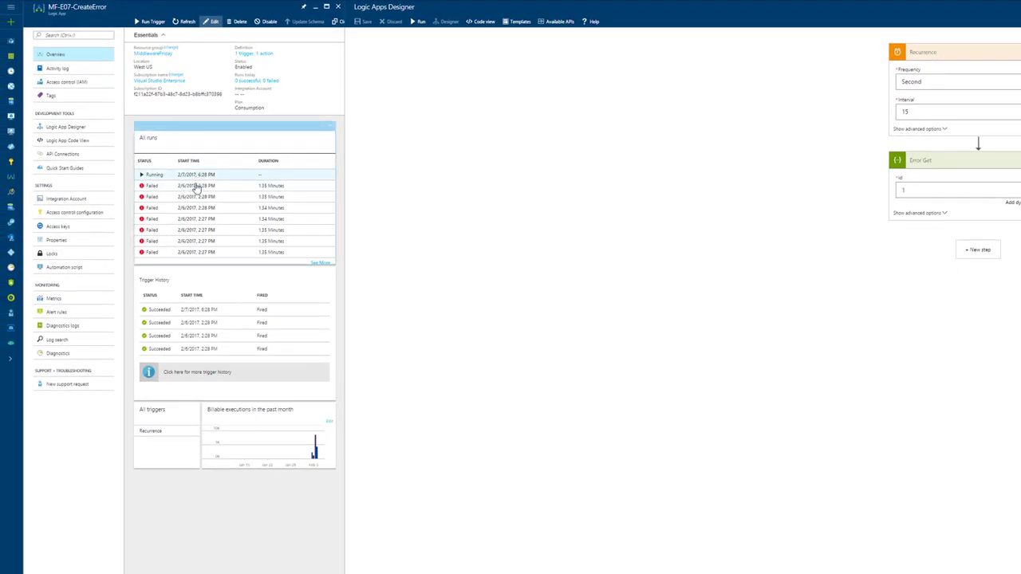
Refresh the MF-E07-CreateError run history twice to show new running runs.
click(186, 21)
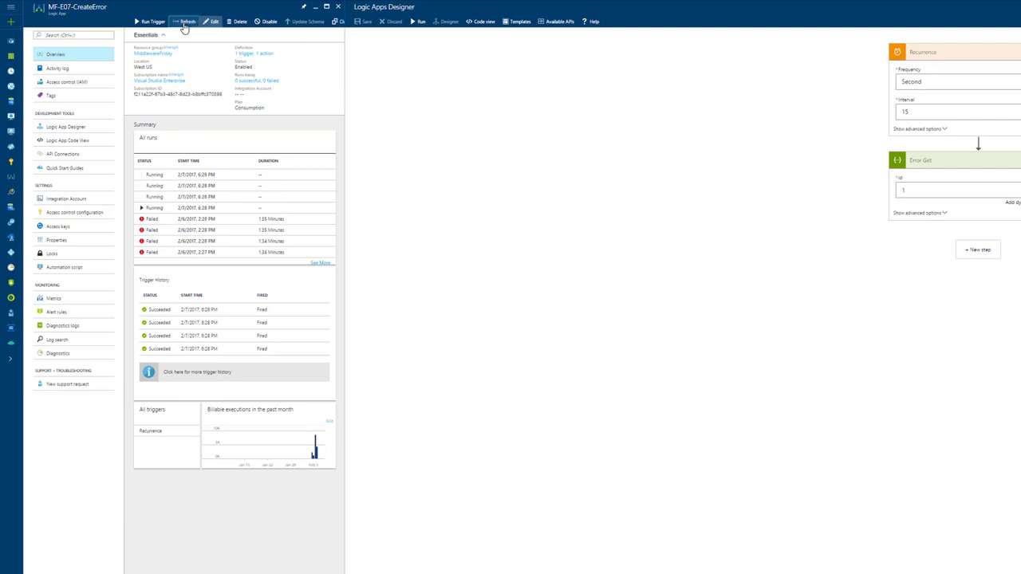
click(186, 21)
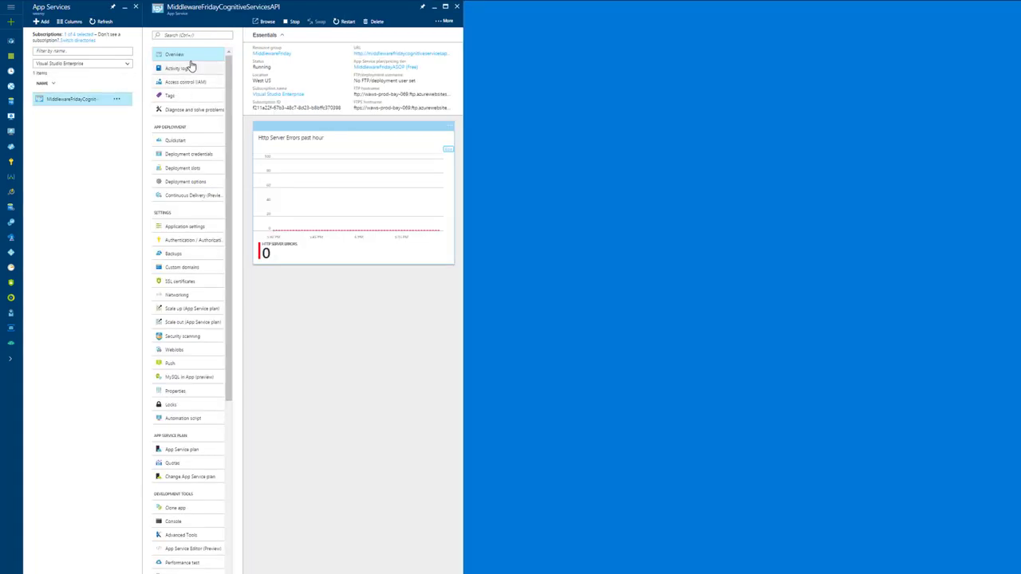
mouse_move(409, 223)
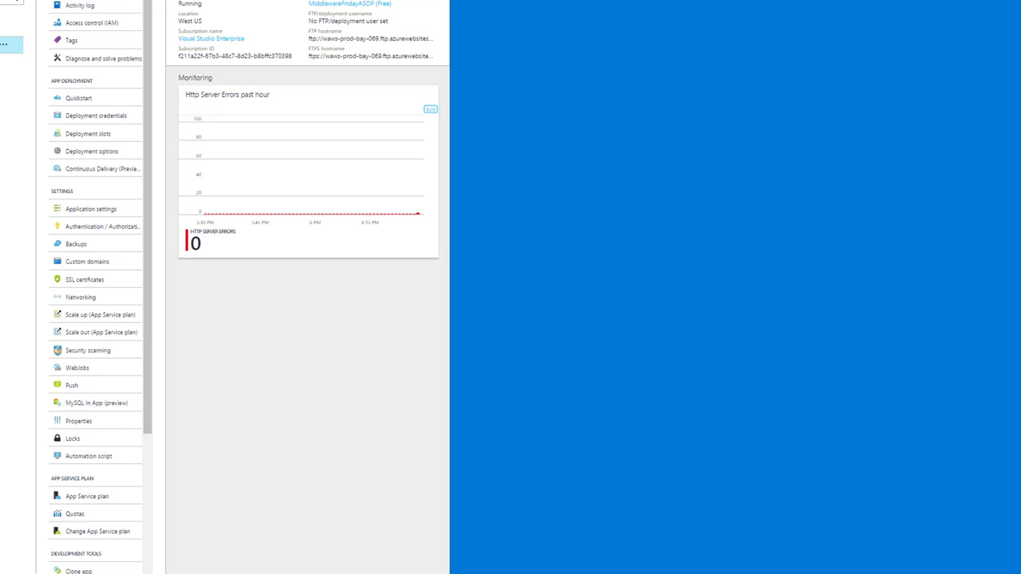
mouse_move(111, 351)
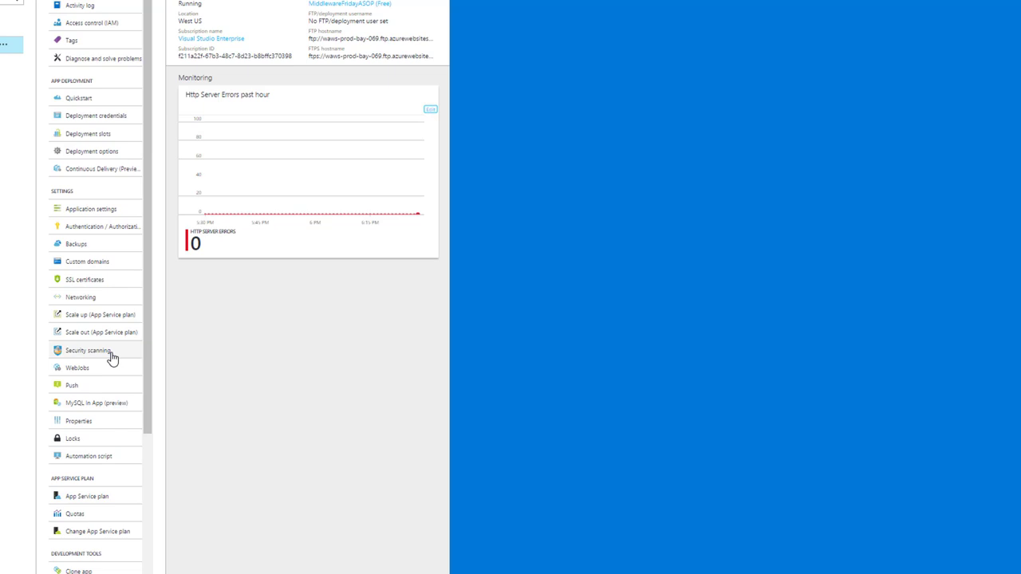
Open Alerts under Monitoring for MiddlewareFridayCognitiveServicesAPI, showing the ServerError-CallLogicApp rule.
scroll(down, 3)
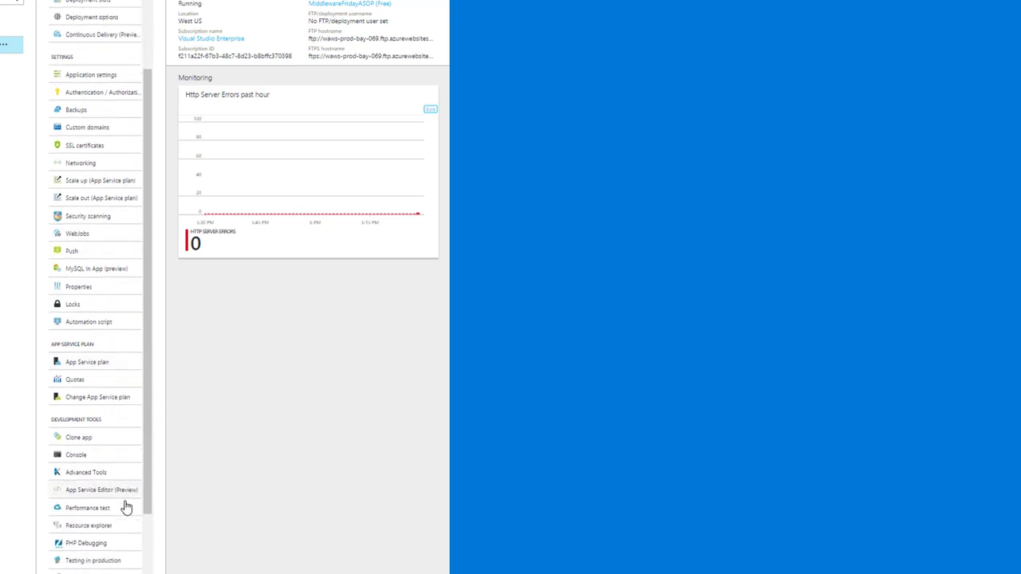
scroll(down, 3)
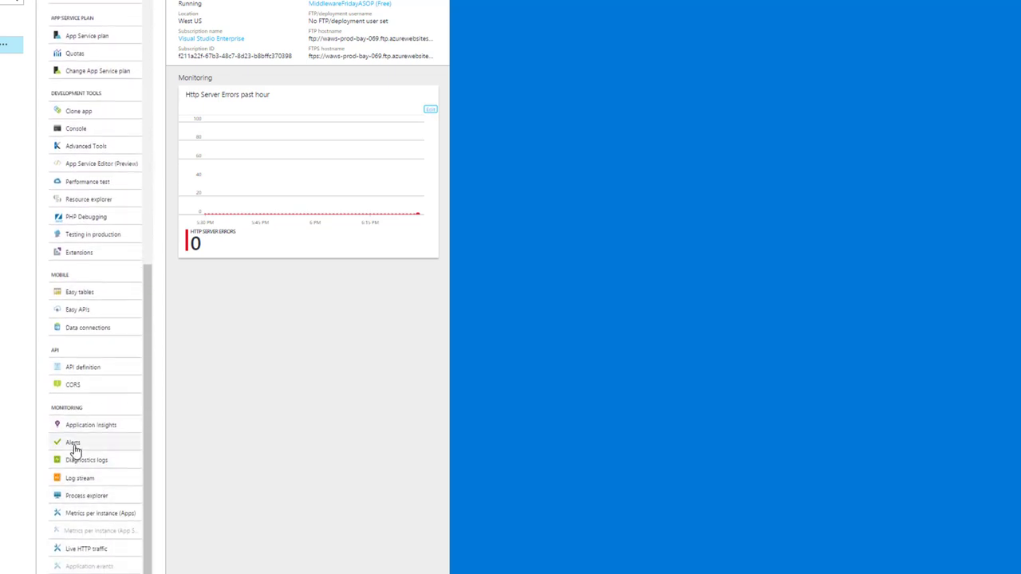
click(73, 443)
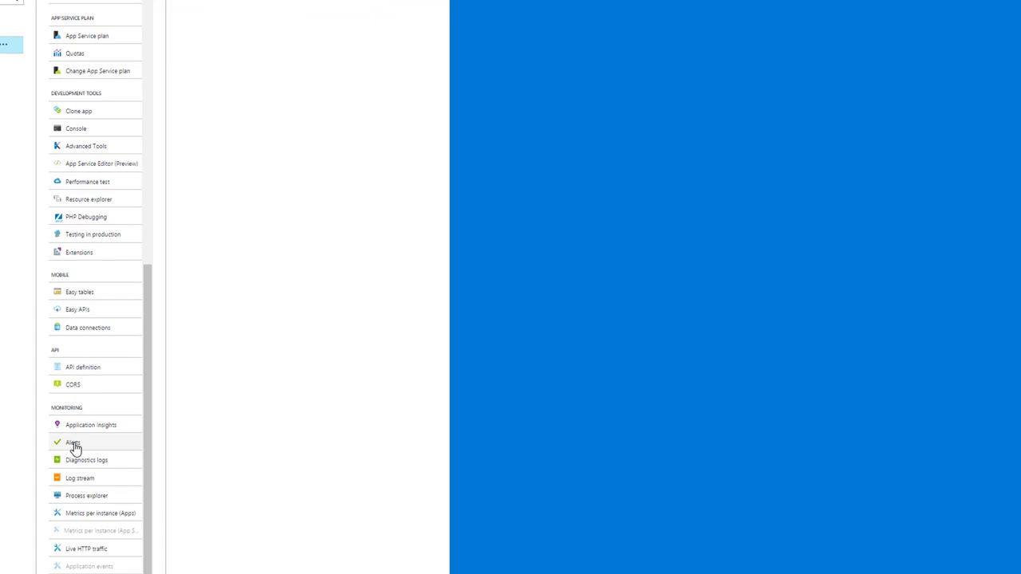
click(74, 442)
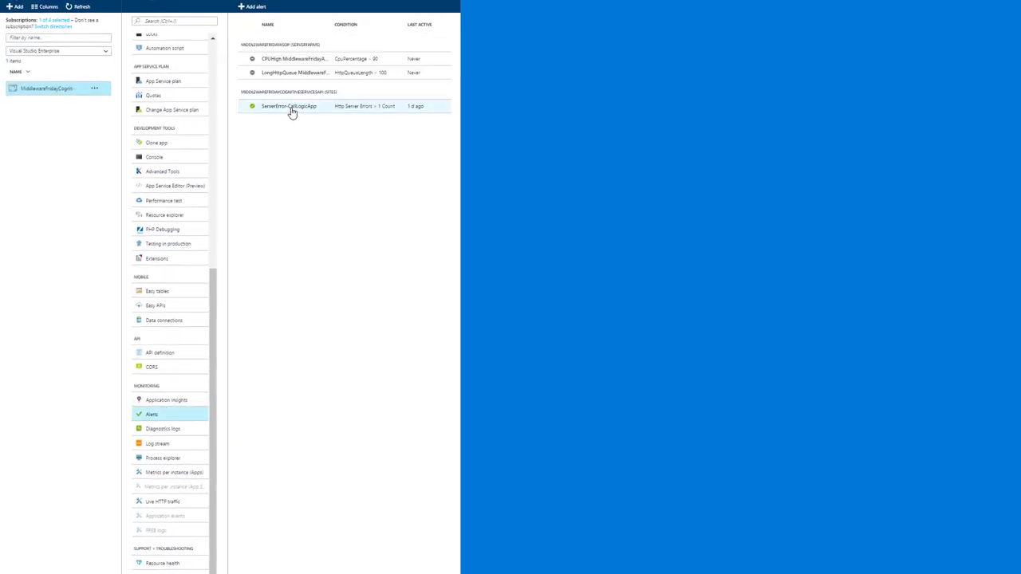
click(289, 106)
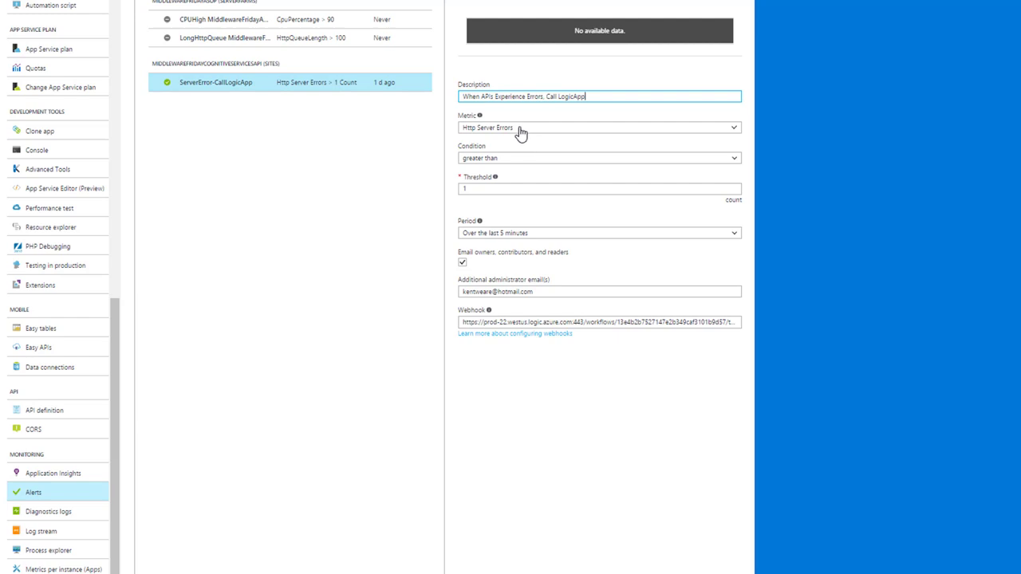
click(598, 128)
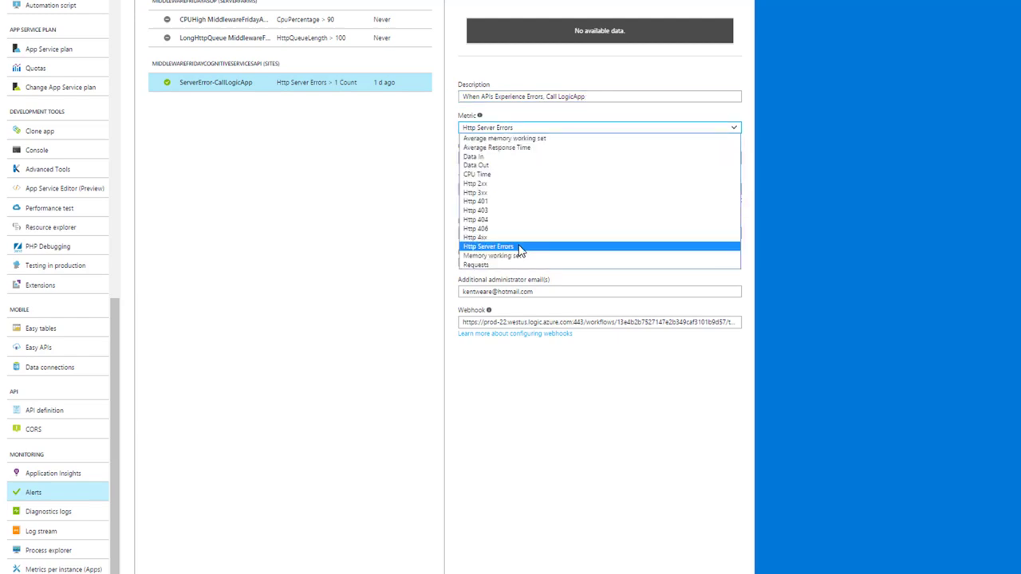
click(488, 246)
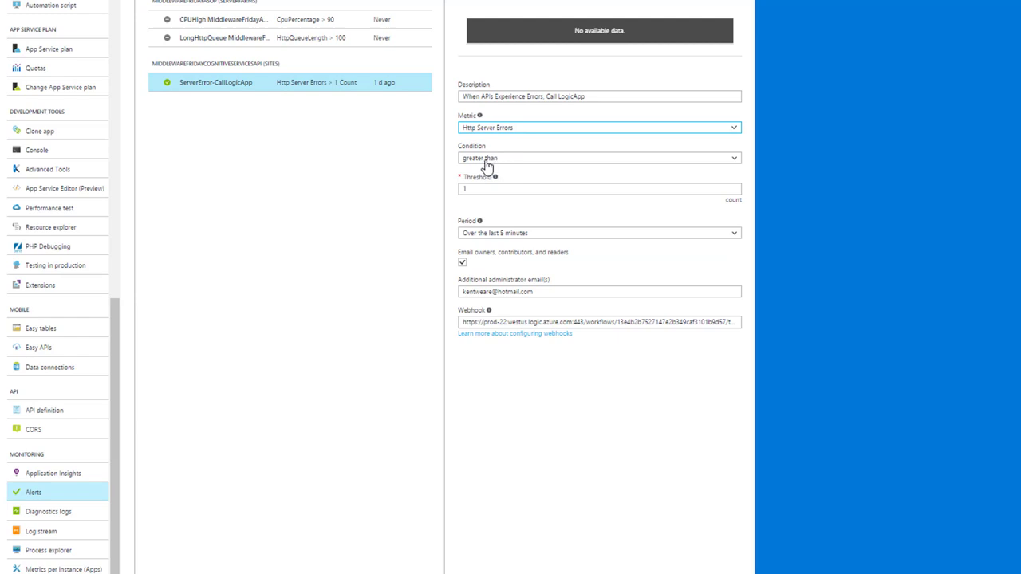
mouse_move(560, 319)
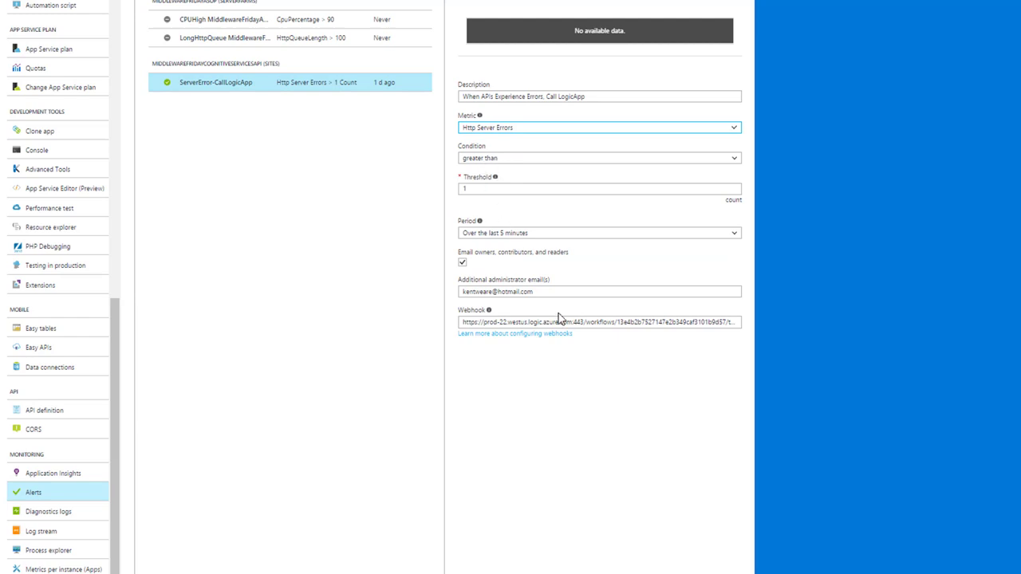
mouse_move(517, 285)
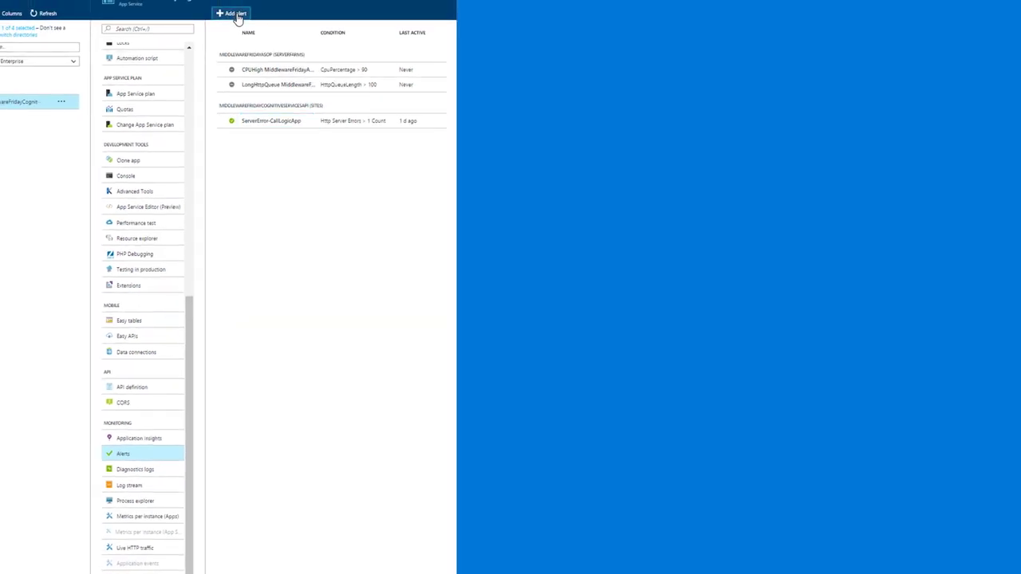
Leave the app service alerts and open the Monitor Activity log.
click(231, 13)
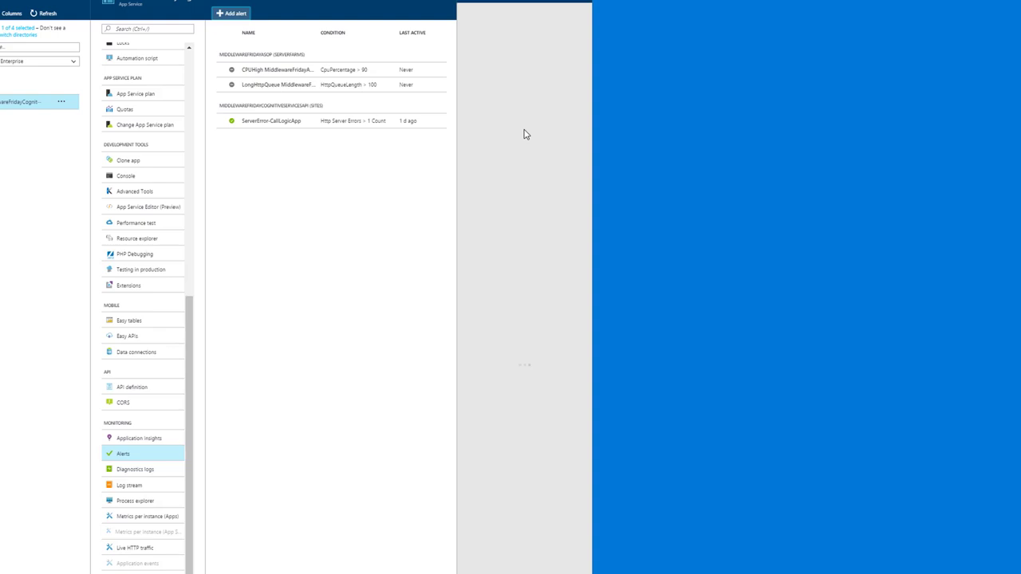
click(231, 13)
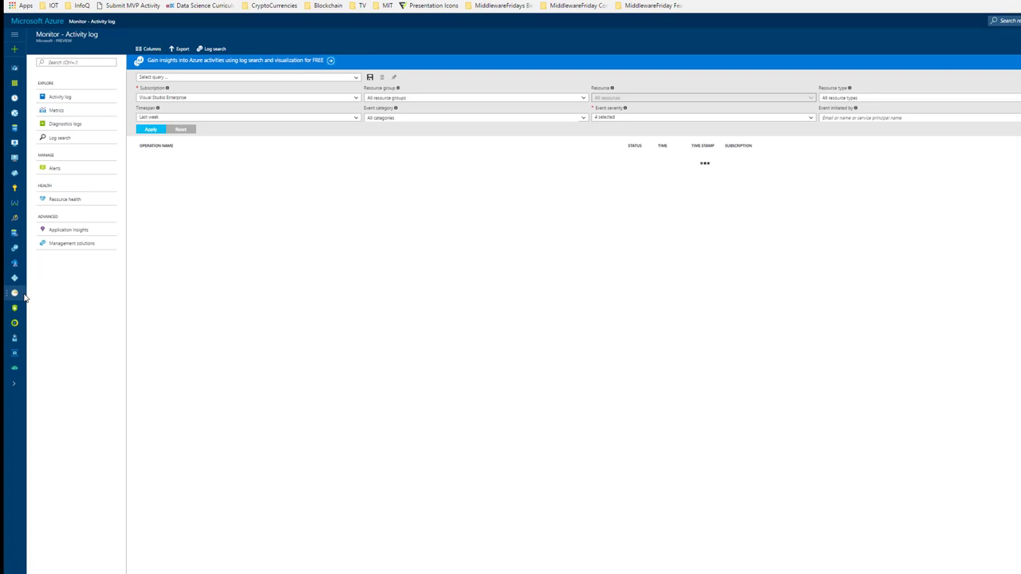
Open the active Http Server Errors alert, which runs MF-E07-CreateServiceNowIncident.
click(55, 167)
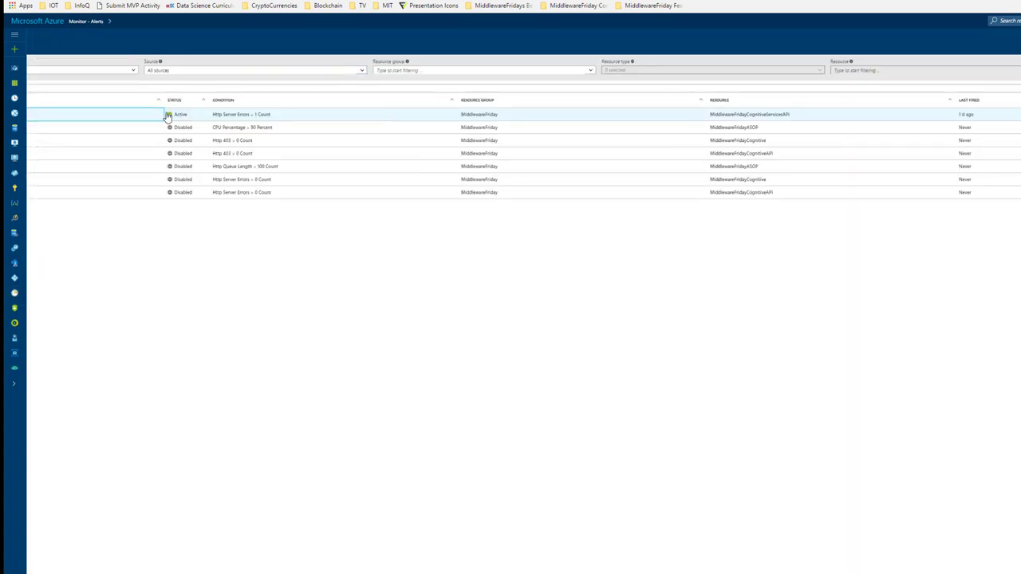
click(232, 114)
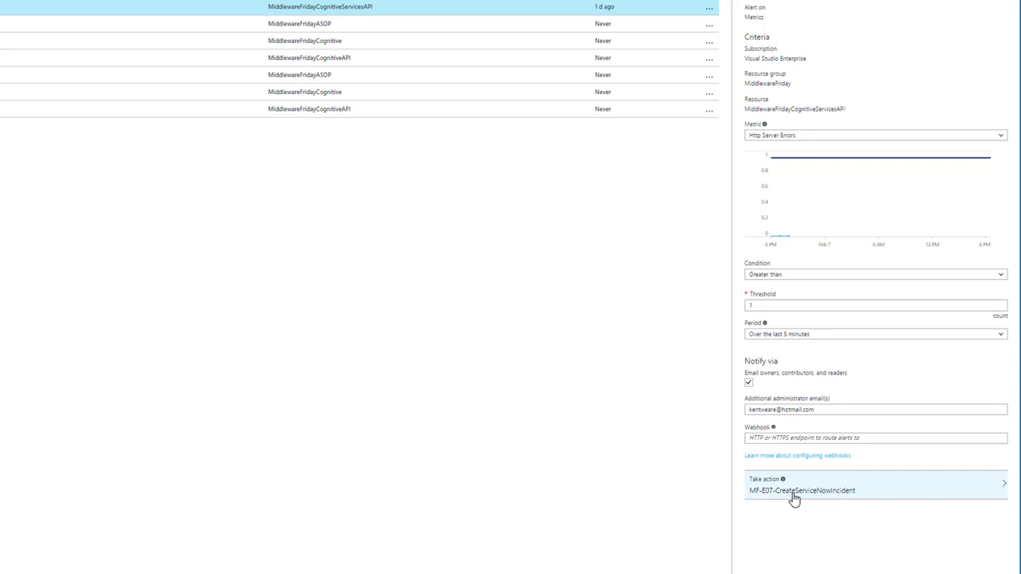
mouse_move(1005, 501)
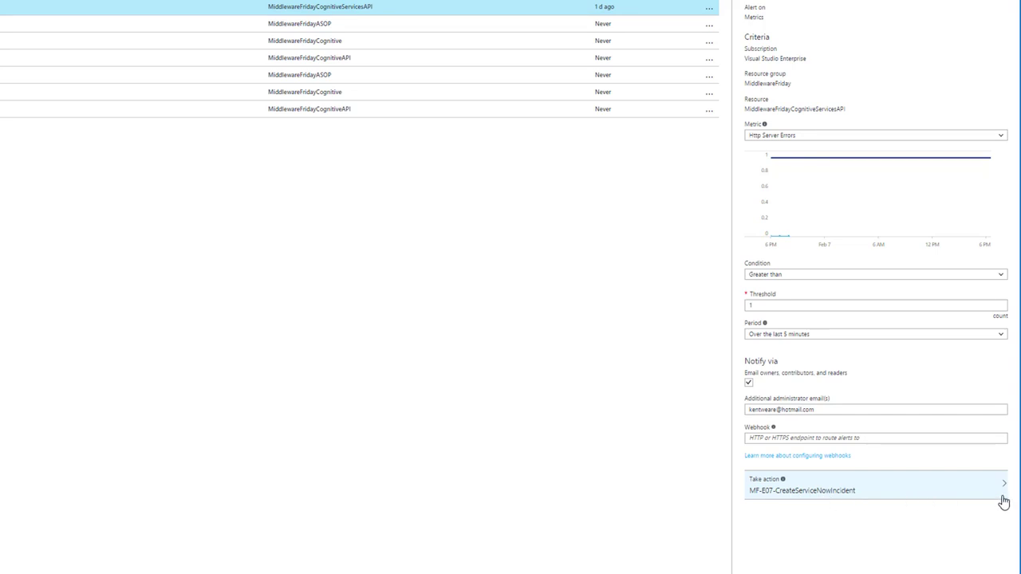
mouse_move(758, 486)
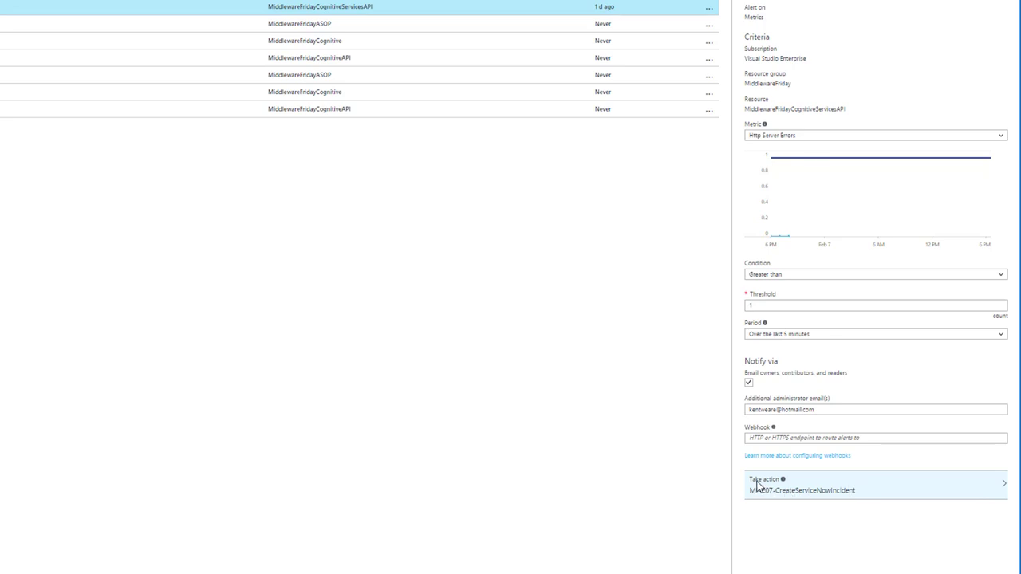
mouse_move(1001, 490)
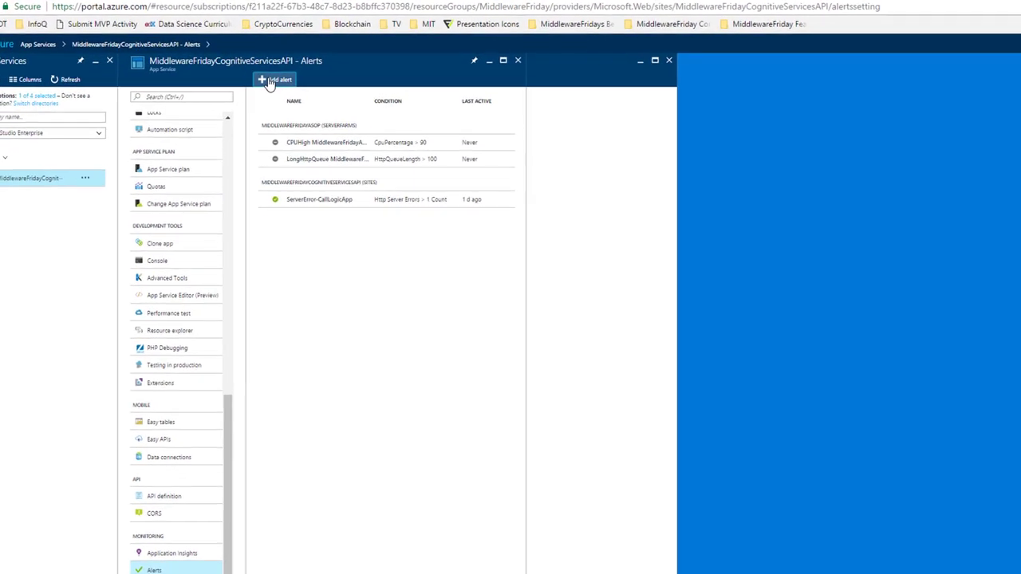
Add an alert on MiddlewareFridayCognitiveServicesAPI named 'Test' with description 'Test'.
click(274, 80)
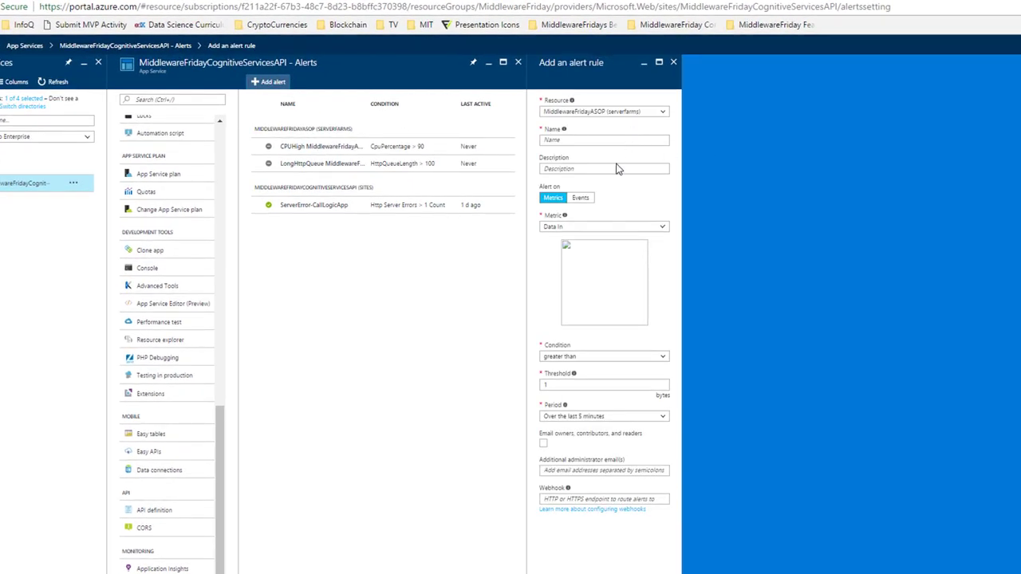
click(604, 111)
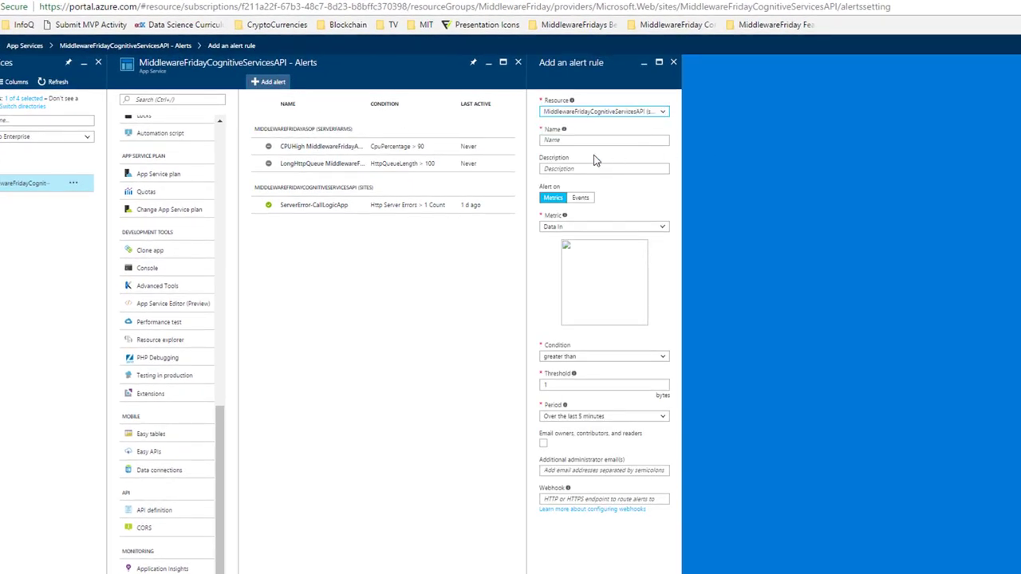
text(Test)
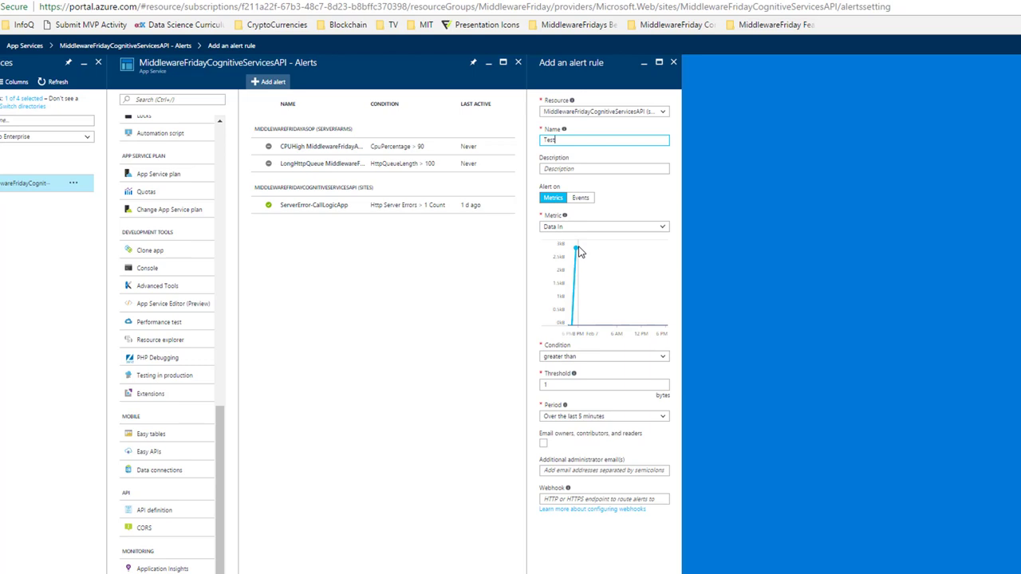
click(604, 168)
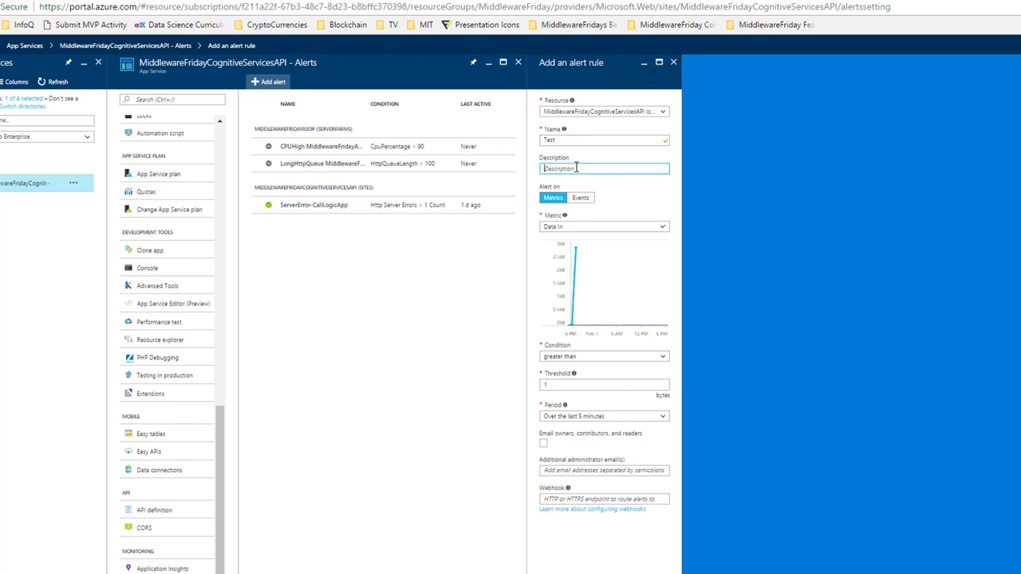
text(Test)
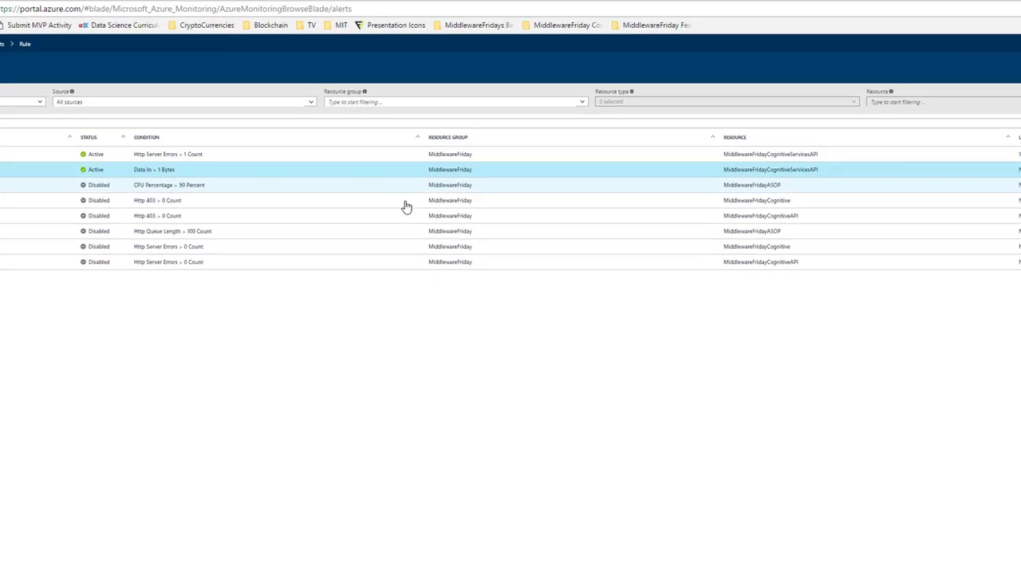
Enable running the MF-E07-CreateServiceNowIncident logic app as the Test rule's action.
click(153, 169)
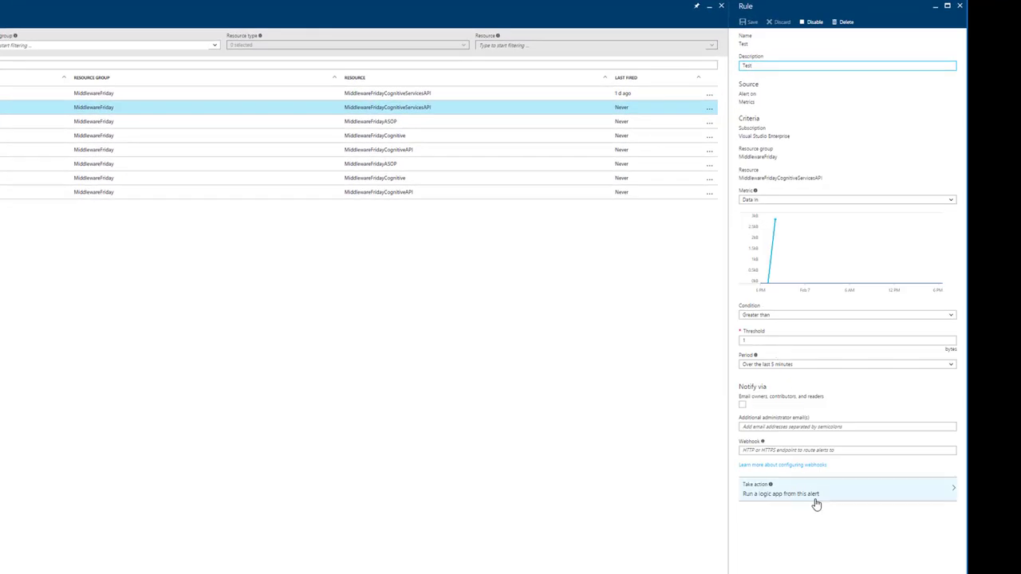
click(813, 493)
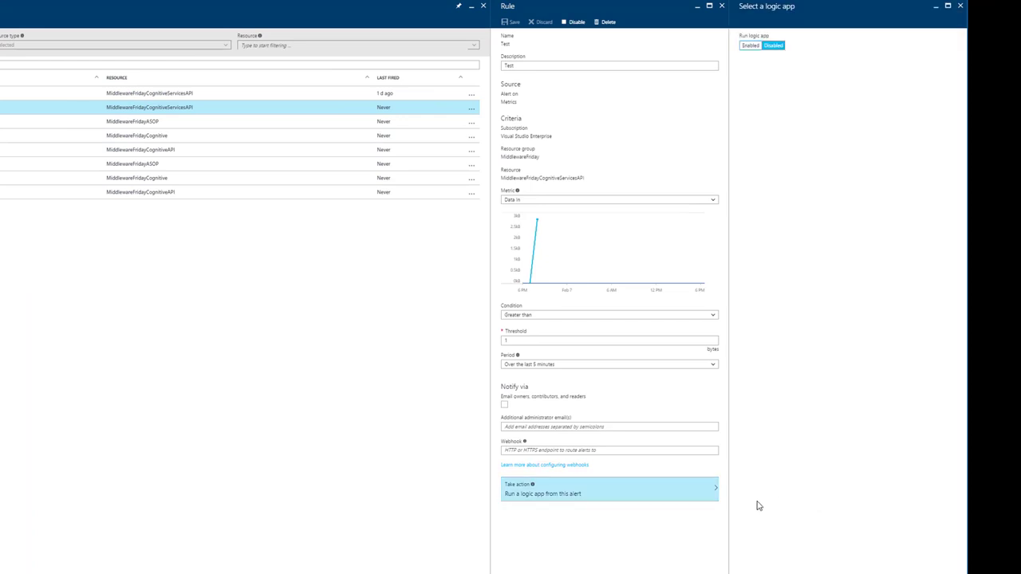
mouse_move(771, 143)
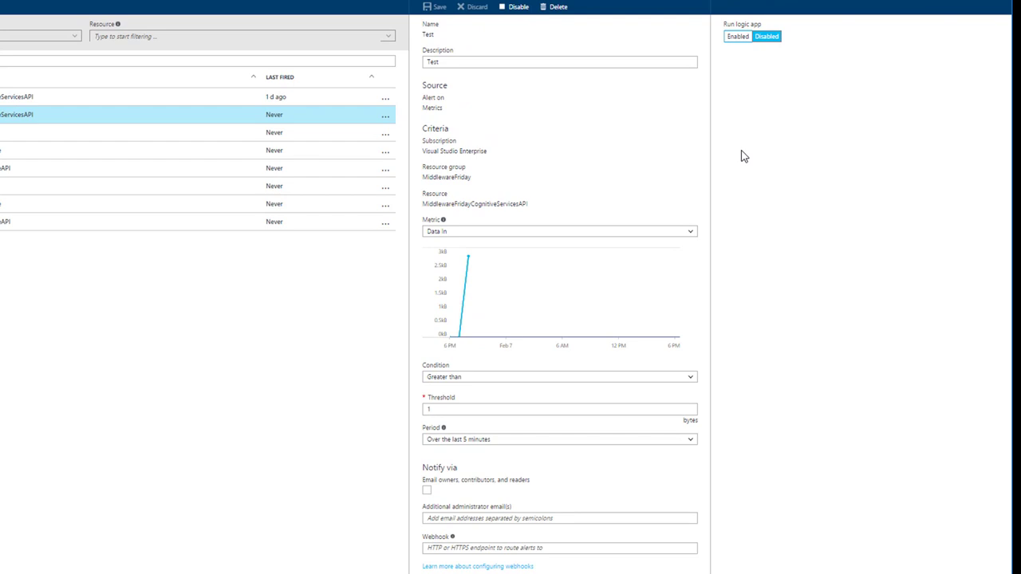
click(737, 36)
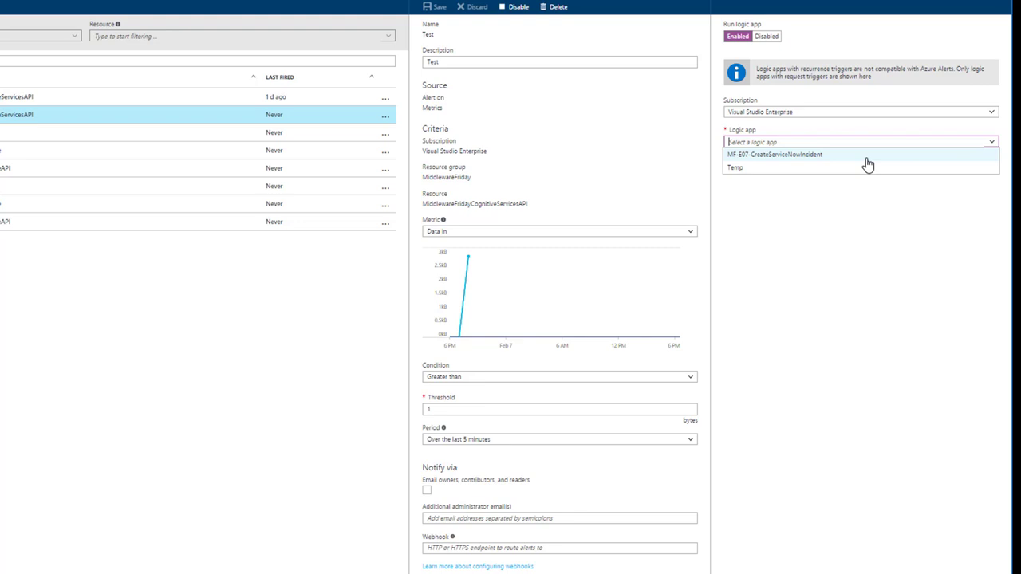
mouse_move(829, 172)
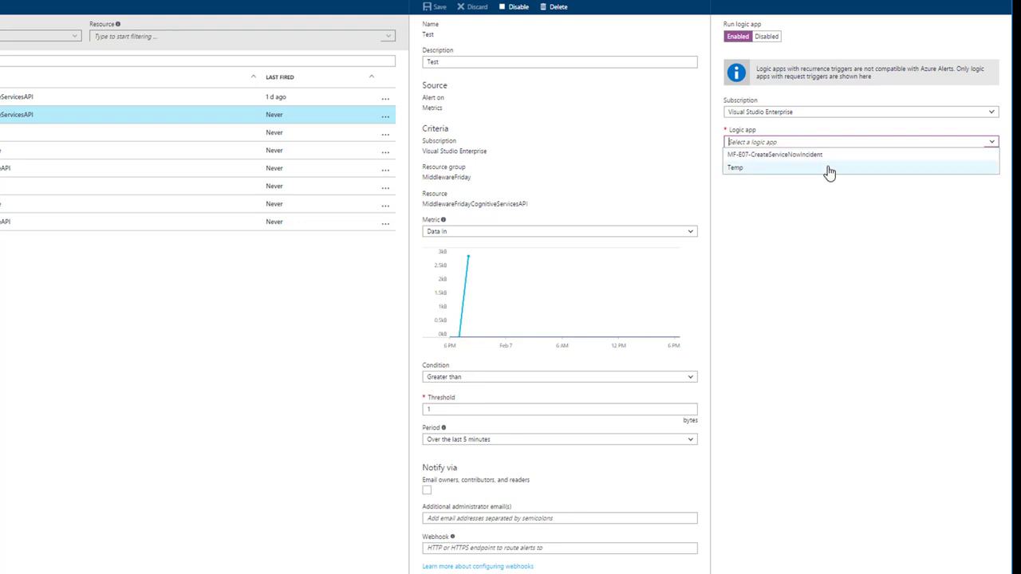
mouse_move(832, 188)
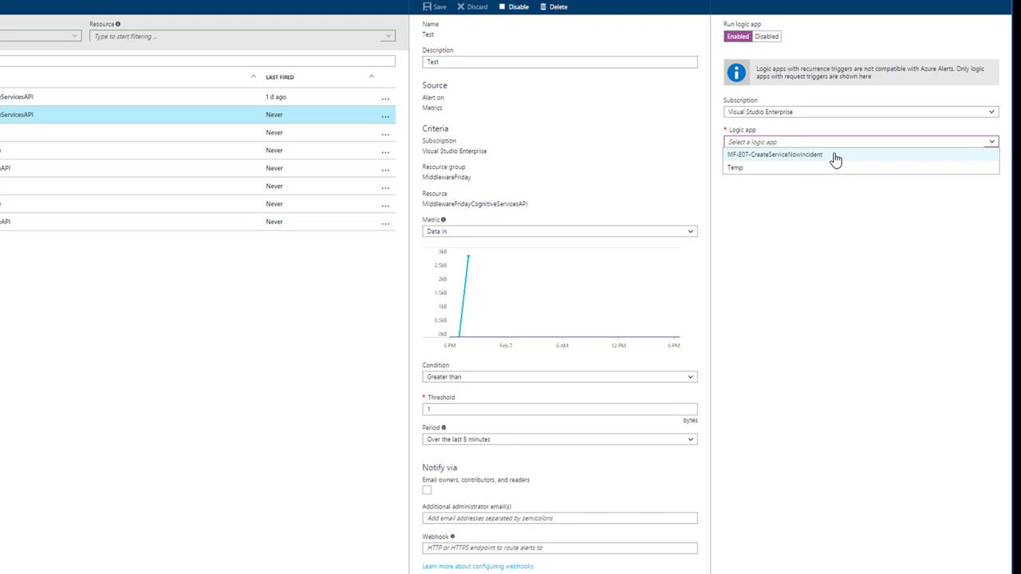
click(775, 154)
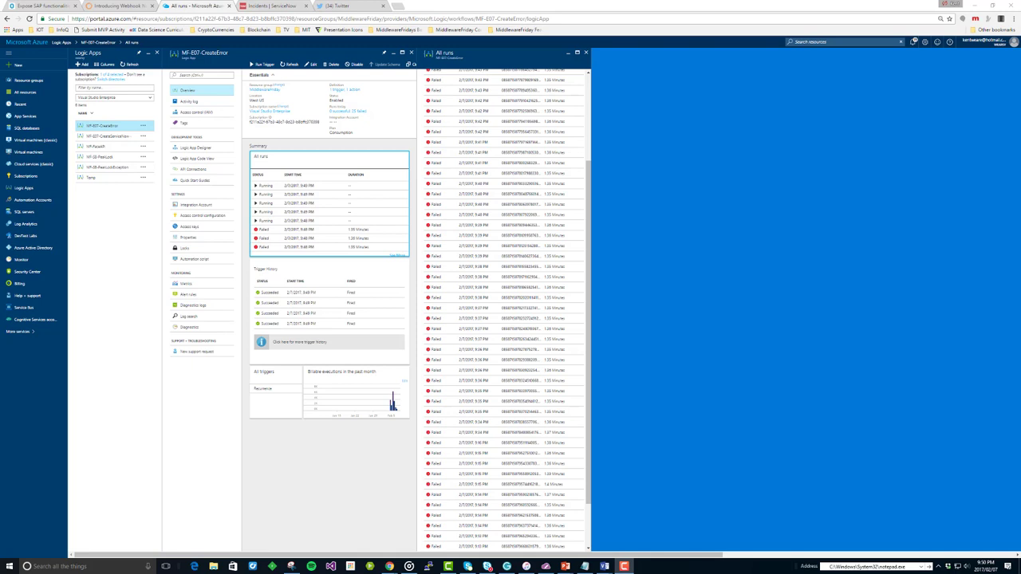
mouse_move(20, 259)
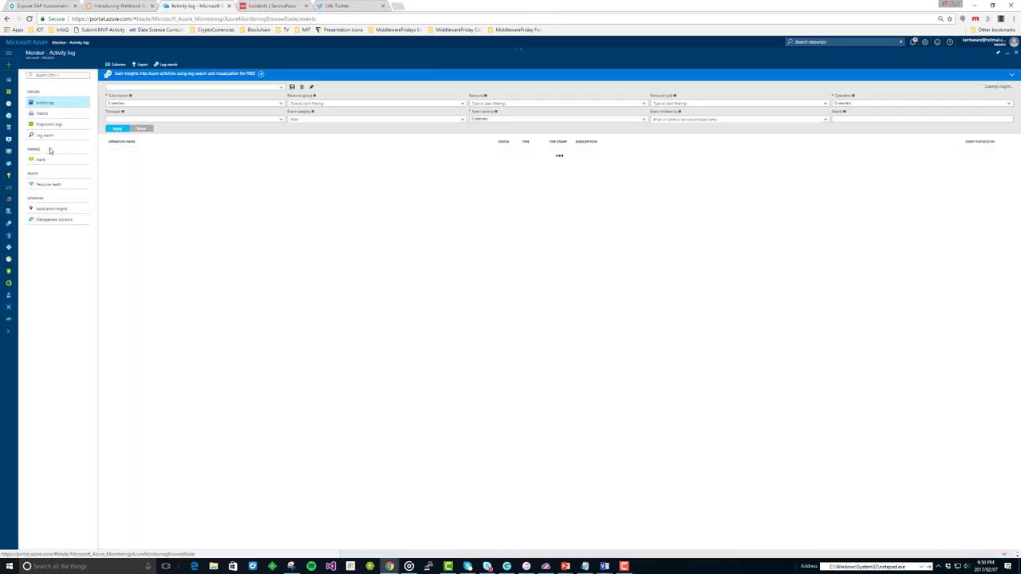
Browse Logic Apps and open MF-E07-CreateServiceNowIncident to view its recent runs.
click(41, 160)
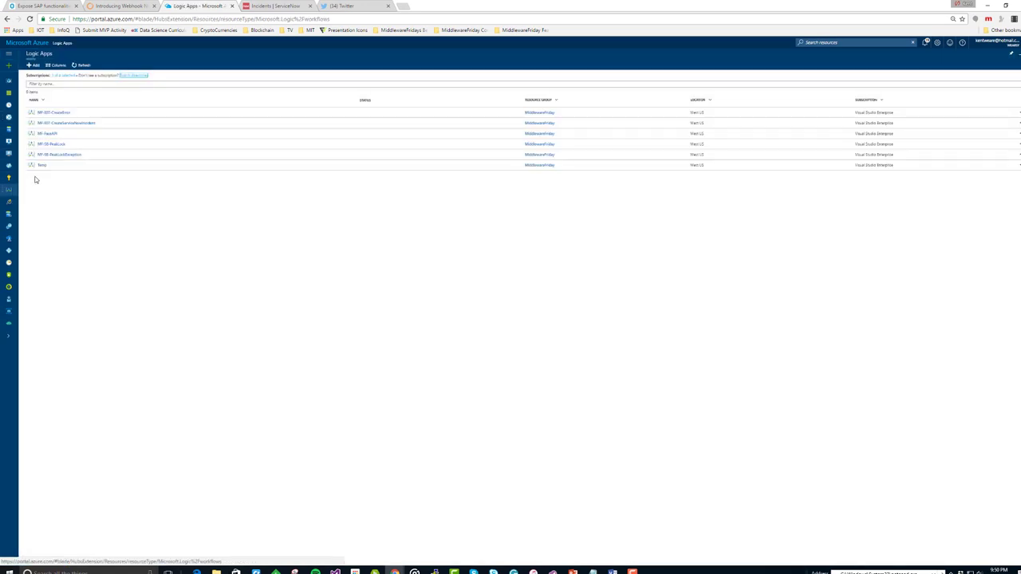
click(53, 113)
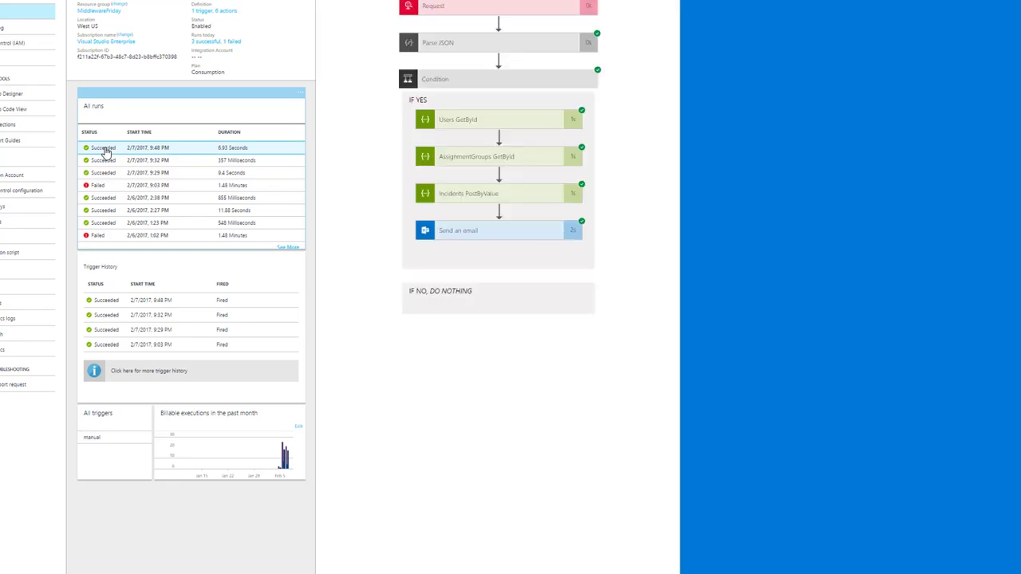
Open the 9:48 PM Succeeded run of MF-E07-CreateServiceNowIncident.
click(451, 46)
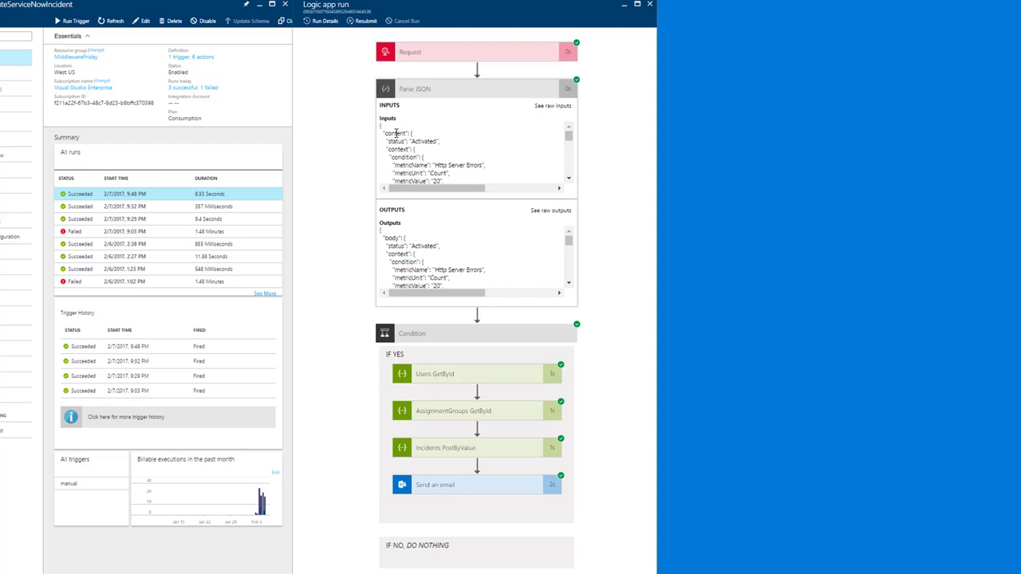
mouse_move(422, 91)
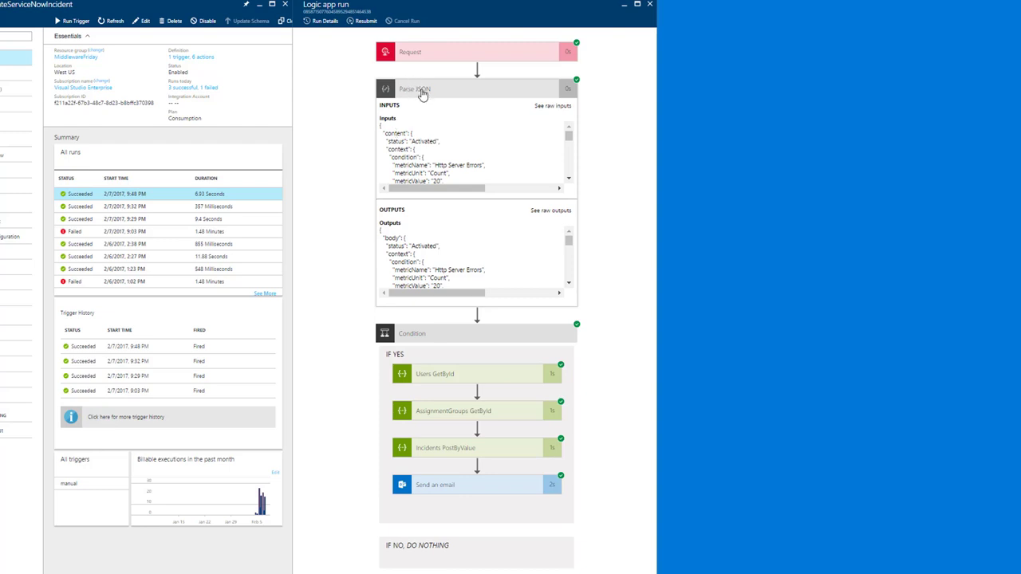
mouse_move(421, 98)
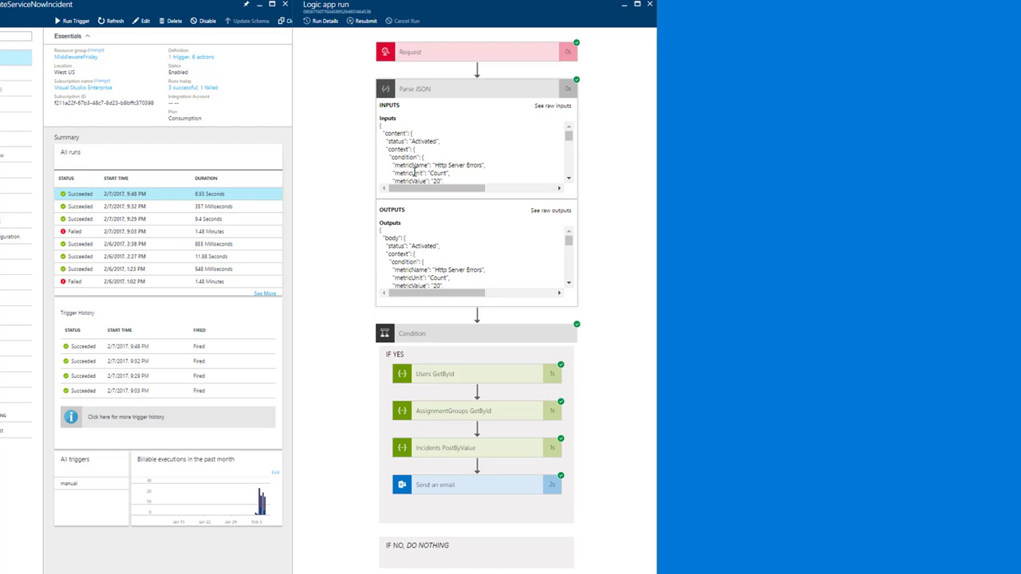
mouse_move(445, 409)
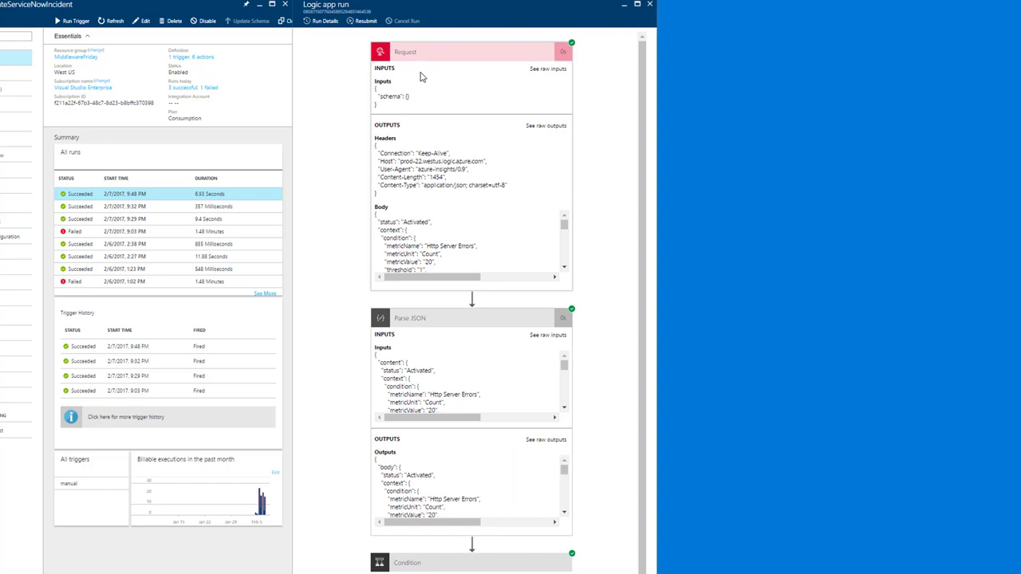
mouse_move(415, 66)
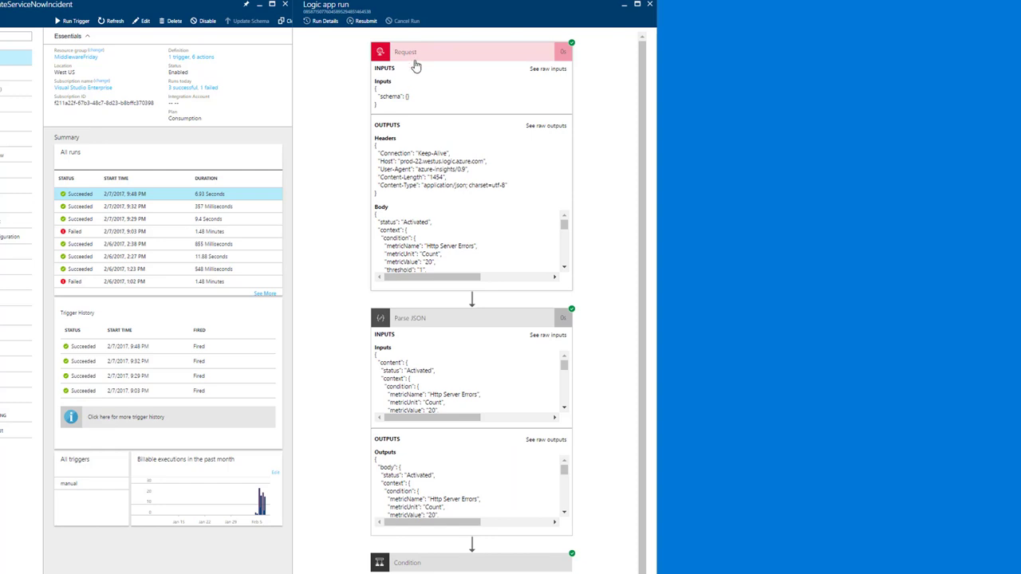
Review the latest succeeded run, collapsing the Request trigger details, and open the designer.
click(409, 52)
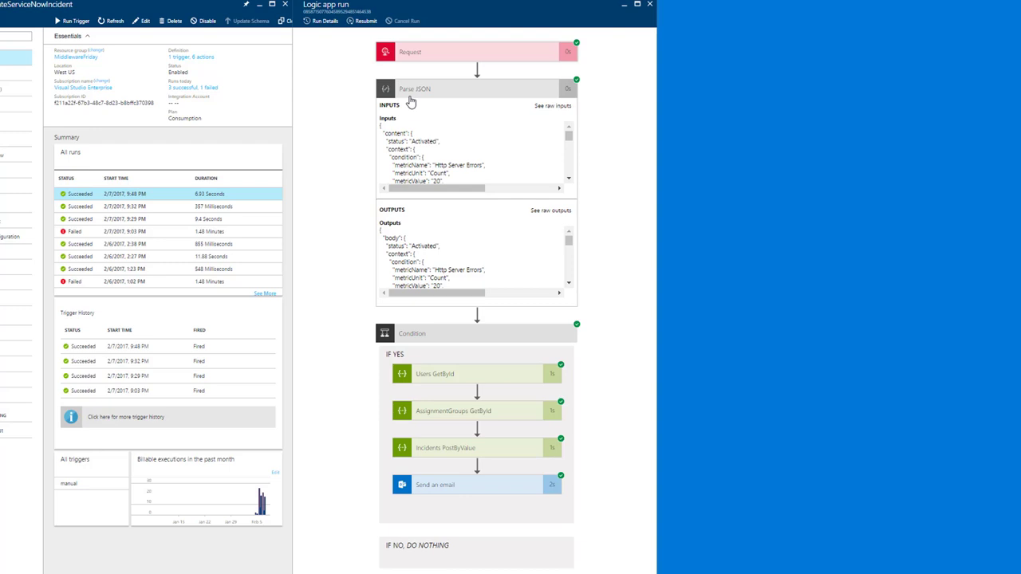
mouse_move(423, 97)
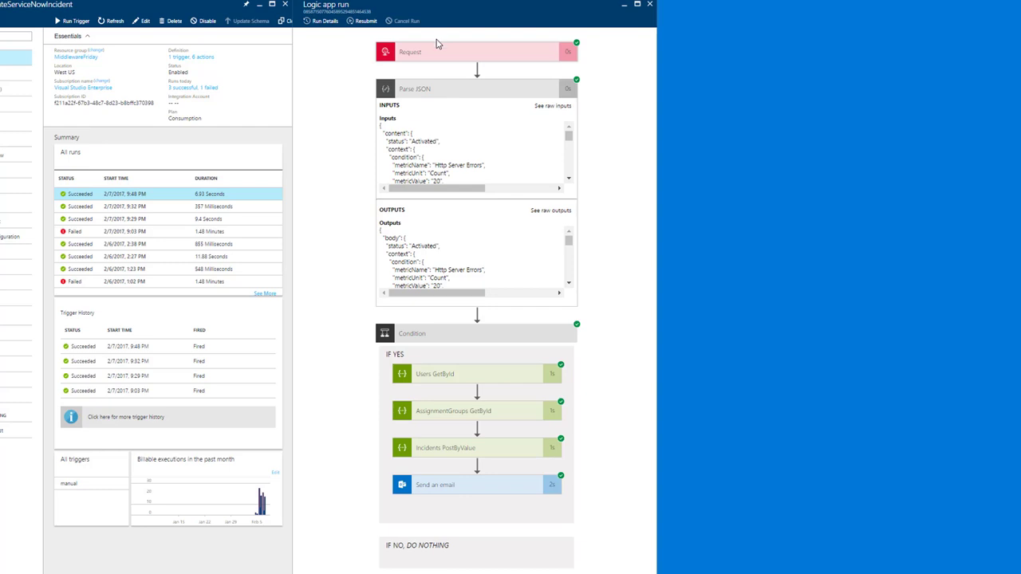
mouse_move(417, 227)
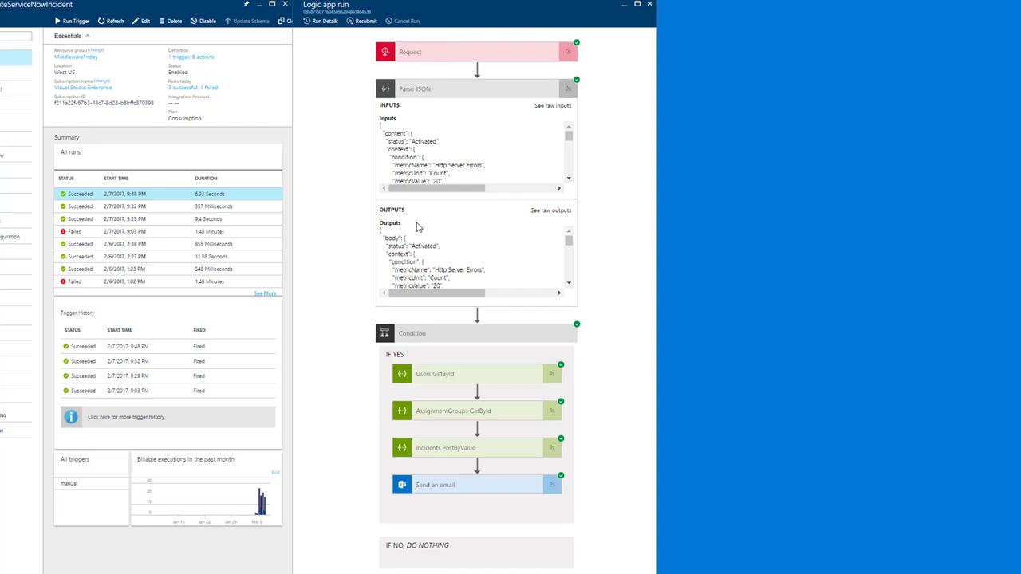
mouse_move(429, 382)
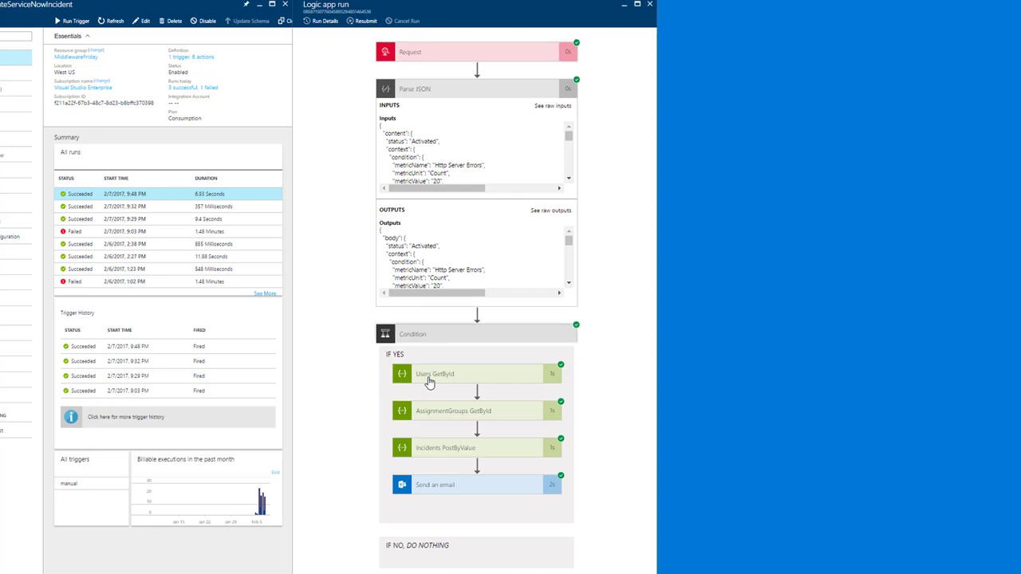
mouse_move(457, 397)
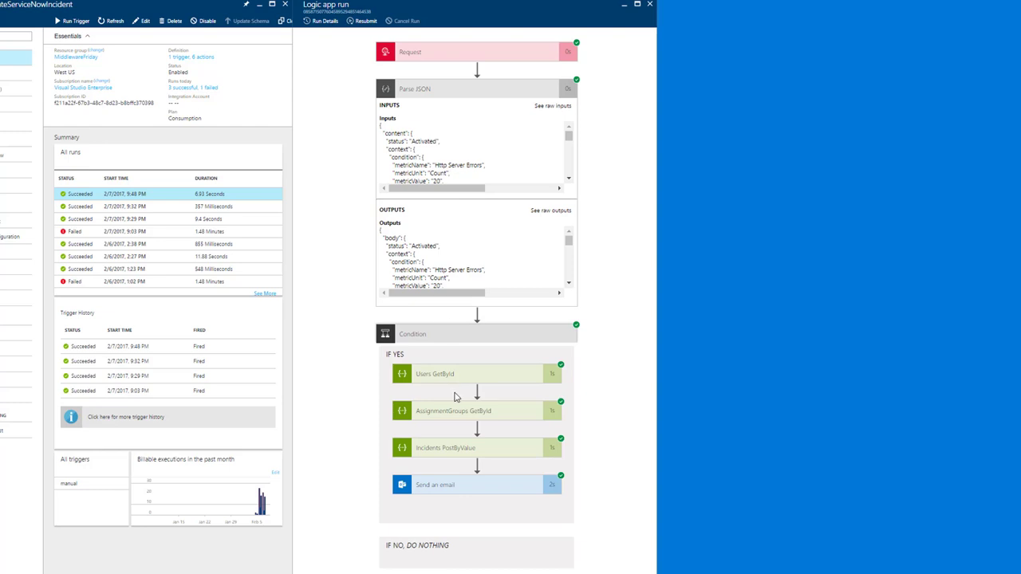
mouse_move(417, 381)
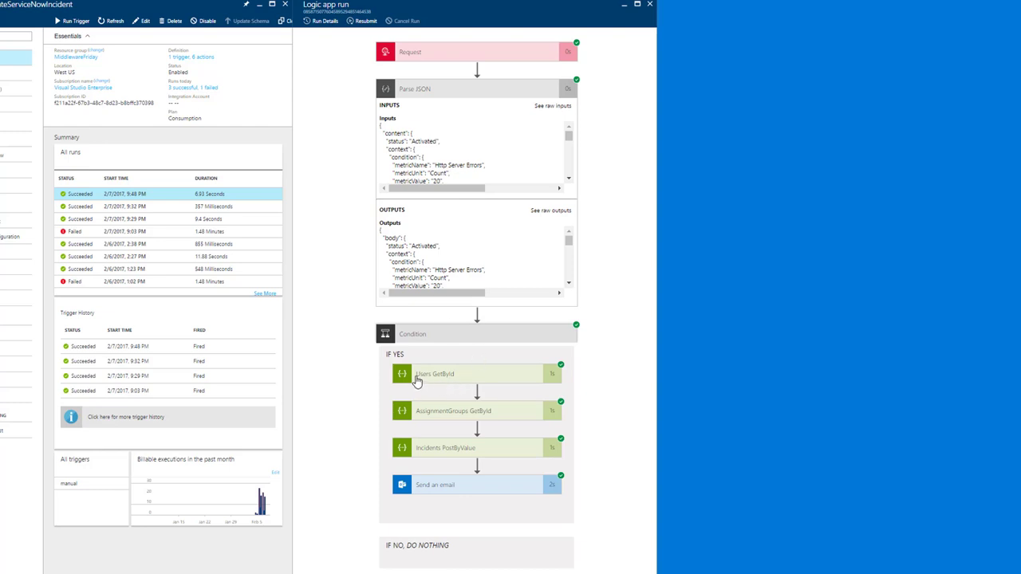
mouse_move(478, 383)
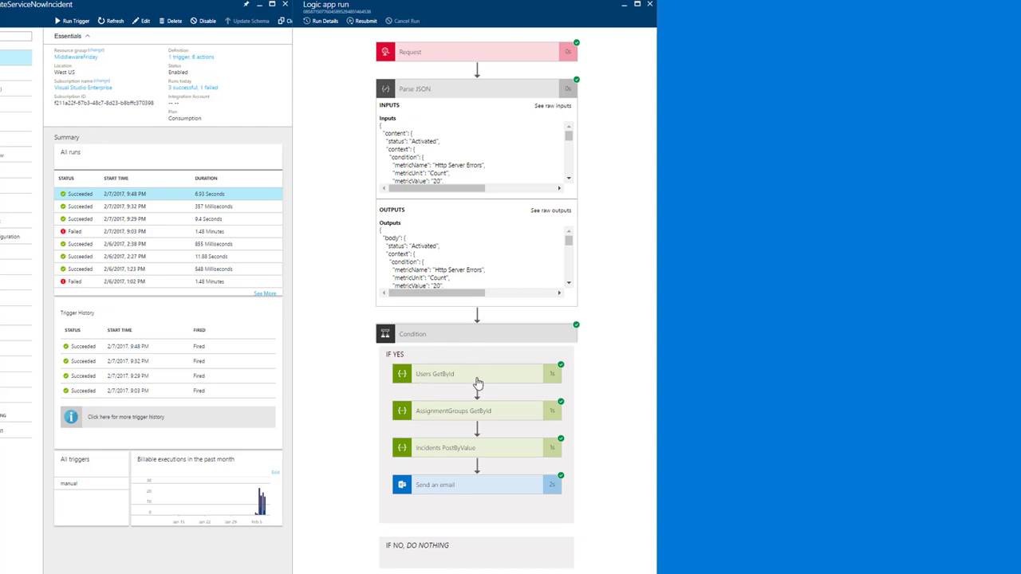
mouse_move(455, 384)
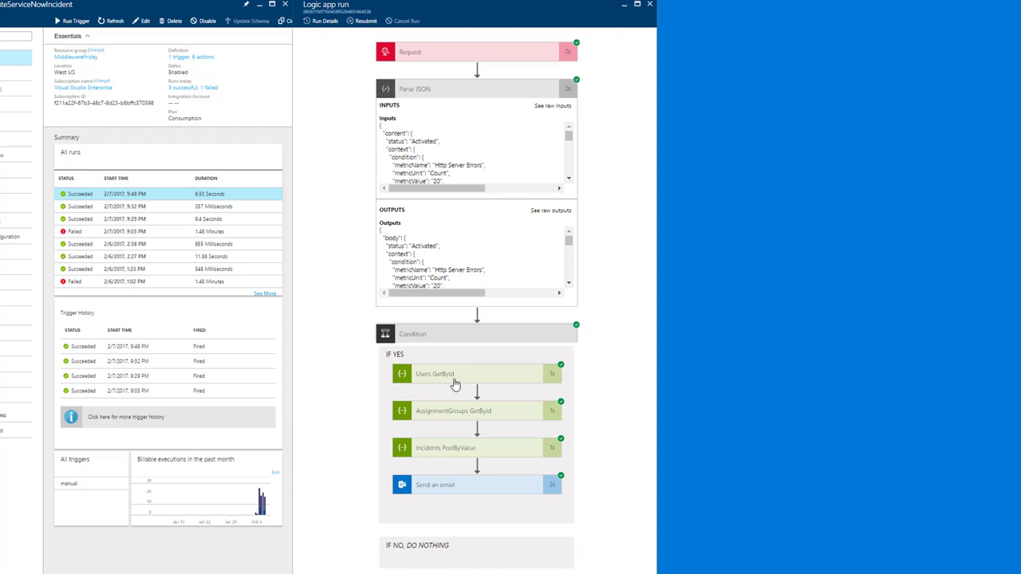
mouse_move(471, 383)
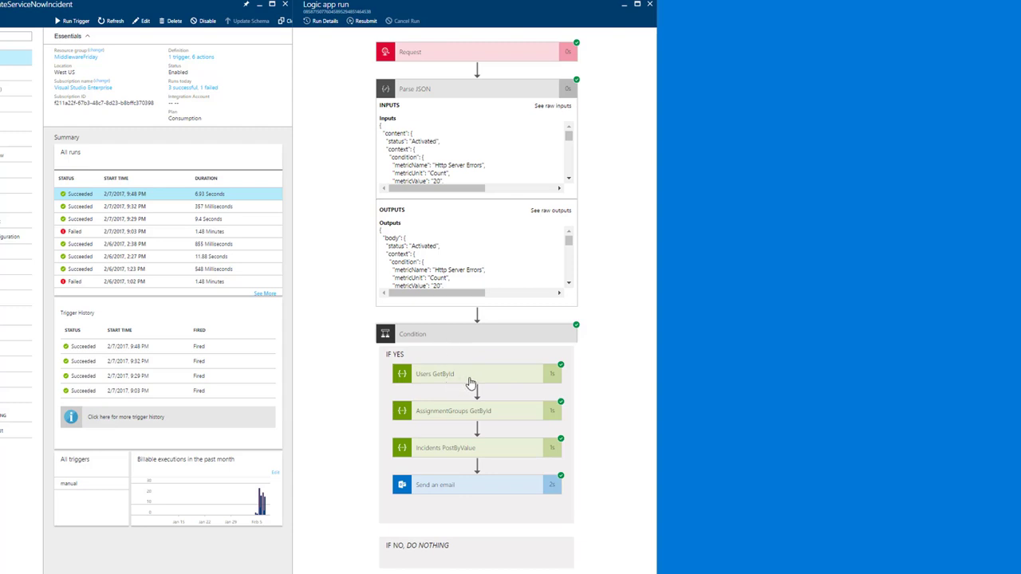
mouse_move(428, 383)
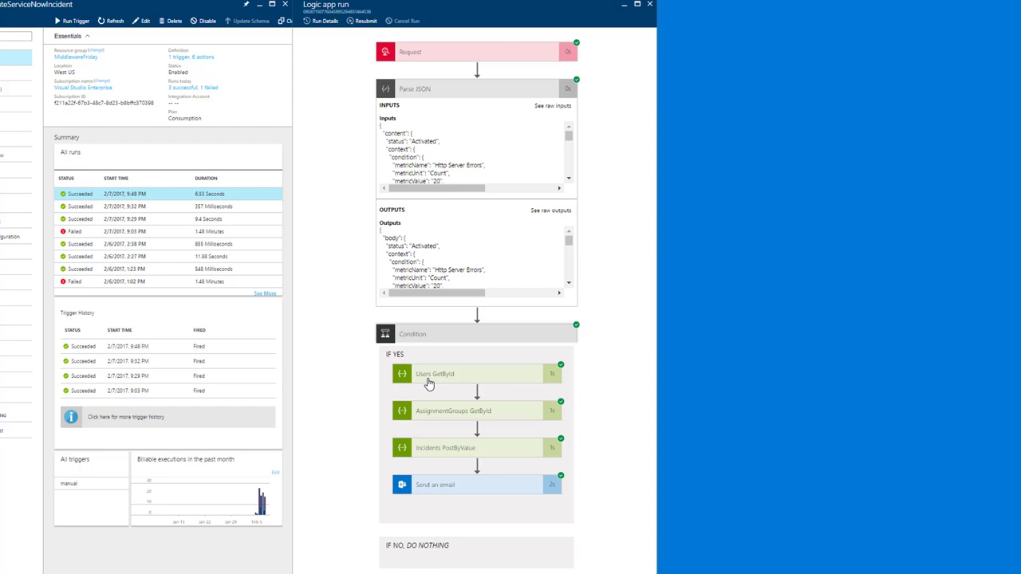
mouse_move(449, 382)
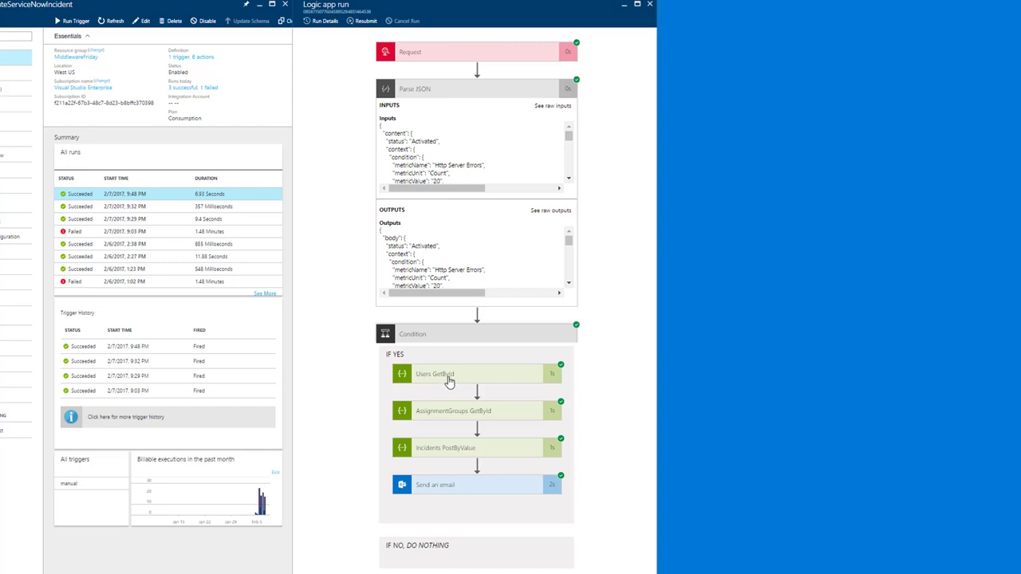
mouse_move(448, 420)
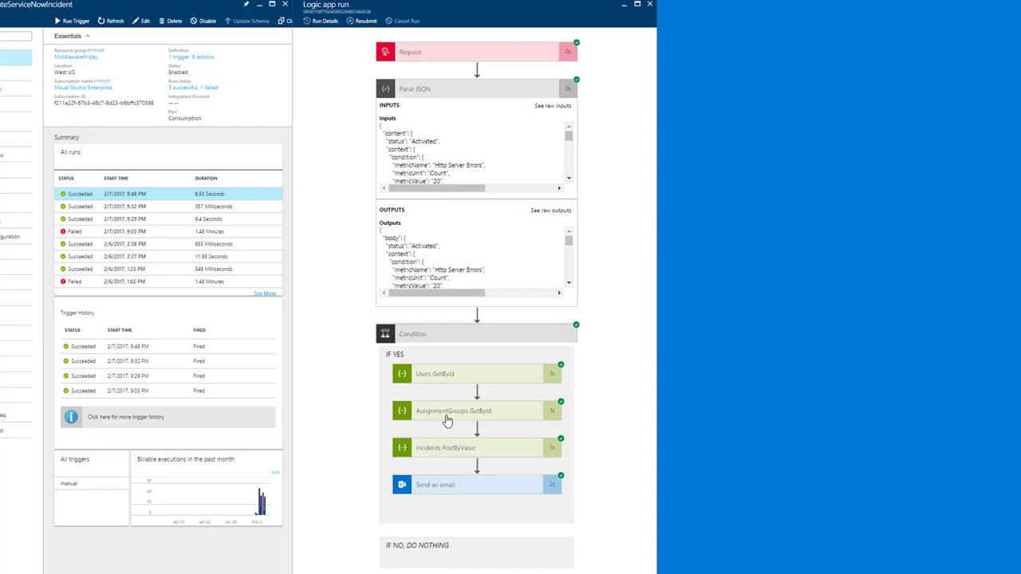
mouse_move(451, 454)
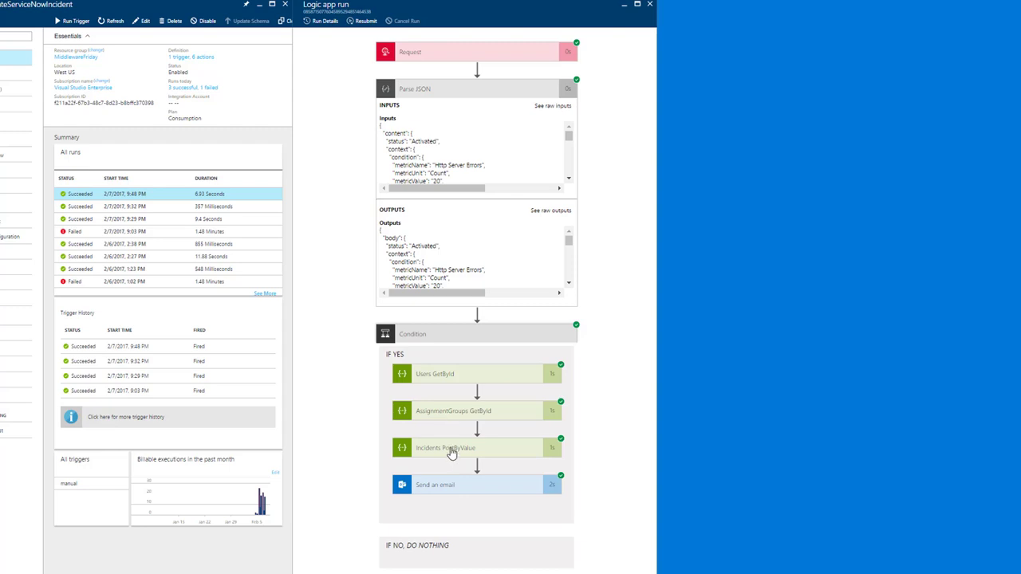
mouse_move(444, 455)
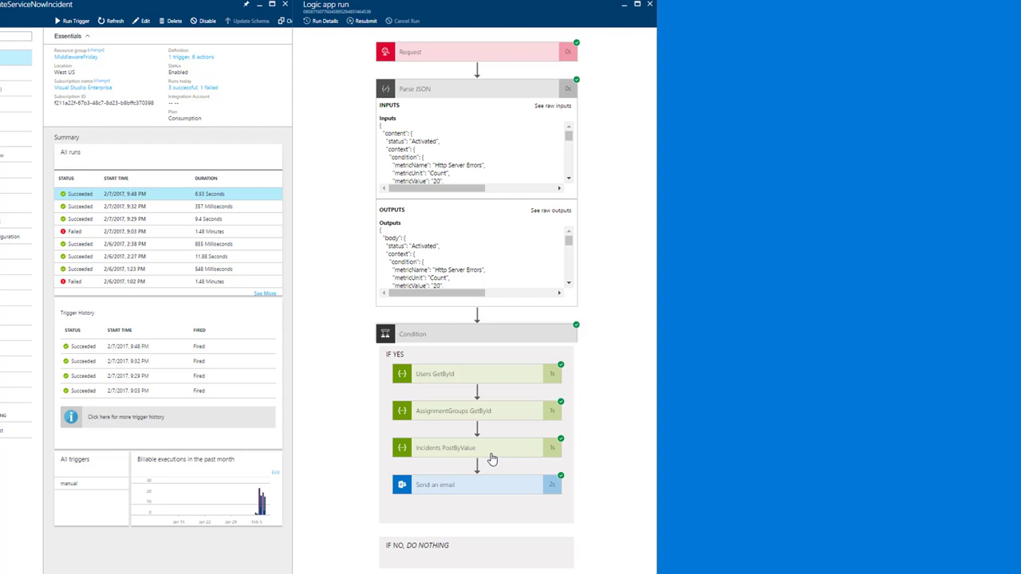
mouse_move(437, 493)
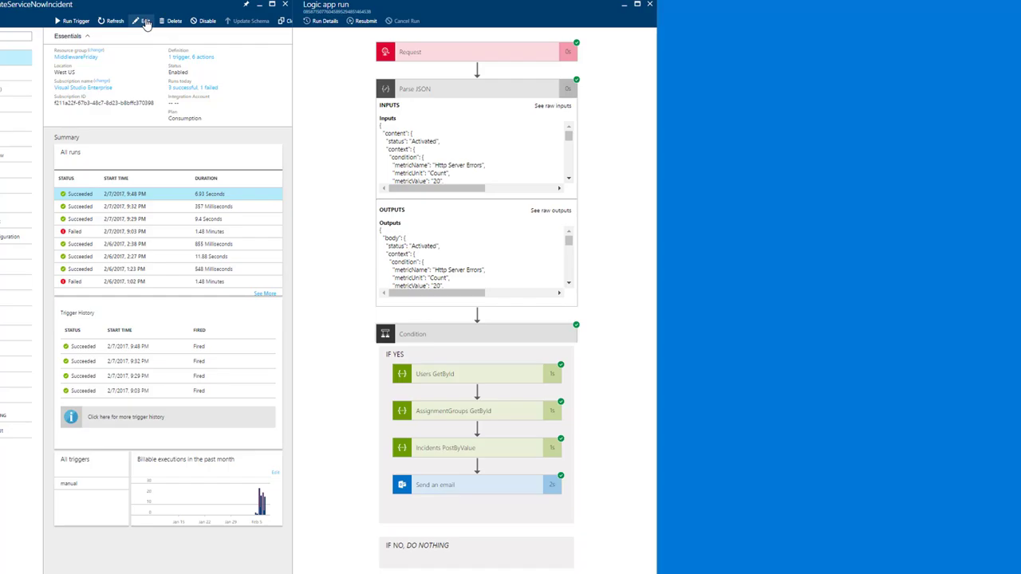
click(135, 21)
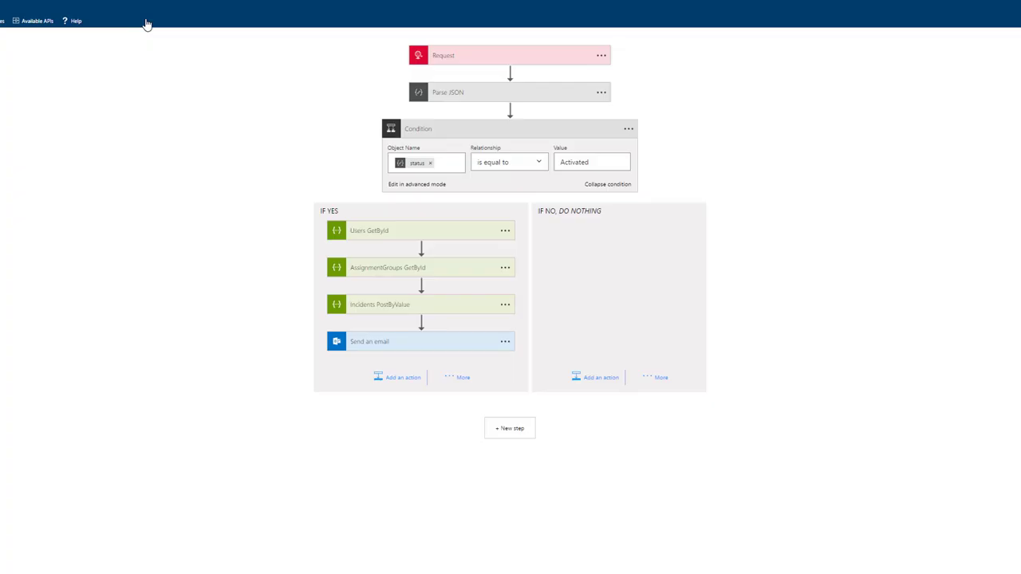
Expand the Parse JSON card to show the trigger Body content and its schema.
click(478, 92)
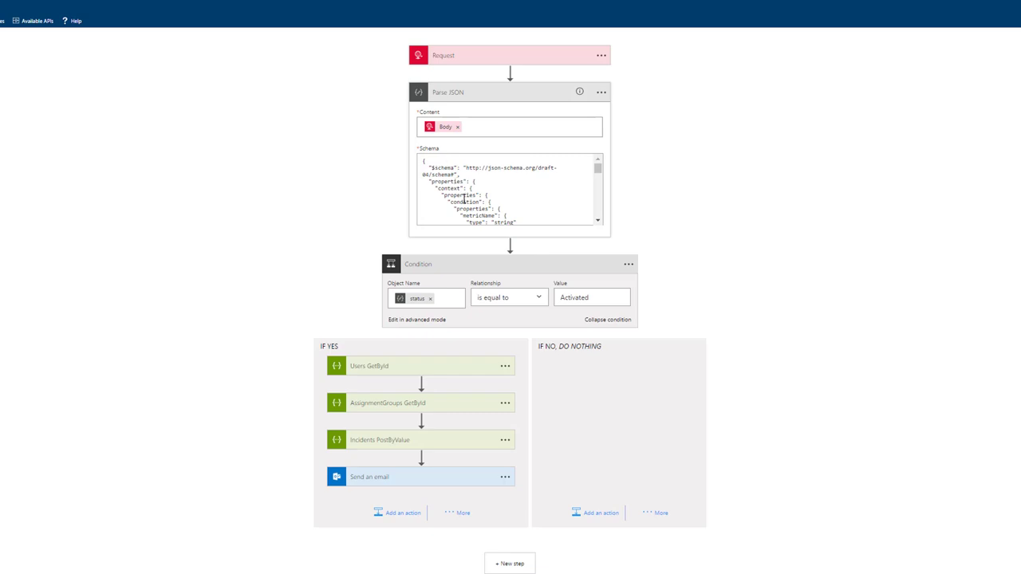
mouse_move(438, 134)
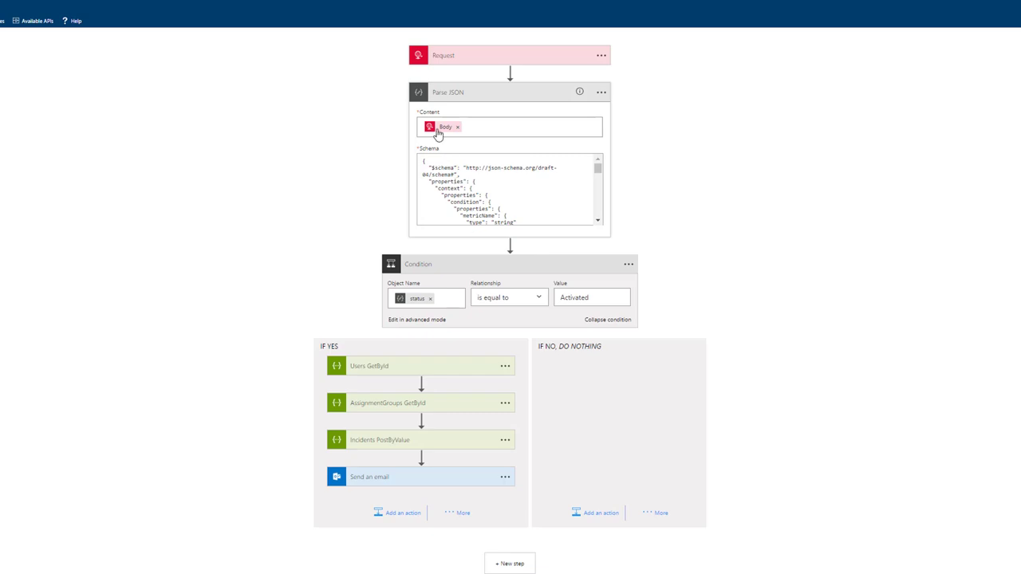
mouse_move(446, 314)
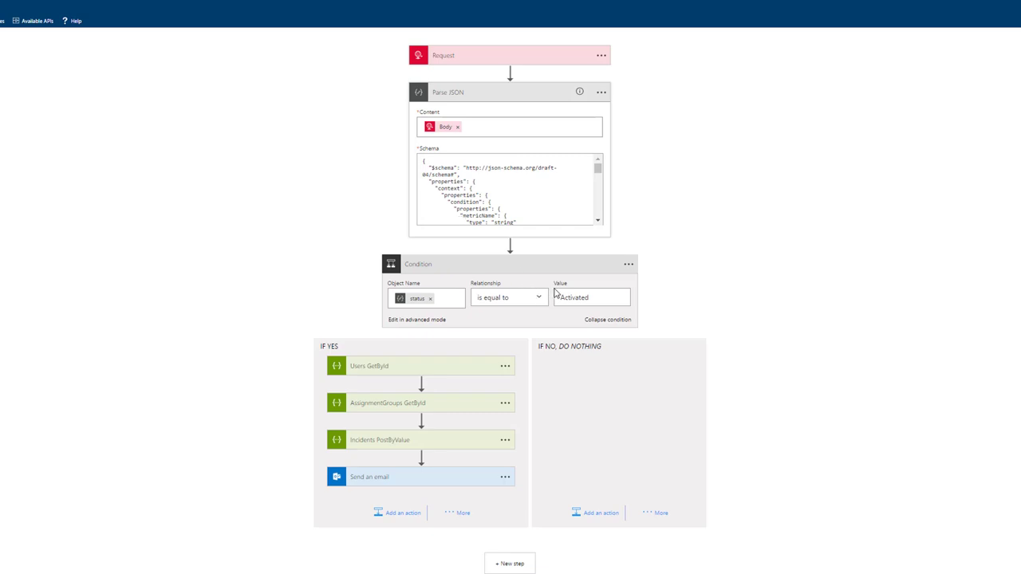
mouse_move(592, 373)
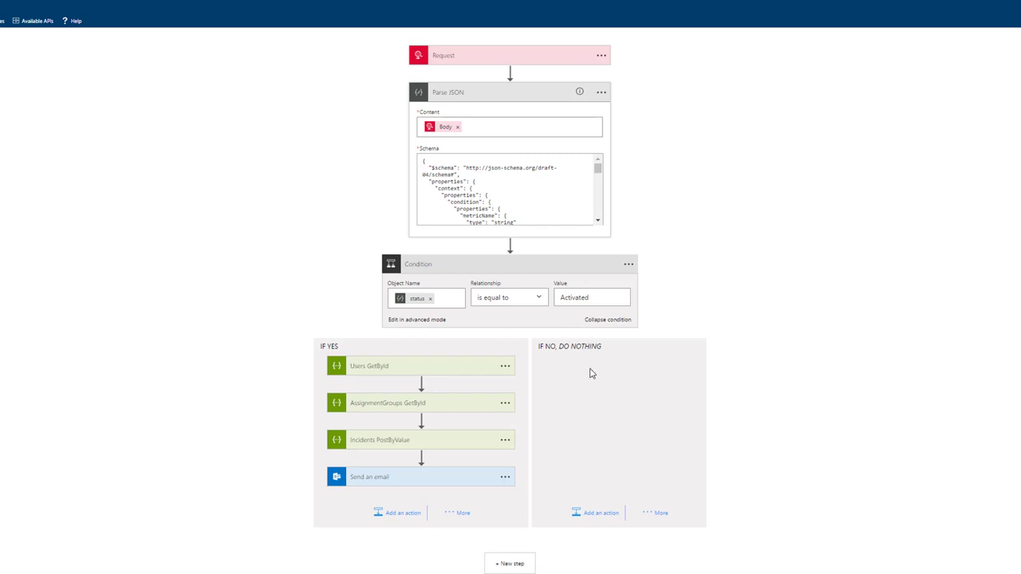
click(574, 297)
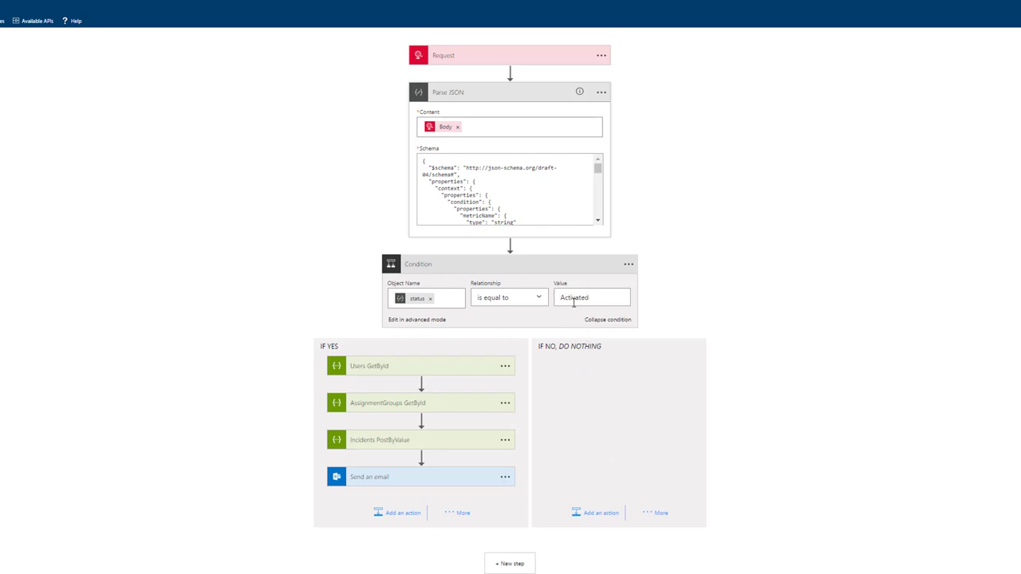
mouse_move(699, 504)
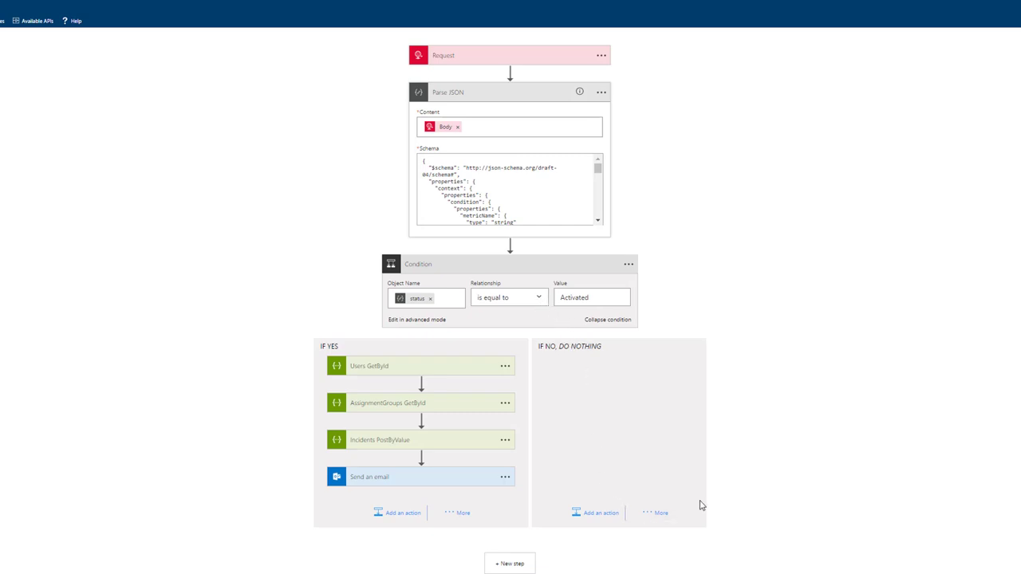
mouse_move(630, 510)
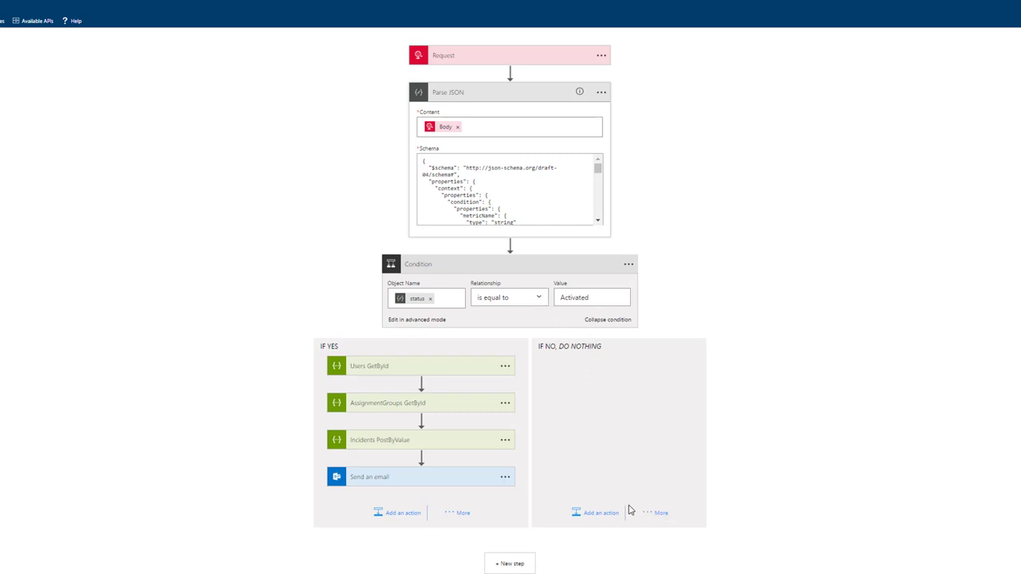
mouse_move(526, 317)
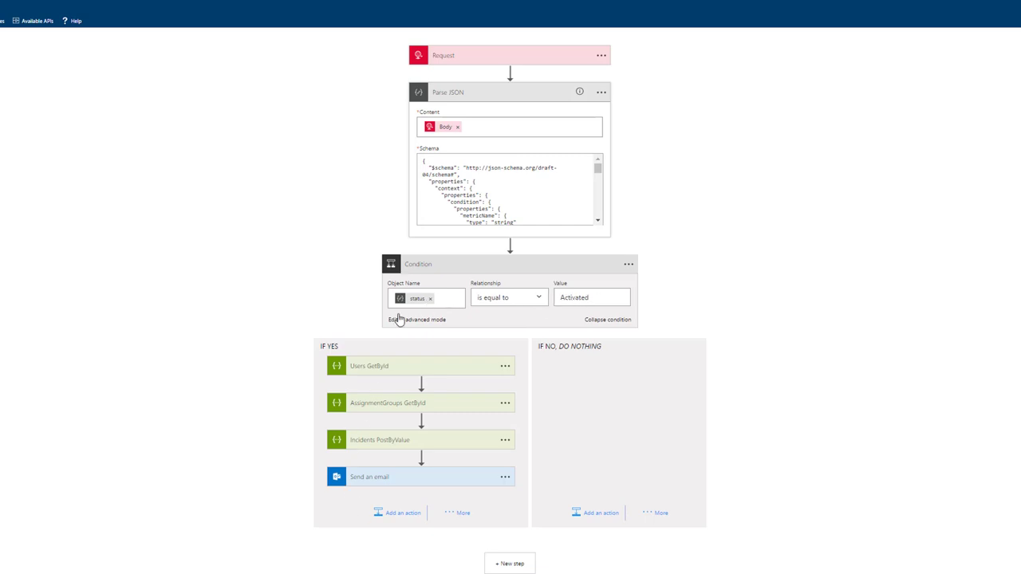
mouse_move(380, 416)
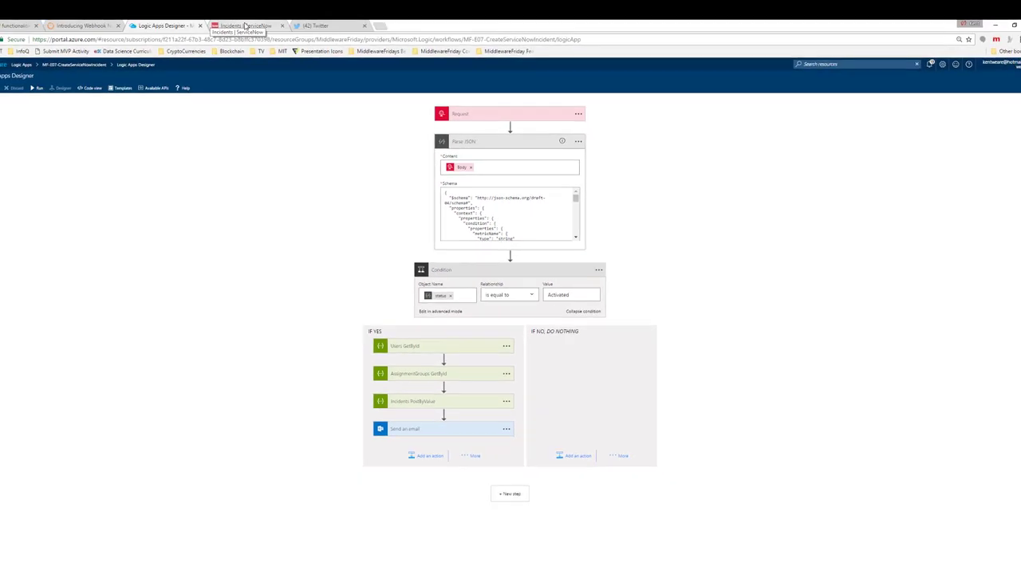
Open incident INC0010003 and review caller Azure Monitoring, description and DevOpsMonitoring group.
click(243, 26)
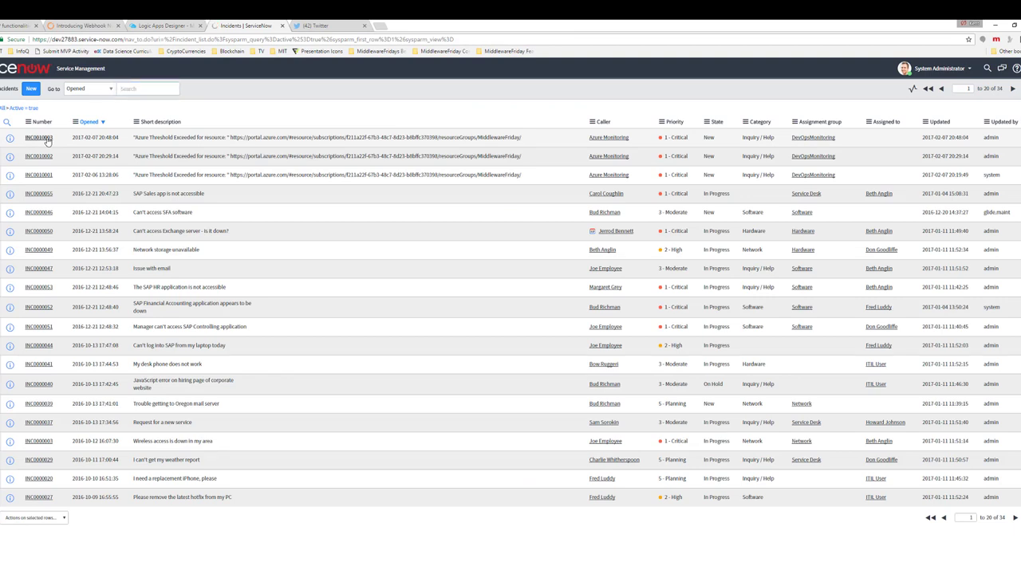
click(39, 137)
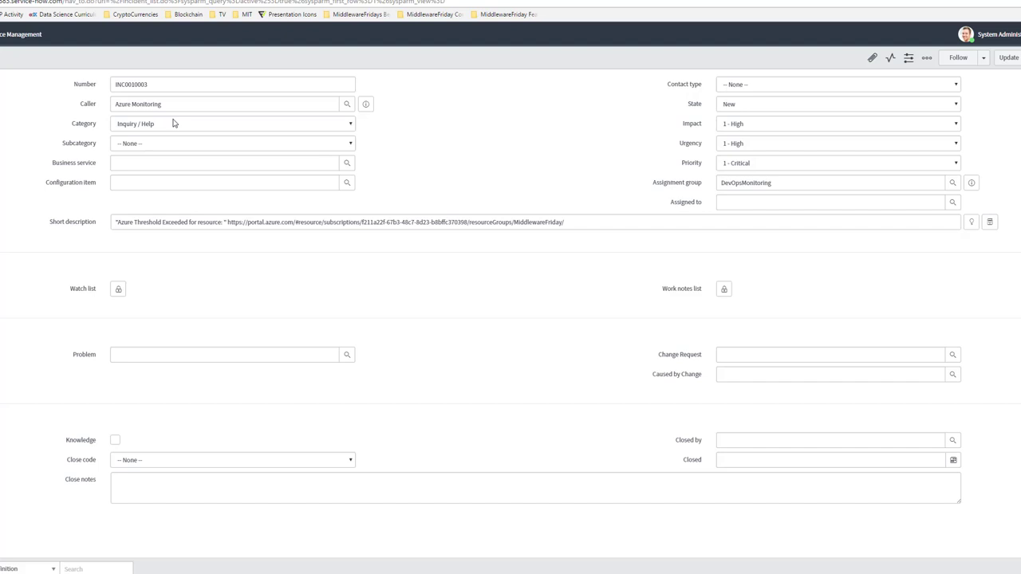
click(224, 104)
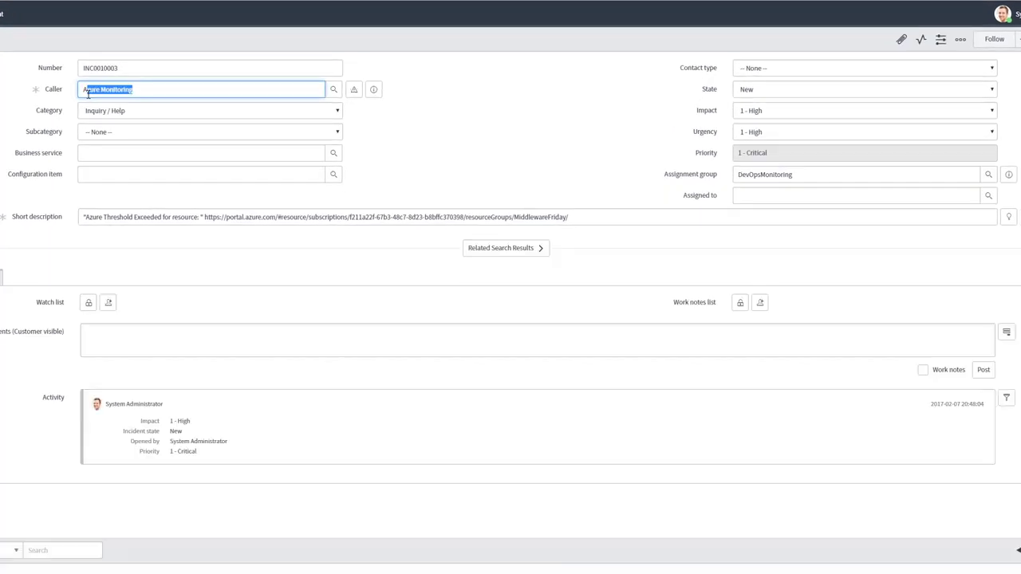
click(209, 67)
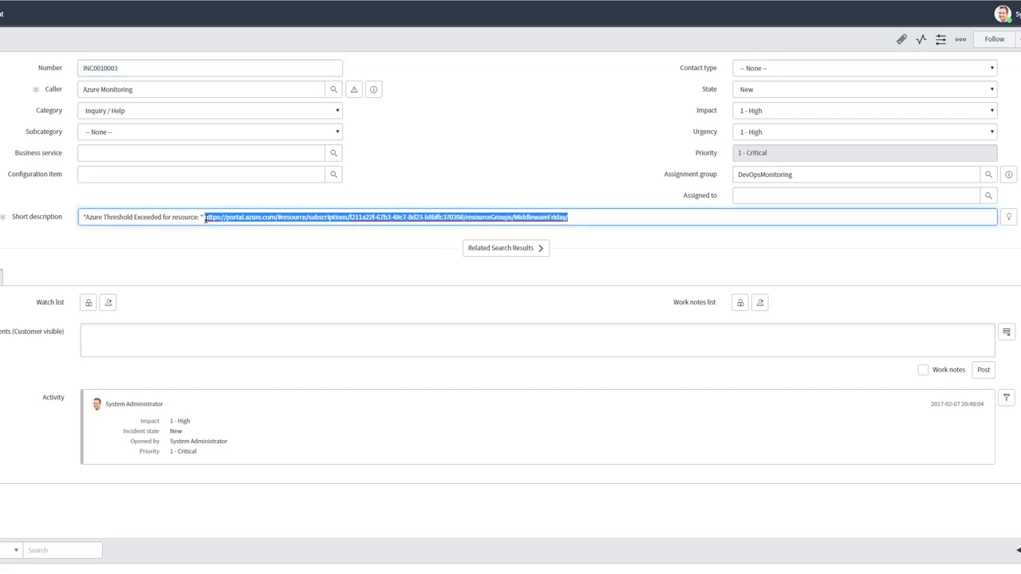
click(505, 248)
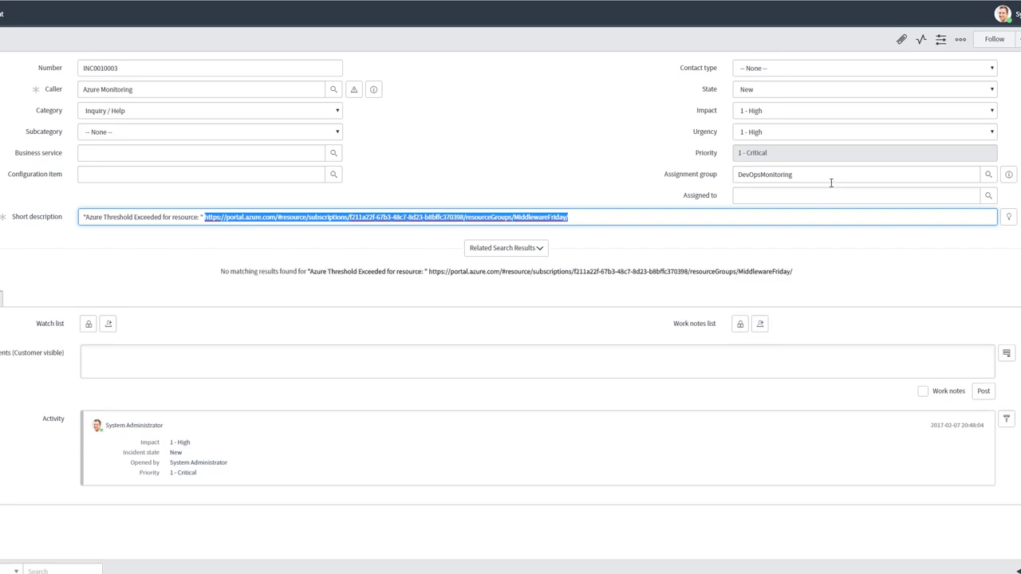
click(853, 174)
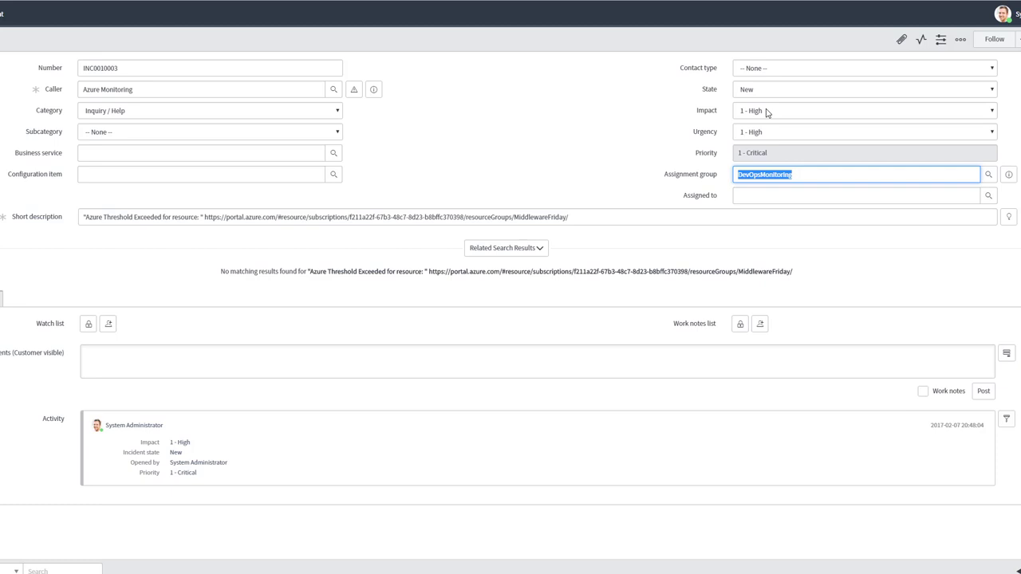
mouse_move(717, 165)
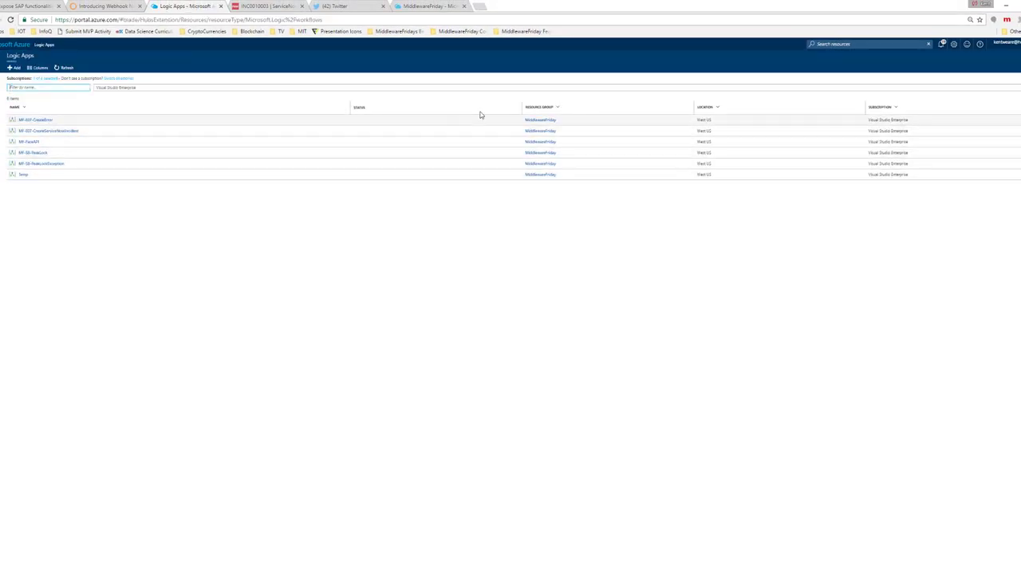
click(36, 120)
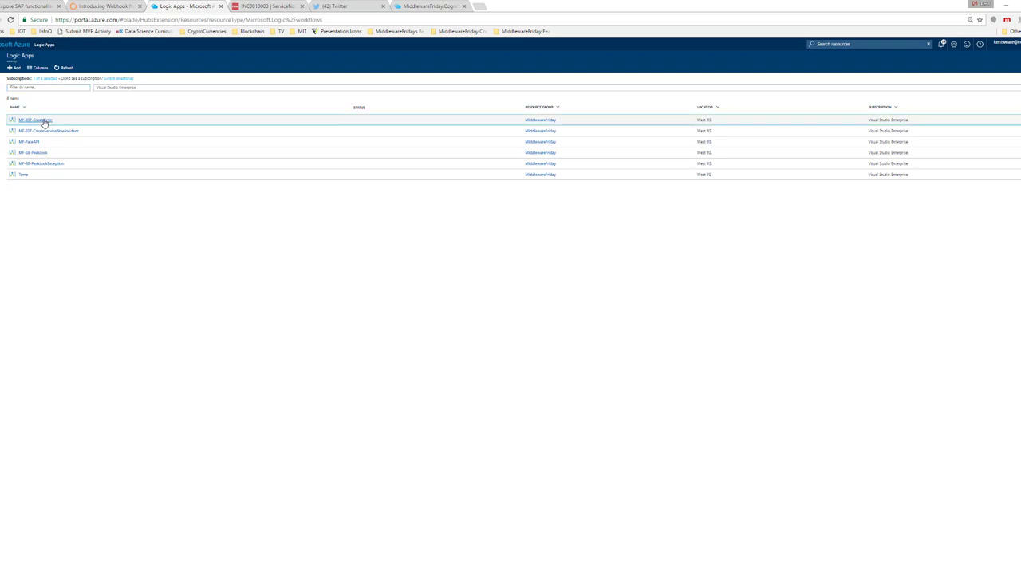
Open MF-E07-CreateError from the Logic Apps list and disable it.
click(35, 120)
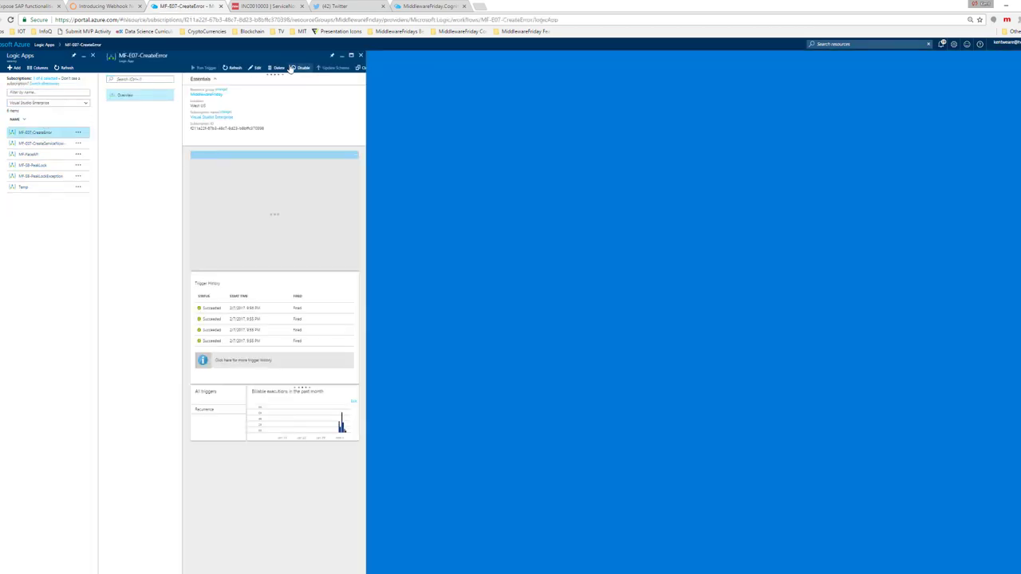
click(302, 68)
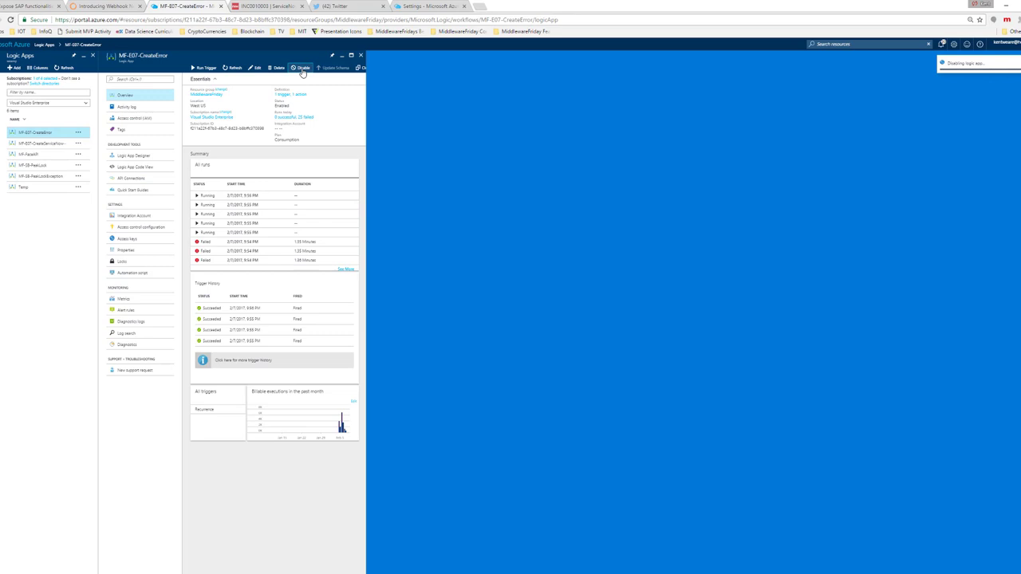
click(303, 67)
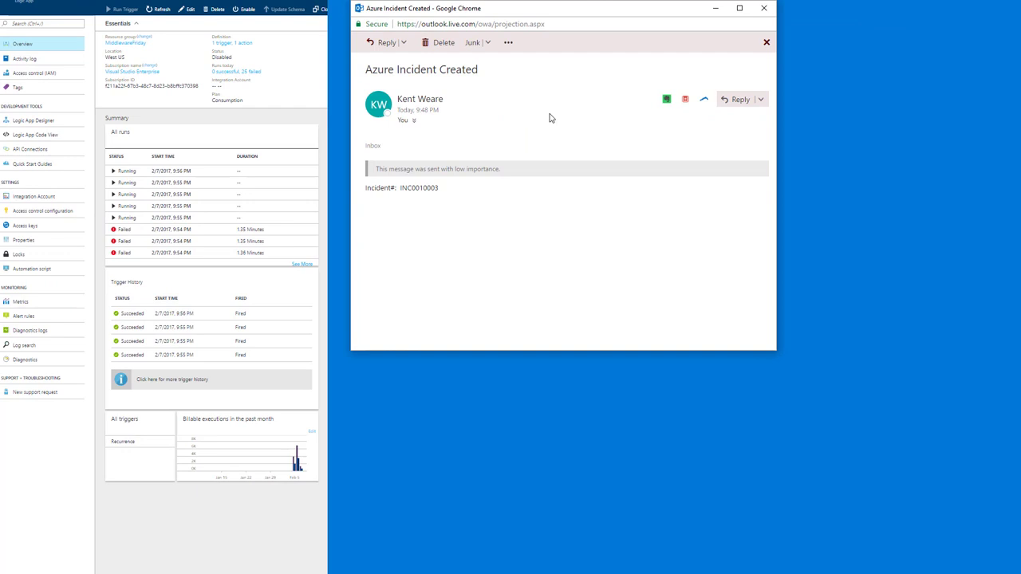
mouse_move(489, 197)
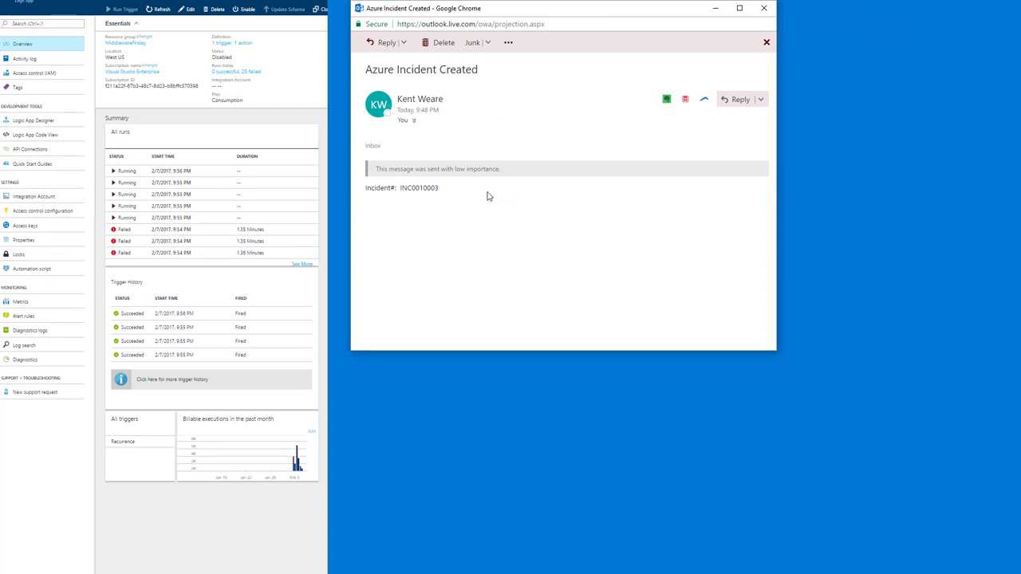
mouse_move(469, 132)
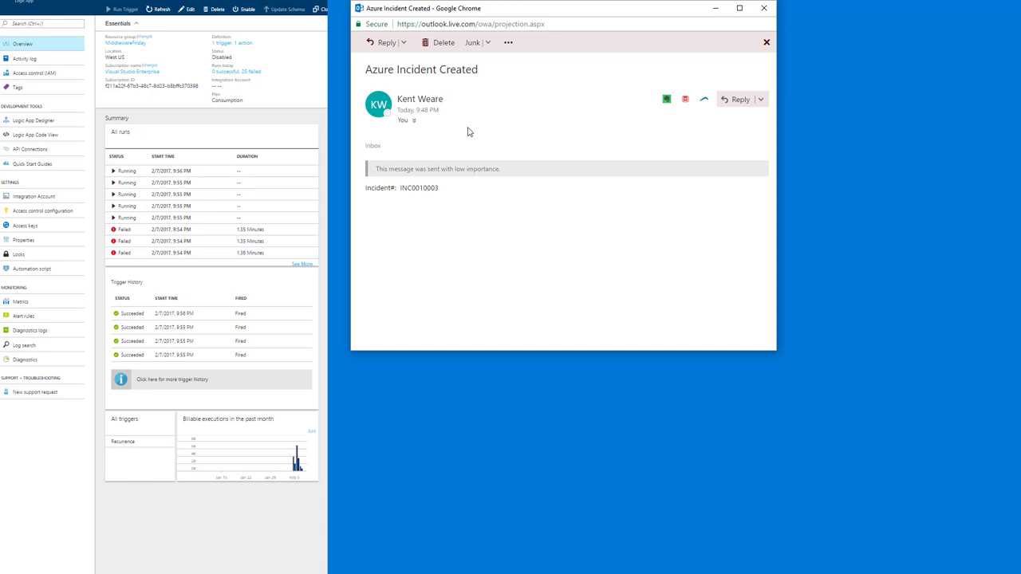
mouse_move(461, 190)
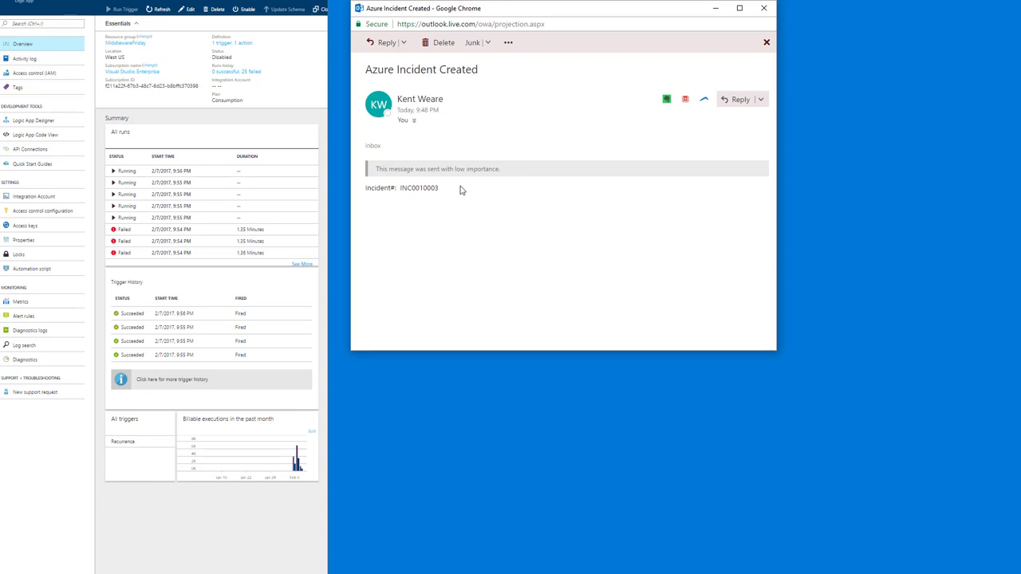
mouse_move(442, 190)
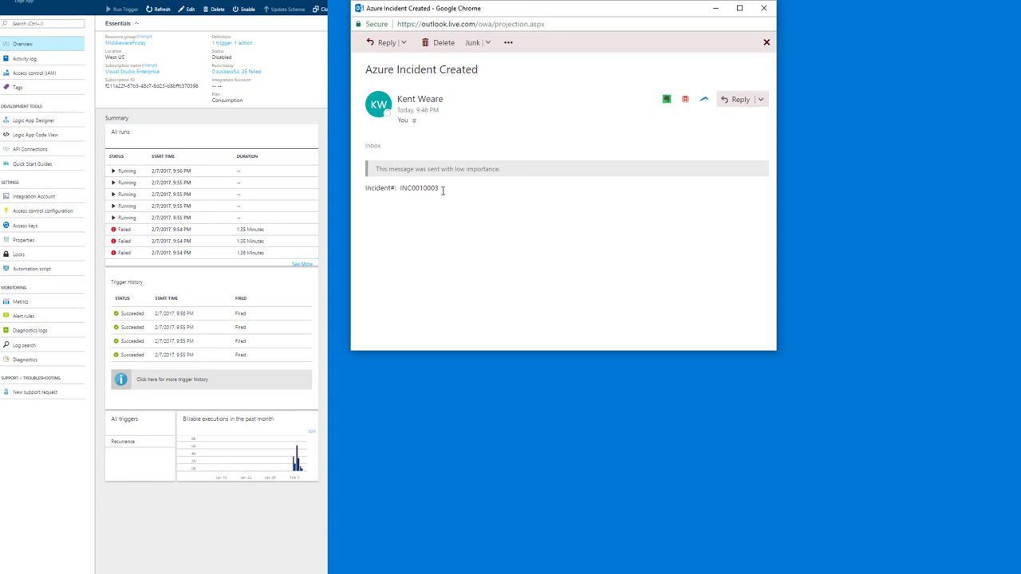
Highlight incident number INC0010003 in the 'Azure Incident Created' email.
double_click(419, 187)
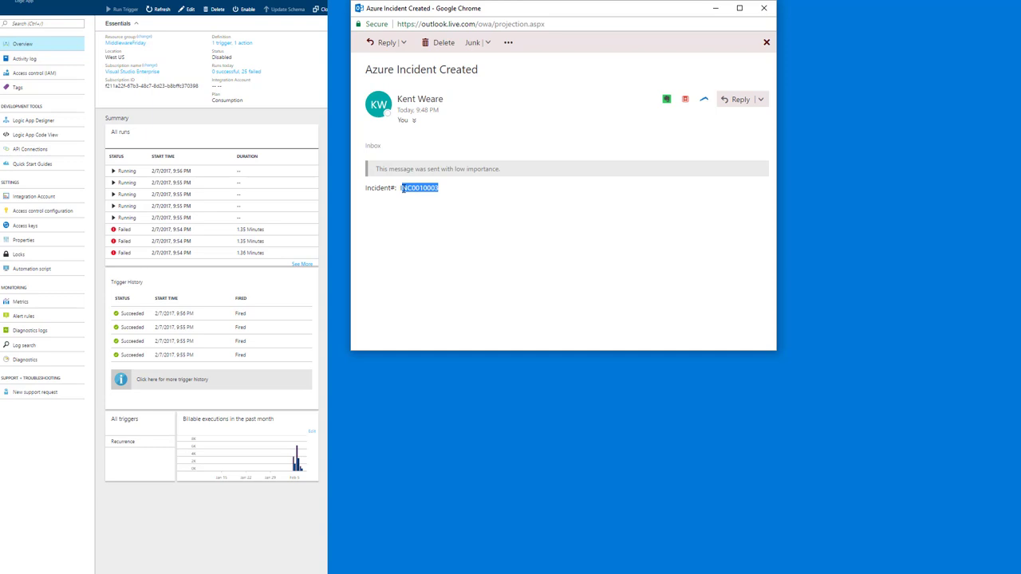
mouse_move(422, 198)
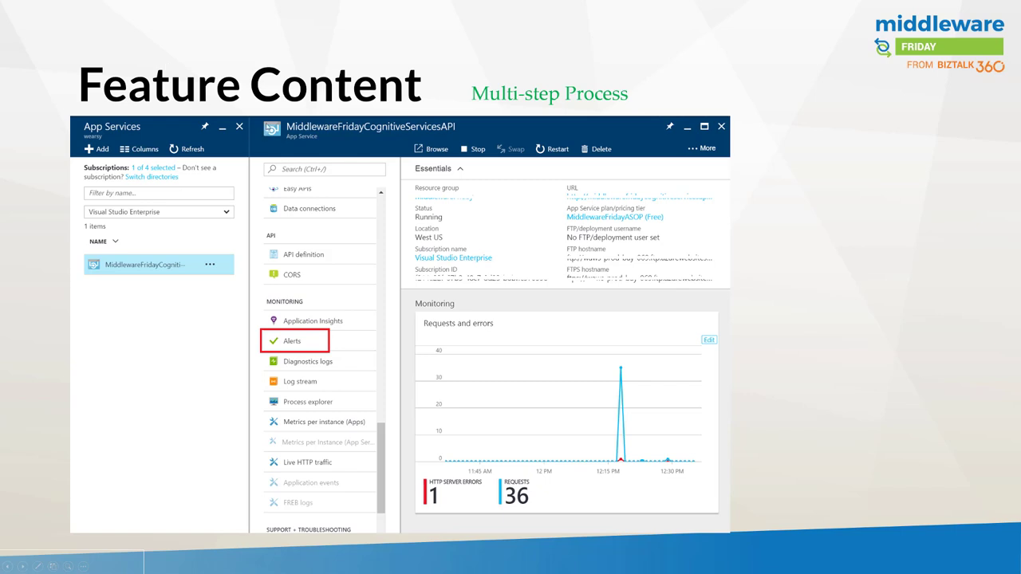
mouse_move(228, 228)
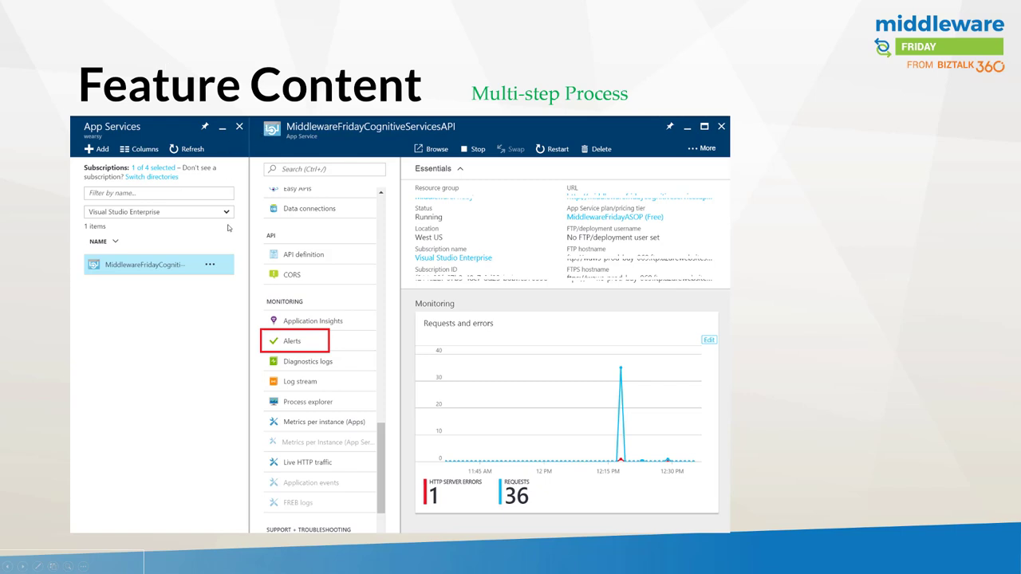
mouse_move(309, 138)
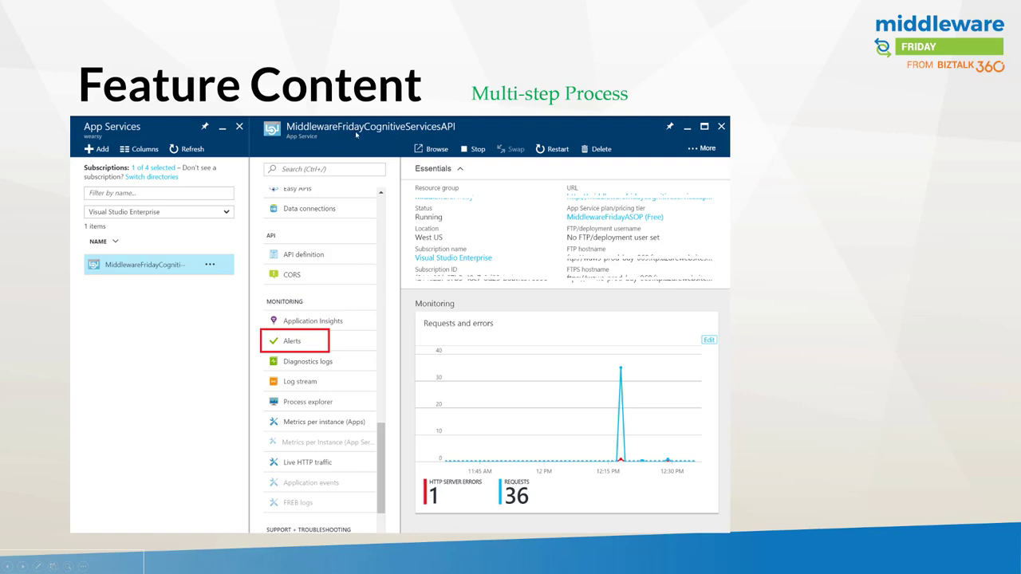
mouse_move(448, 135)
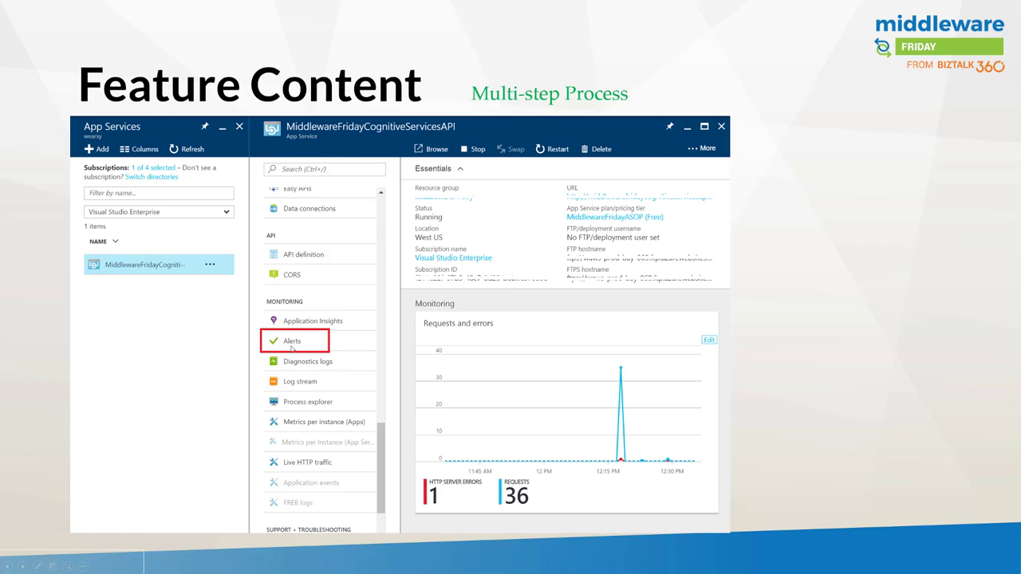
Advance through the existing alert rules slide to the 'Add an alert rule' form slide.
click(292, 340)
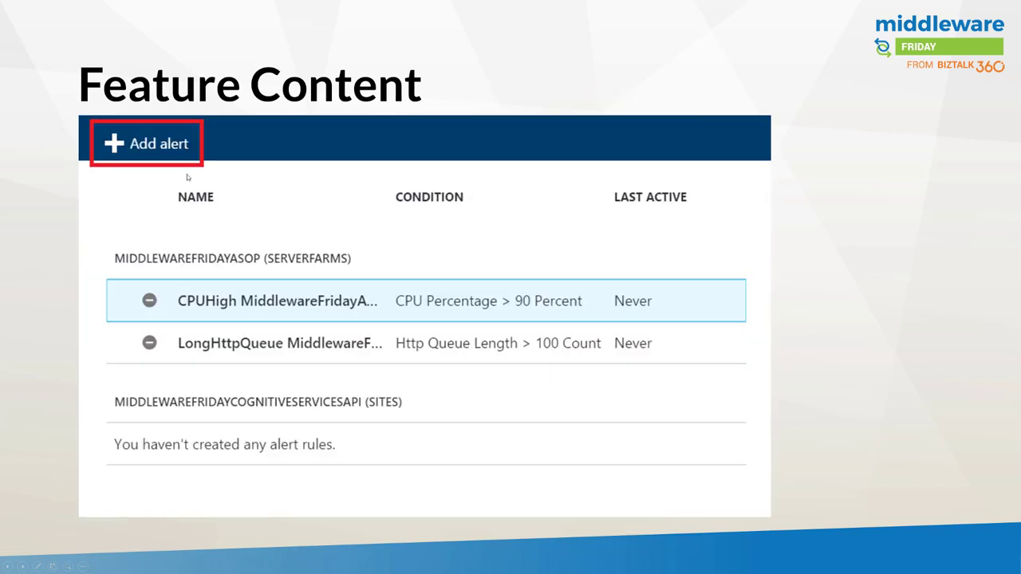
click(146, 143)
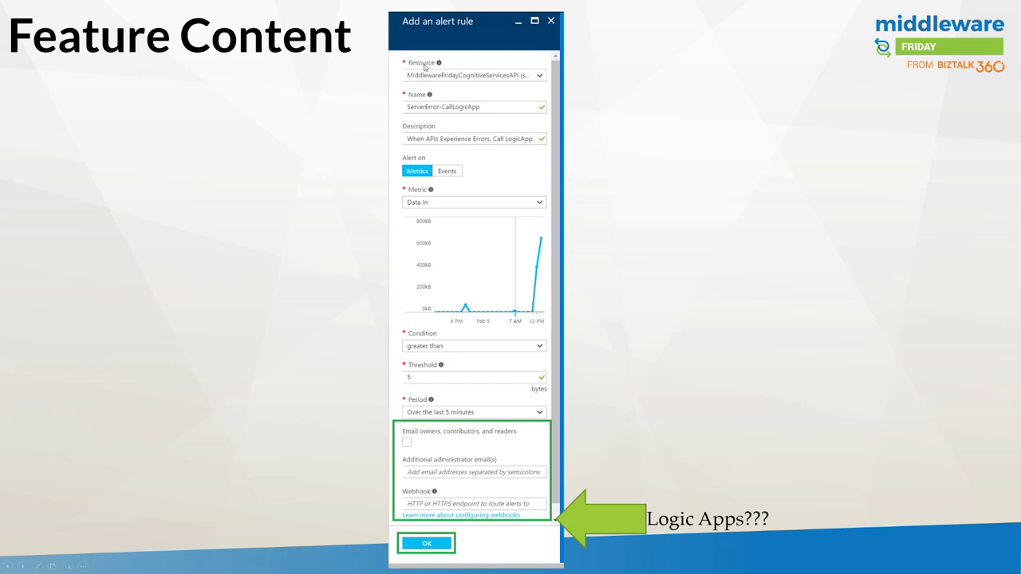
mouse_move(522, 77)
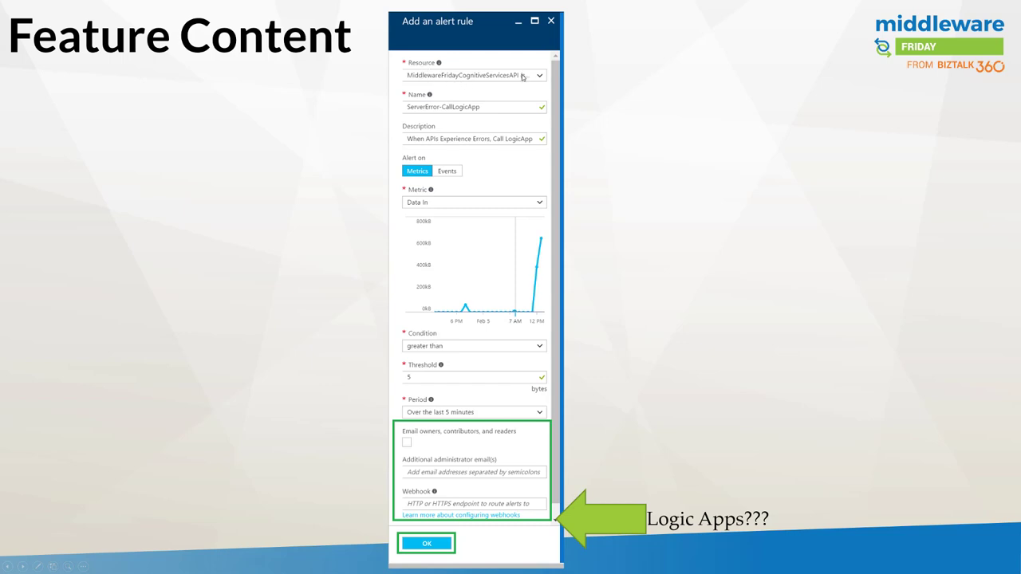
mouse_move(503, 115)
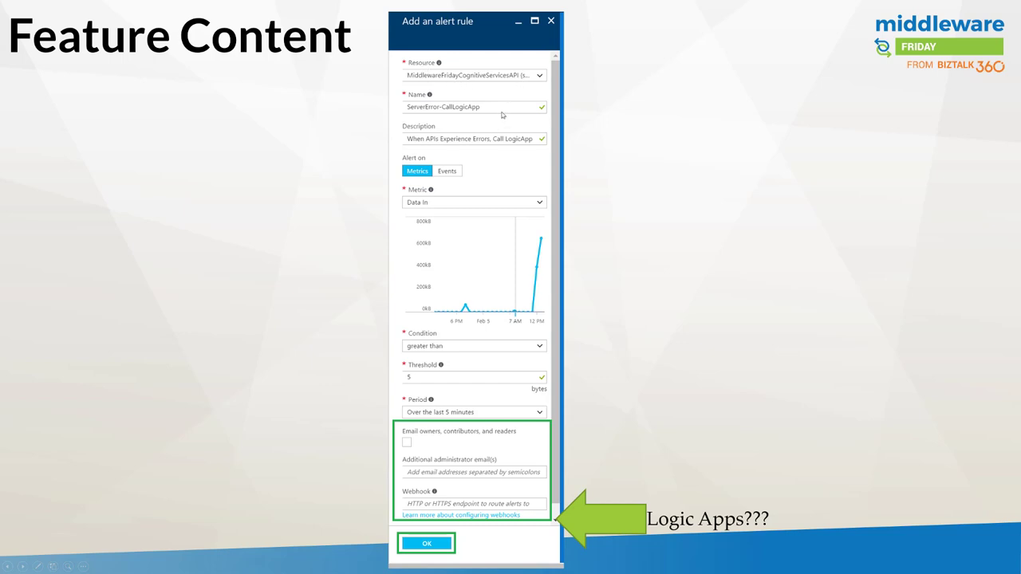
mouse_move(485, 230)
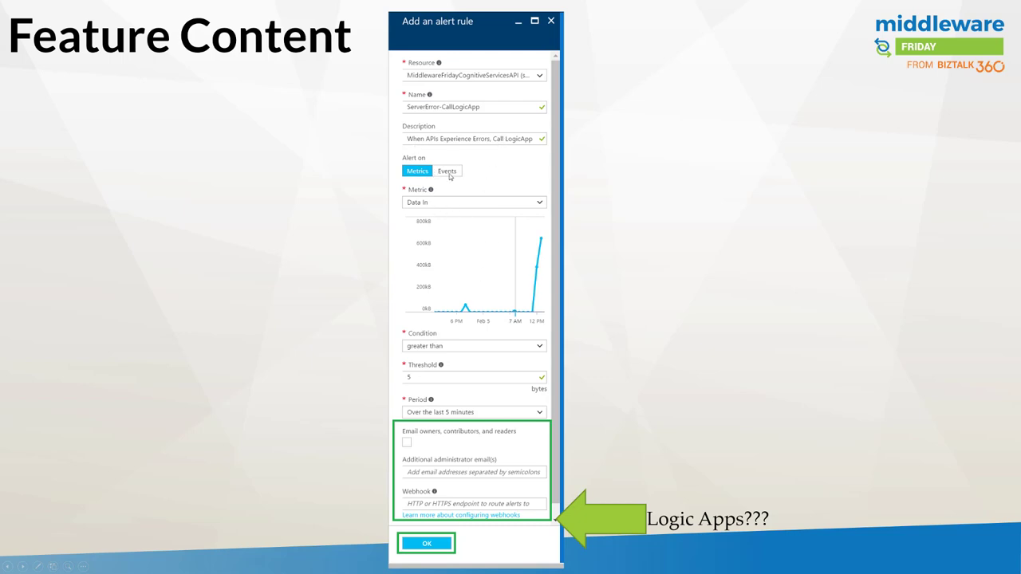
mouse_move(470, 330)
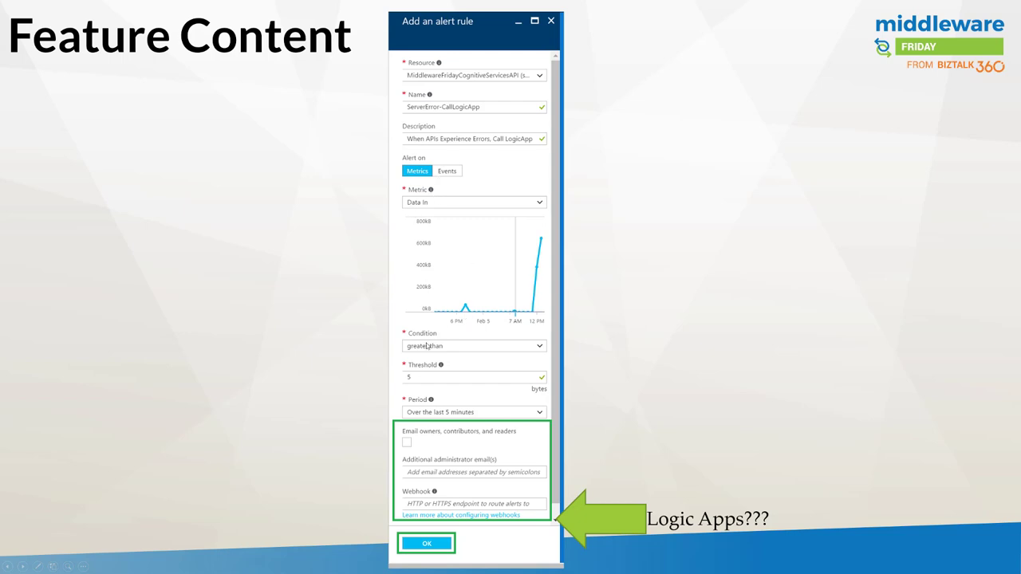
mouse_move(461, 445)
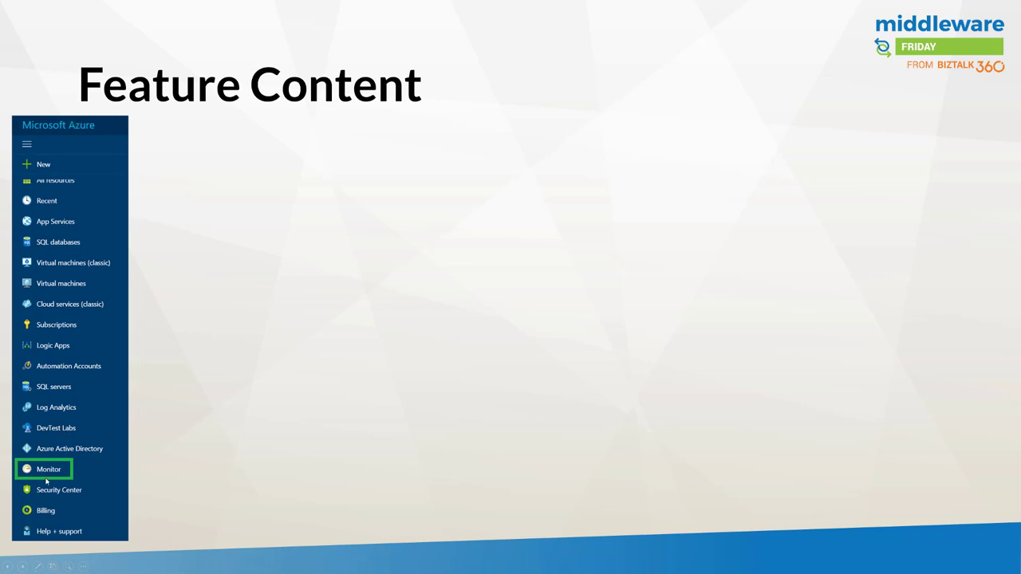
Advance to the Monitor Alerts slide, then to the alert rule's Logic App webhook URL.
click(49, 469)
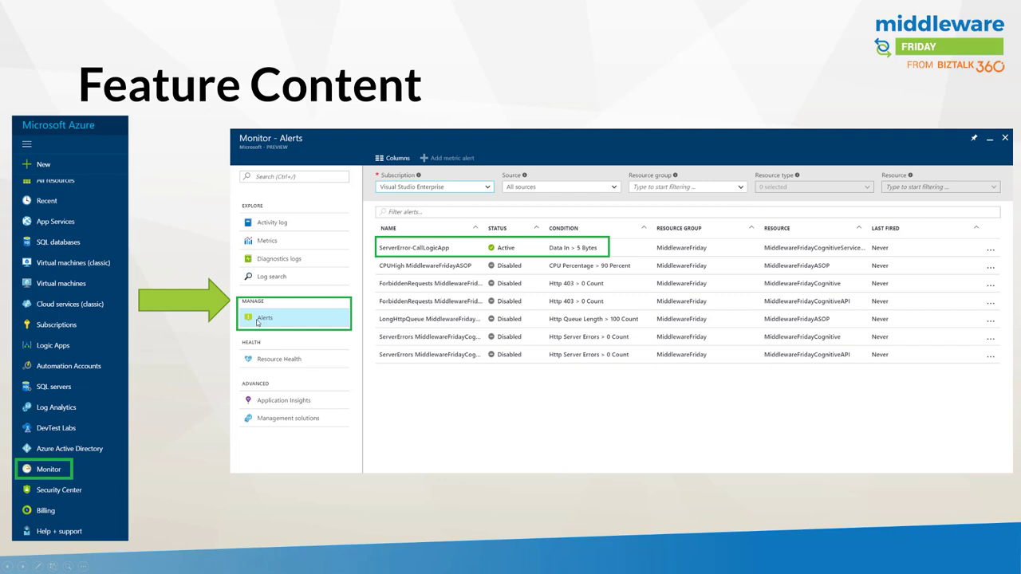
mouse_move(425, 194)
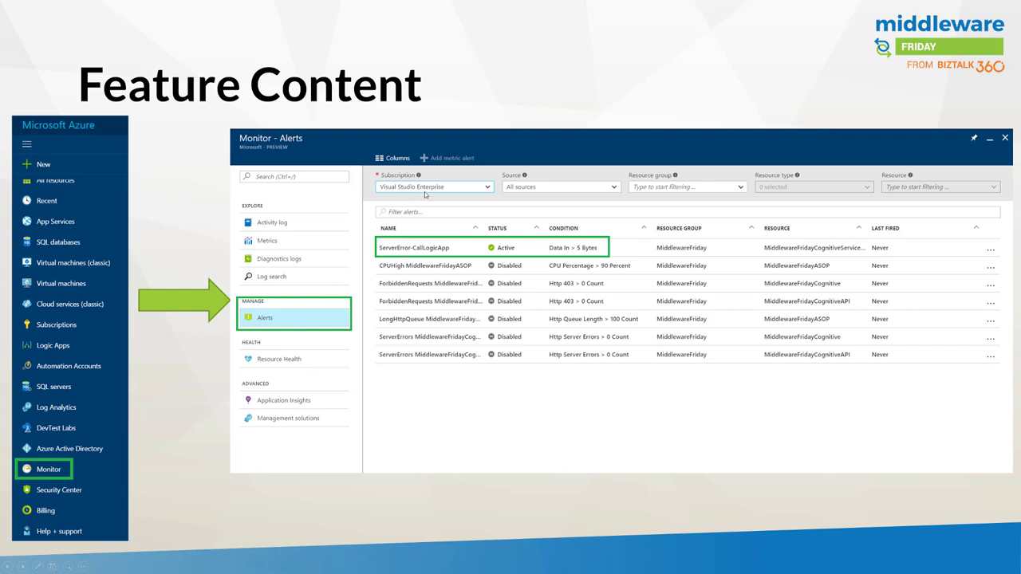
mouse_move(412, 251)
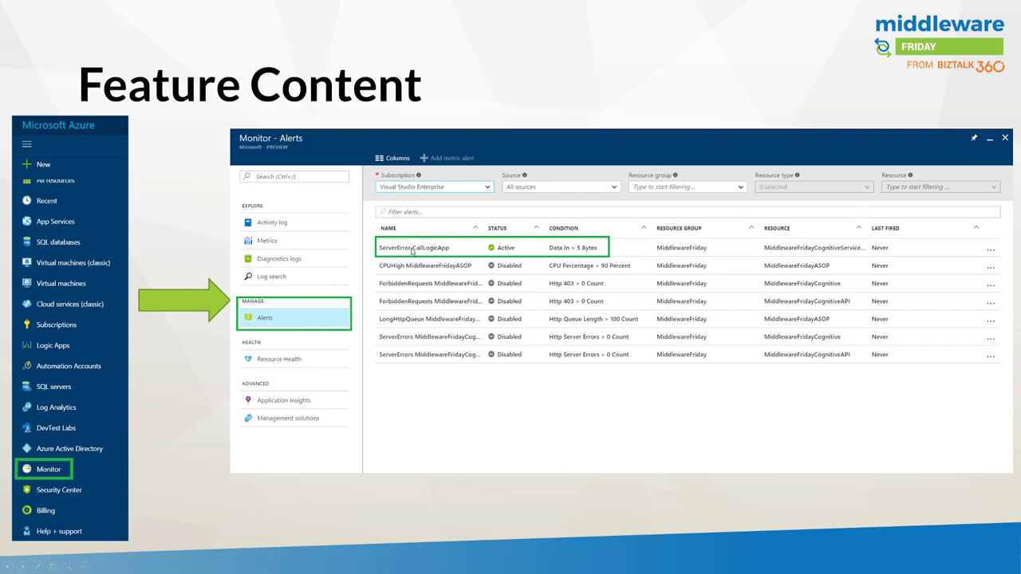
click(414, 247)
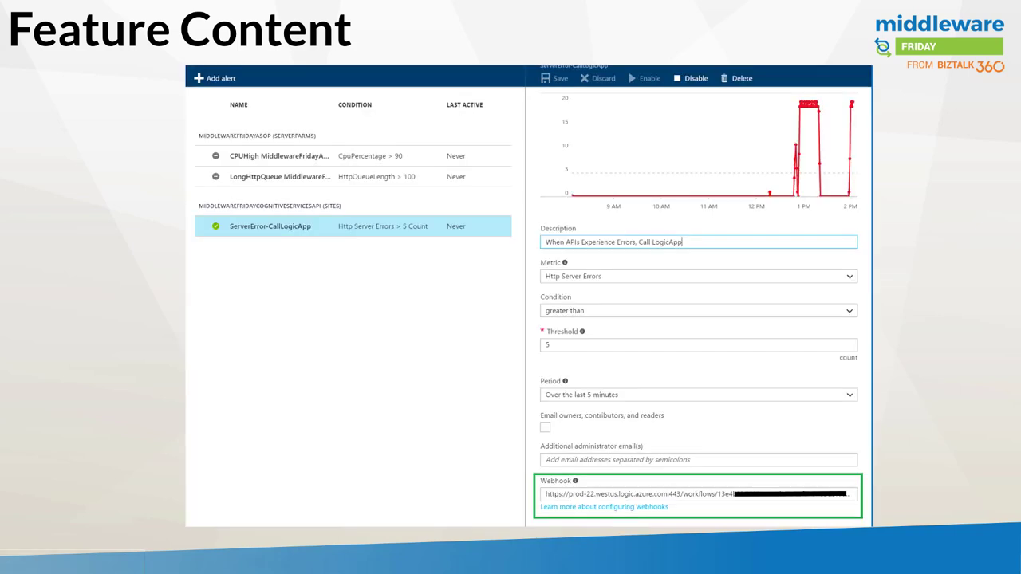
mouse_move(325, 271)
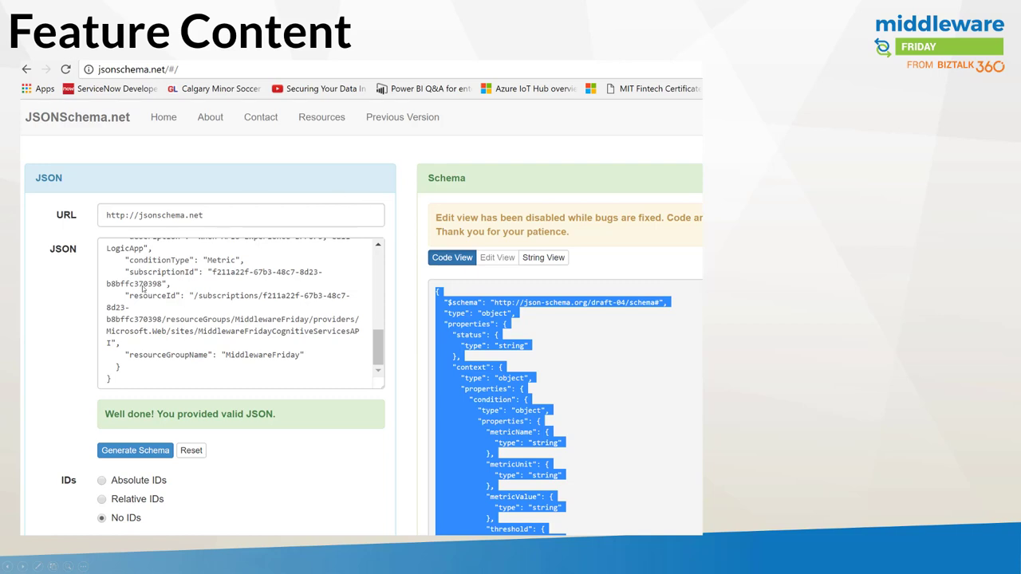
mouse_move(164, 287)
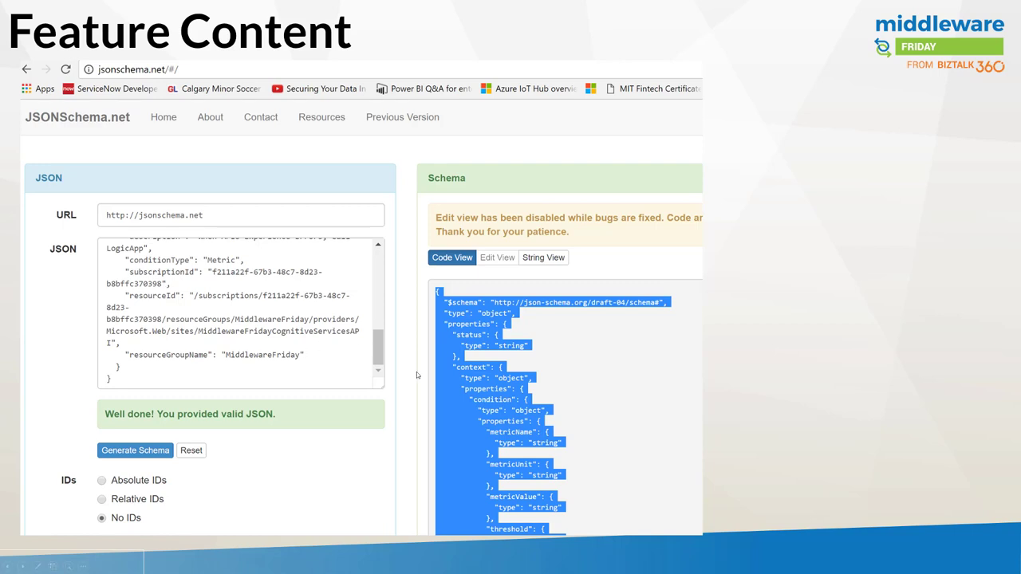
mouse_move(161, 83)
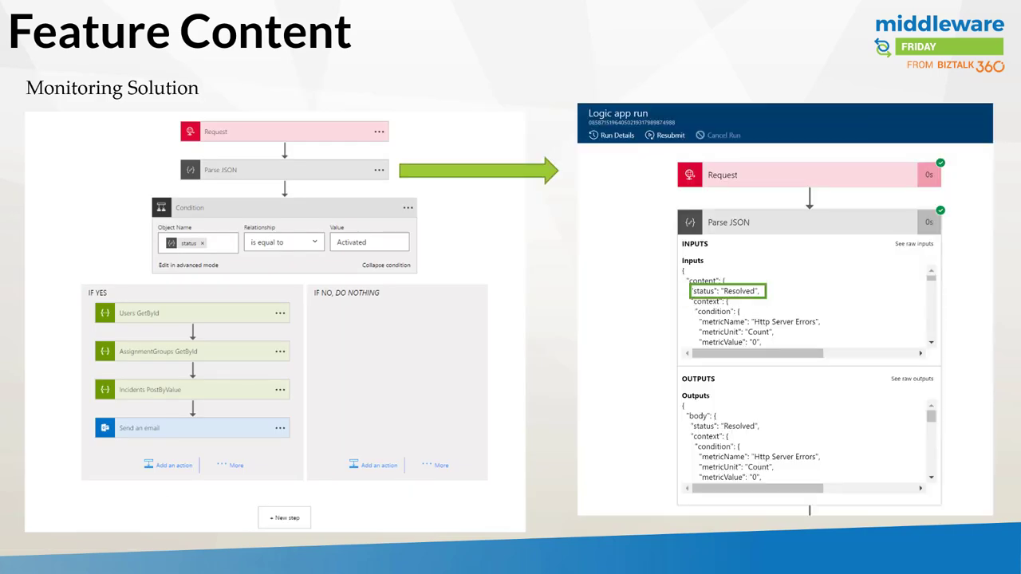
mouse_move(438, 120)
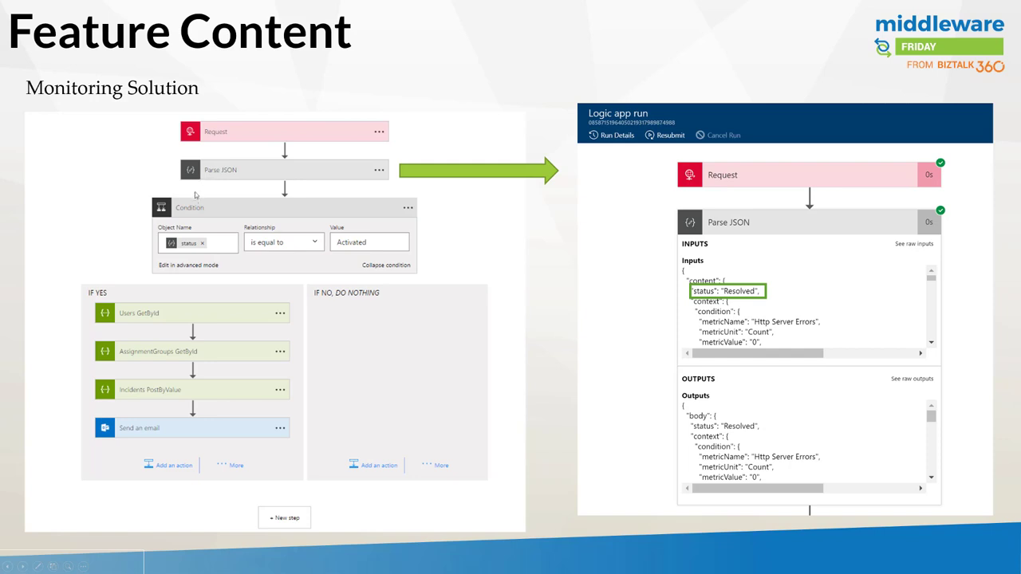
mouse_move(347, 249)
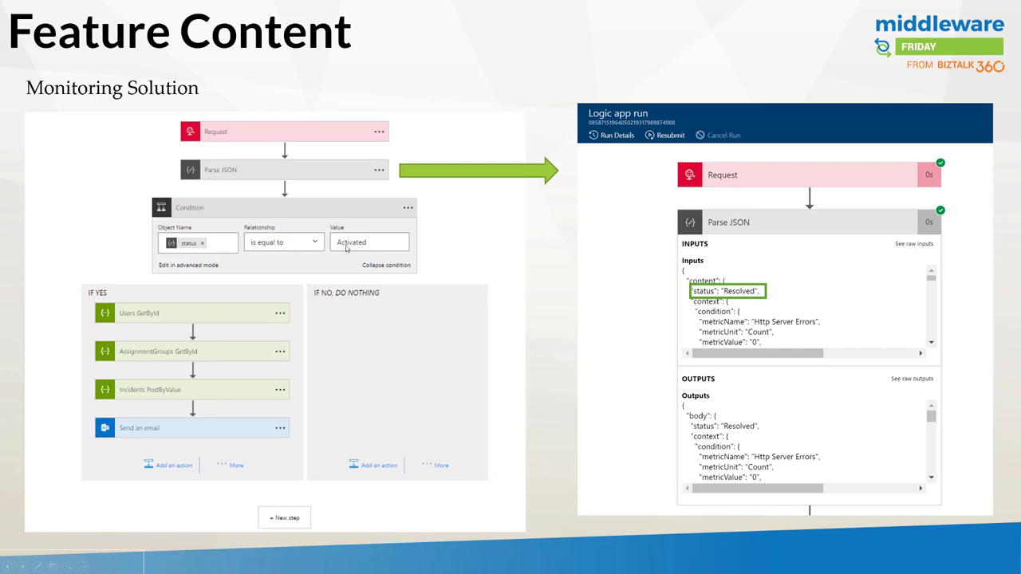
mouse_move(259, 224)
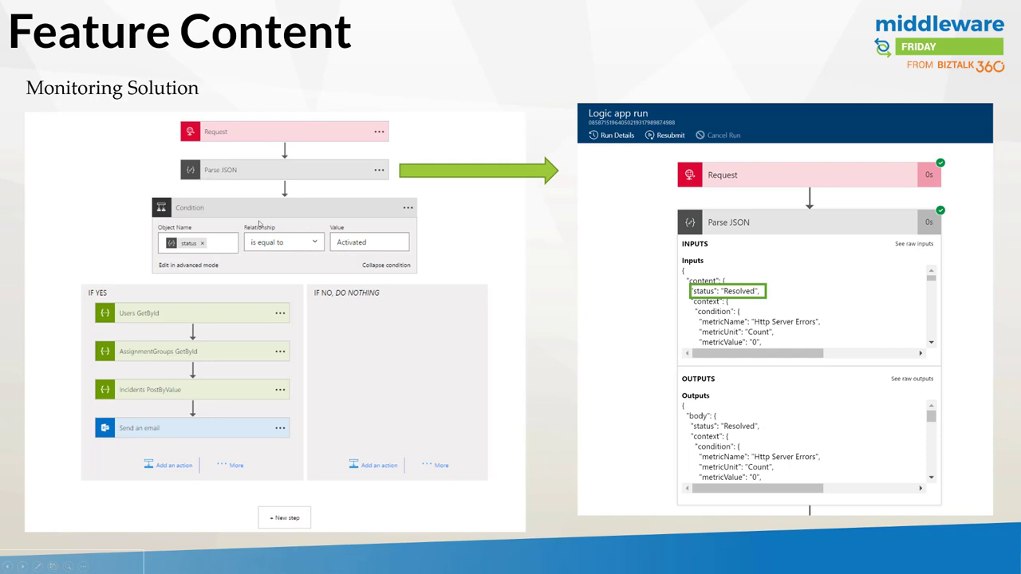
mouse_move(348, 397)
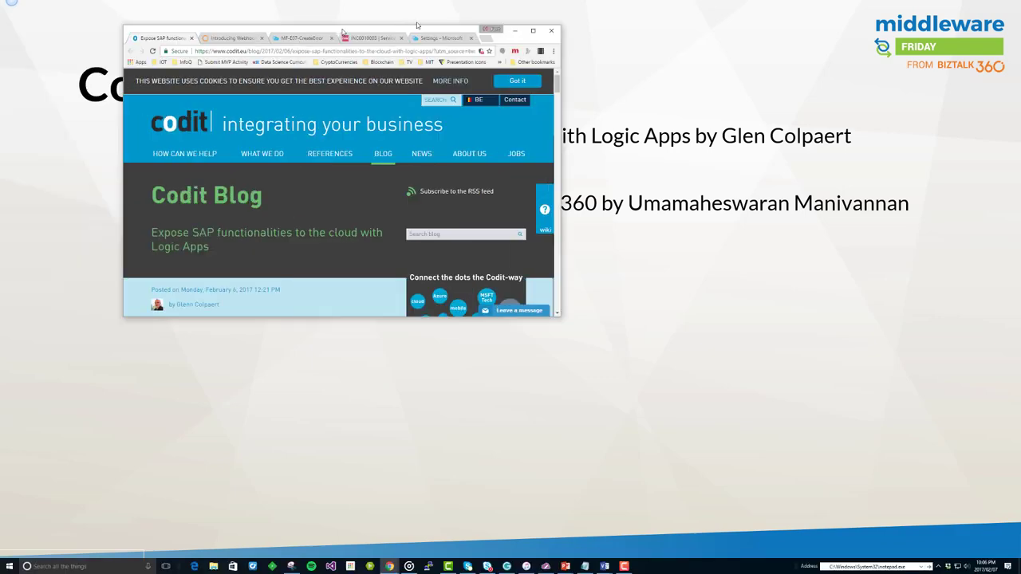
Maximize Chrome and scroll the SAP Logic Apps post to the SAP Application Server form.
click(533, 30)
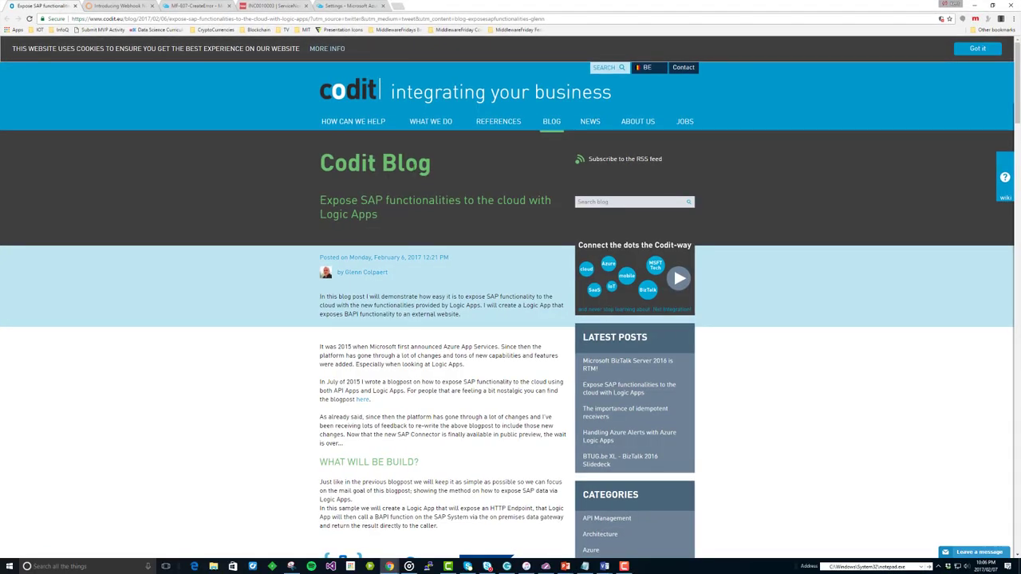
scroll(down, 3)
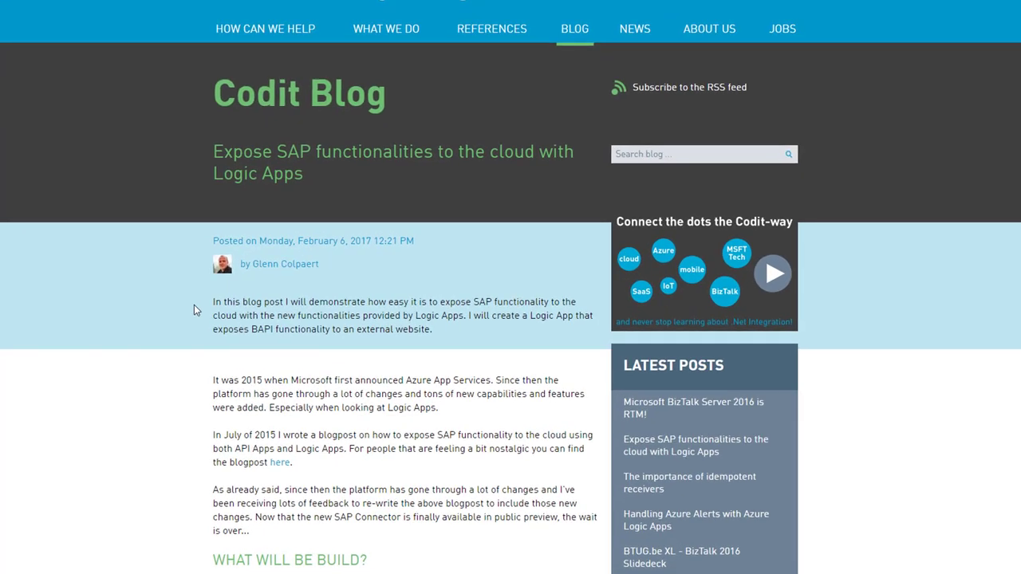
scroll(down, 3)
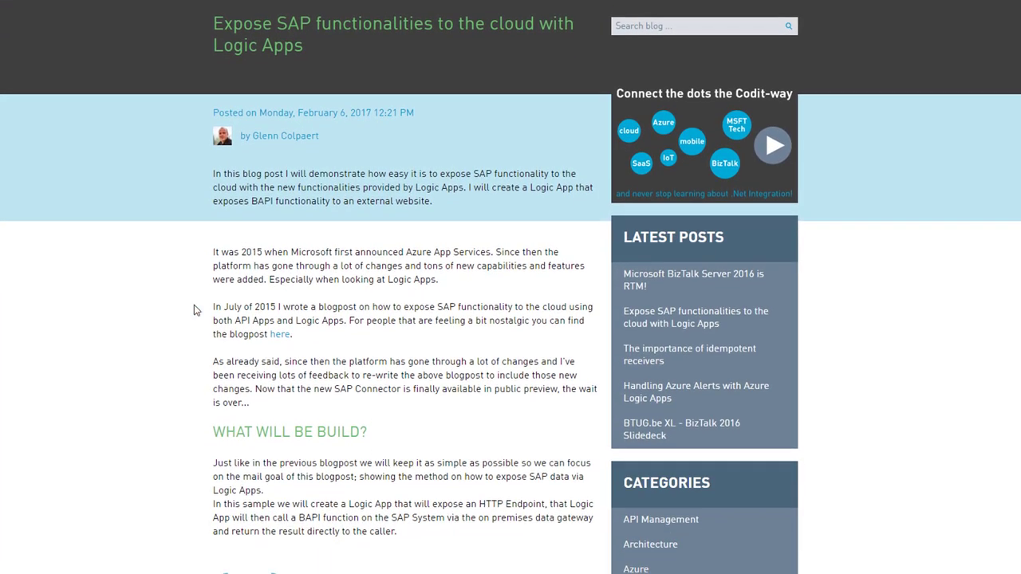
scroll(down, 3)
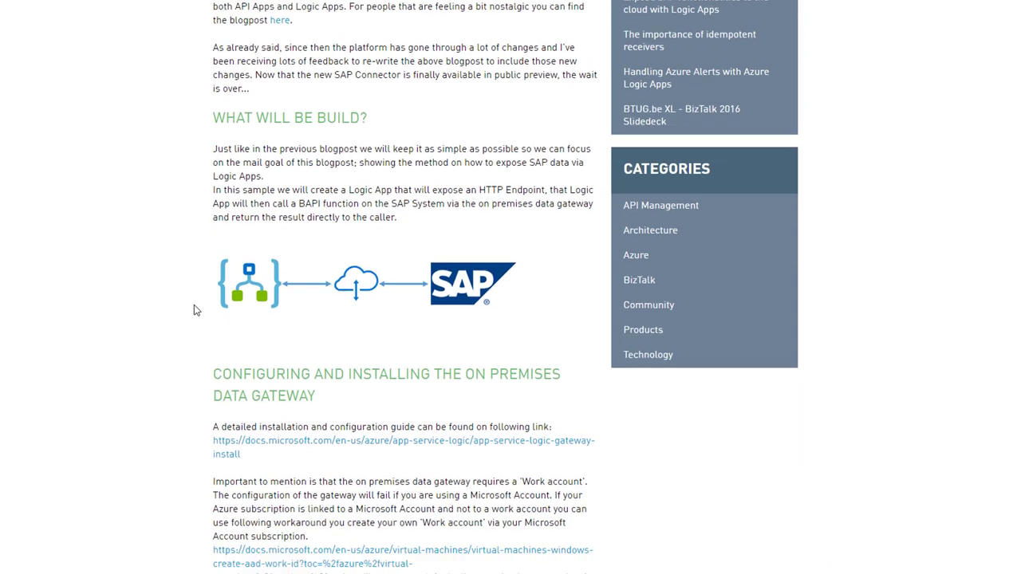
scroll(down, 3)
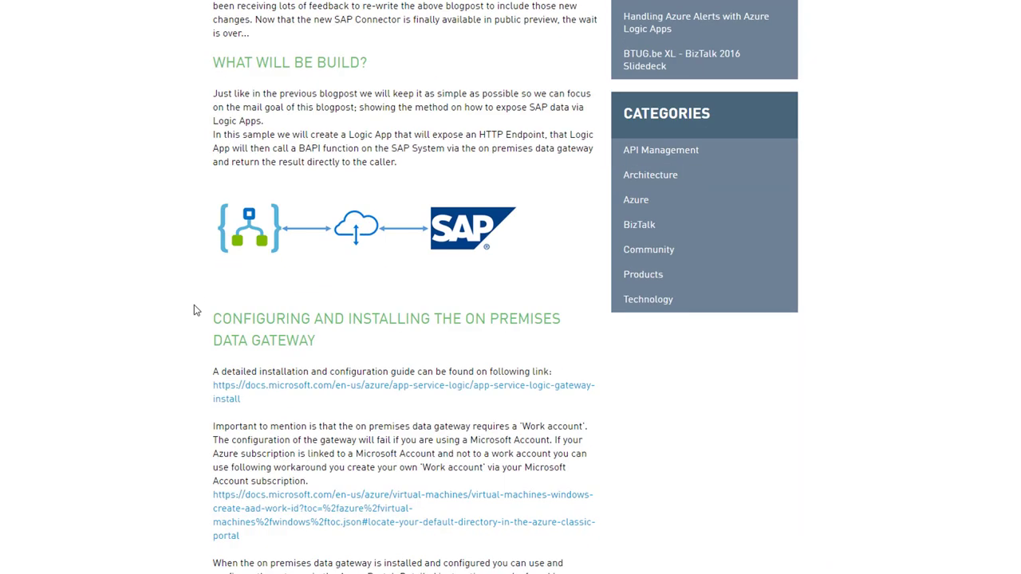
scroll(down, 3)
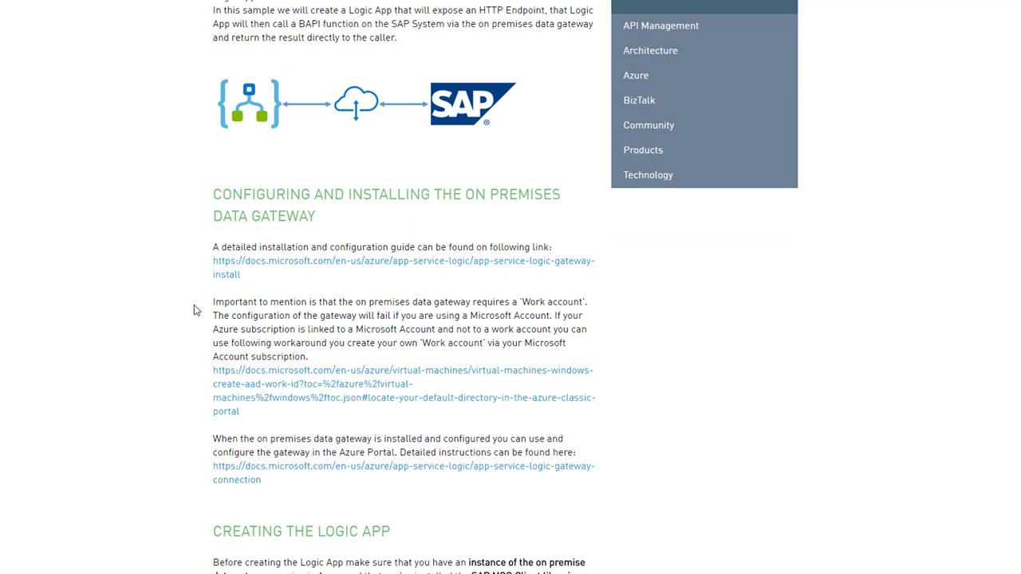
scroll(down, 3)
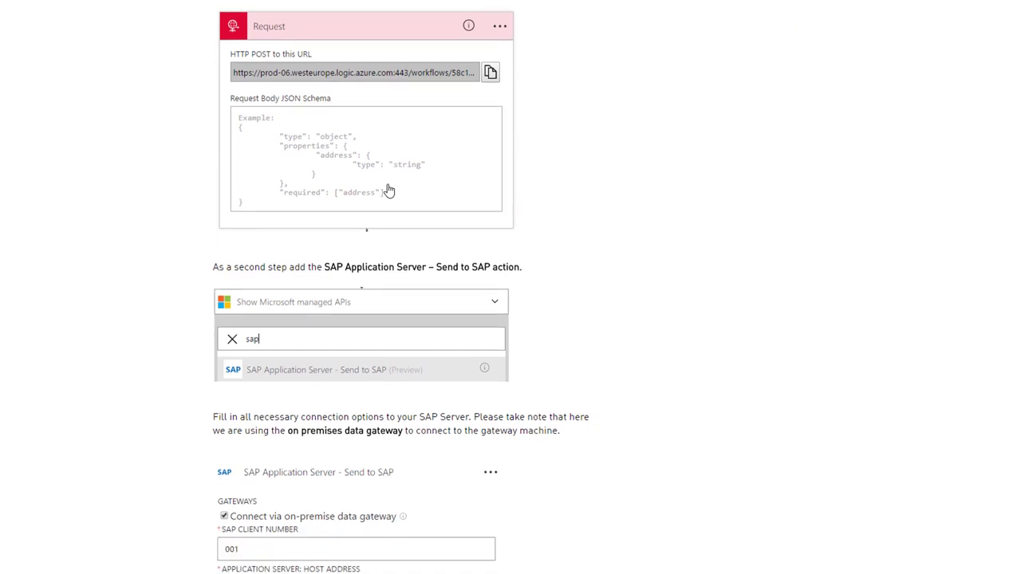
scroll(down, 3)
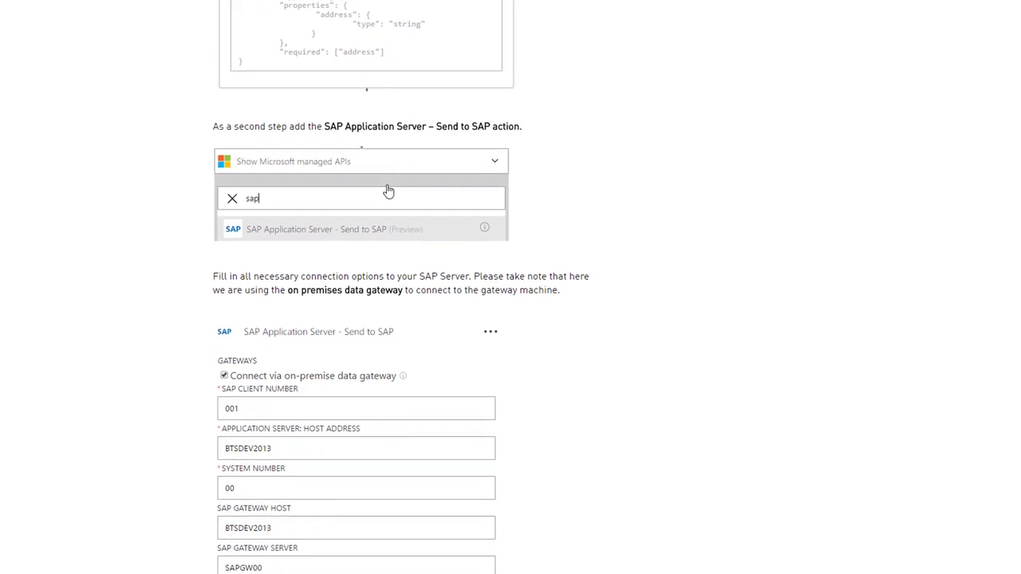
scroll(down, 3)
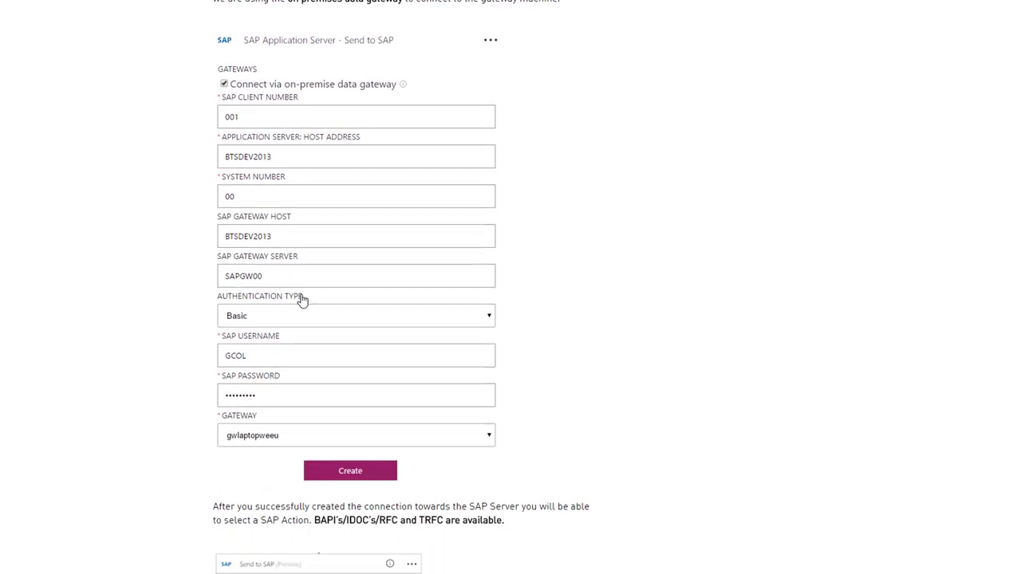
Scroll past the connection form to Response 2 and the Testing the Logic App section.
scroll(down, 3)
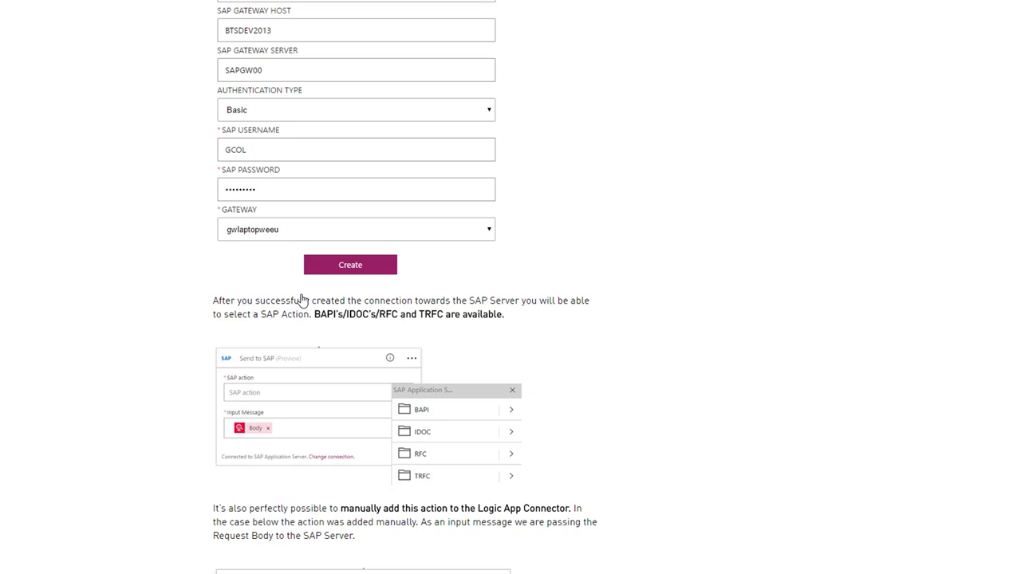
scroll(up, 3)
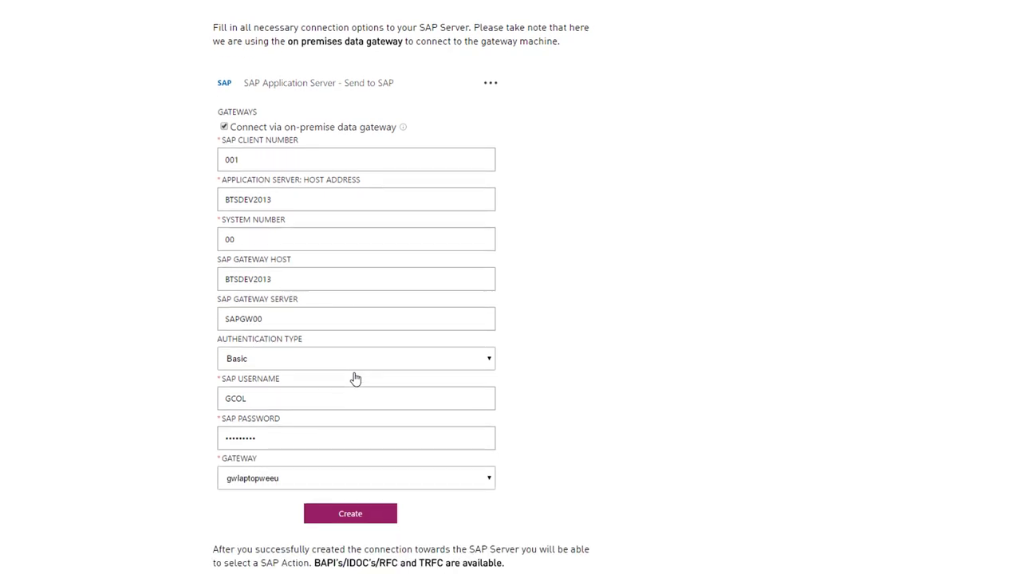
scroll(down, 3)
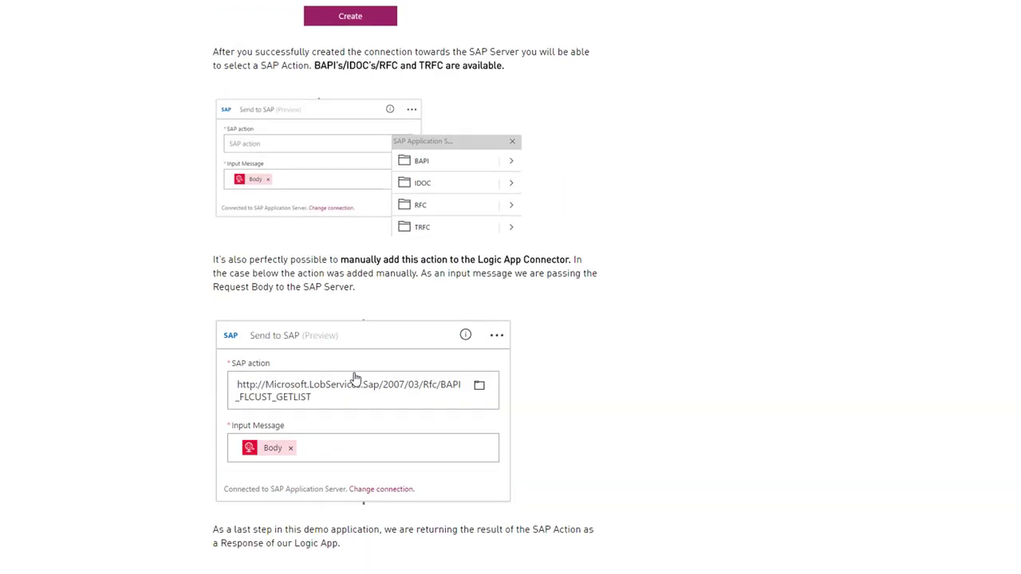
scroll(down, 3)
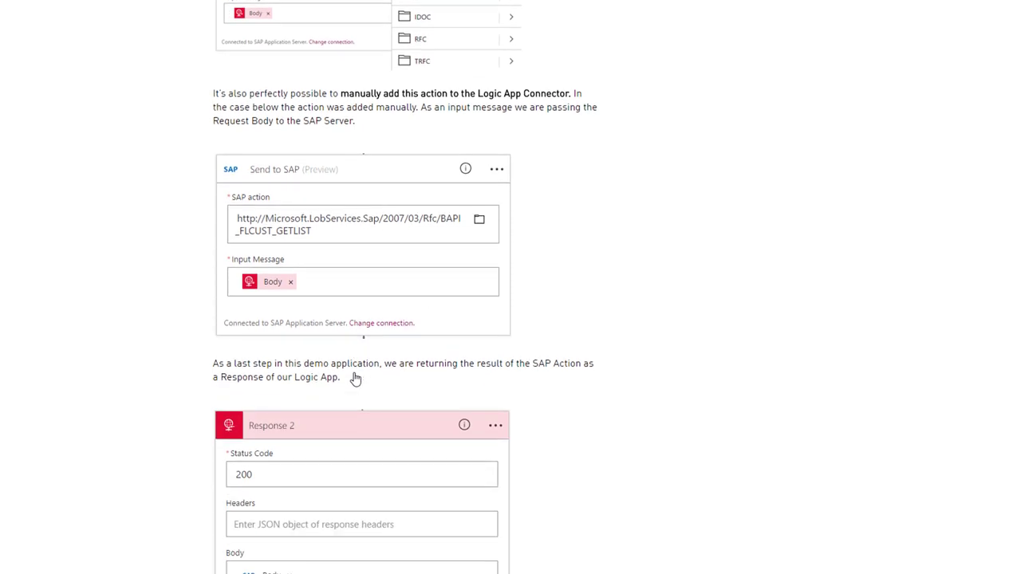
scroll(down, 3)
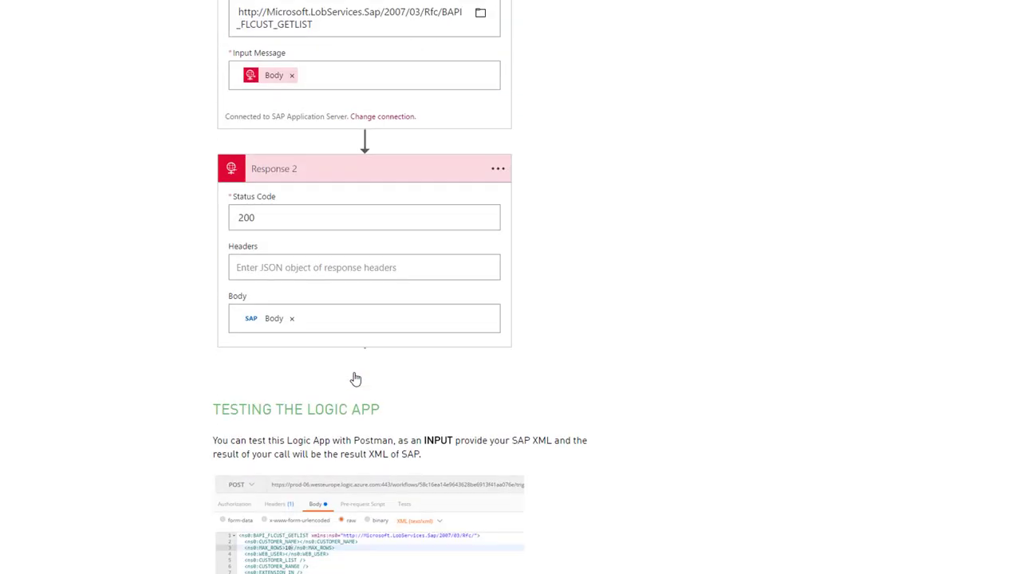
scroll(down, 3)
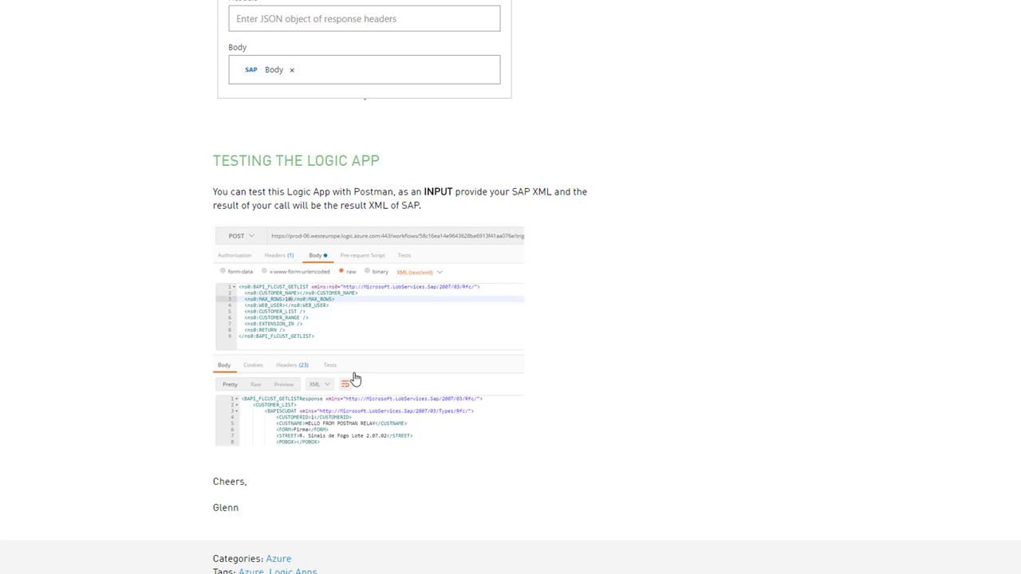
mouse_move(328, 195)
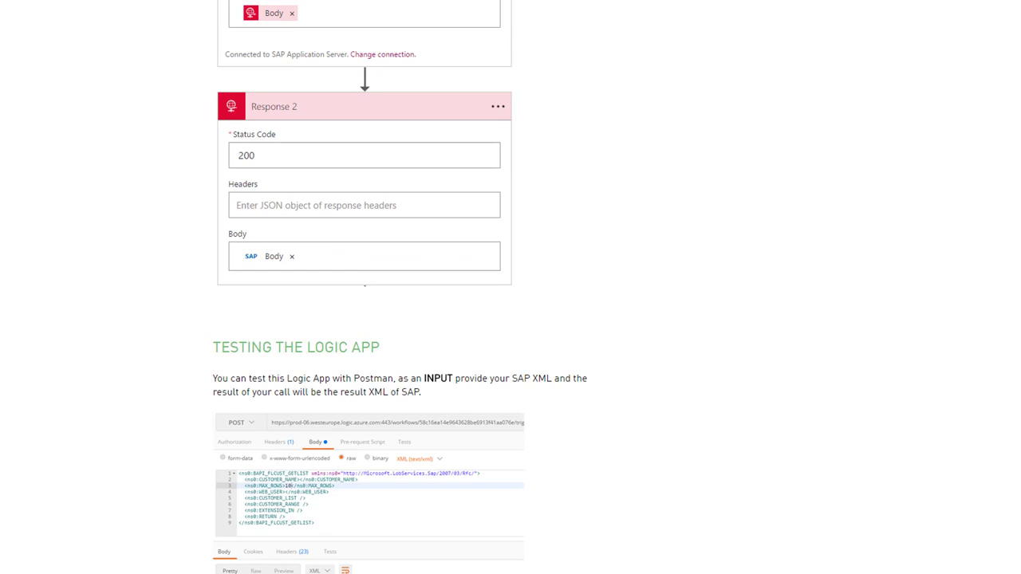
Scroll the BizTalk360 webhook post down to the Creating a Logic App email workflow diagram.
scroll(down, 3)
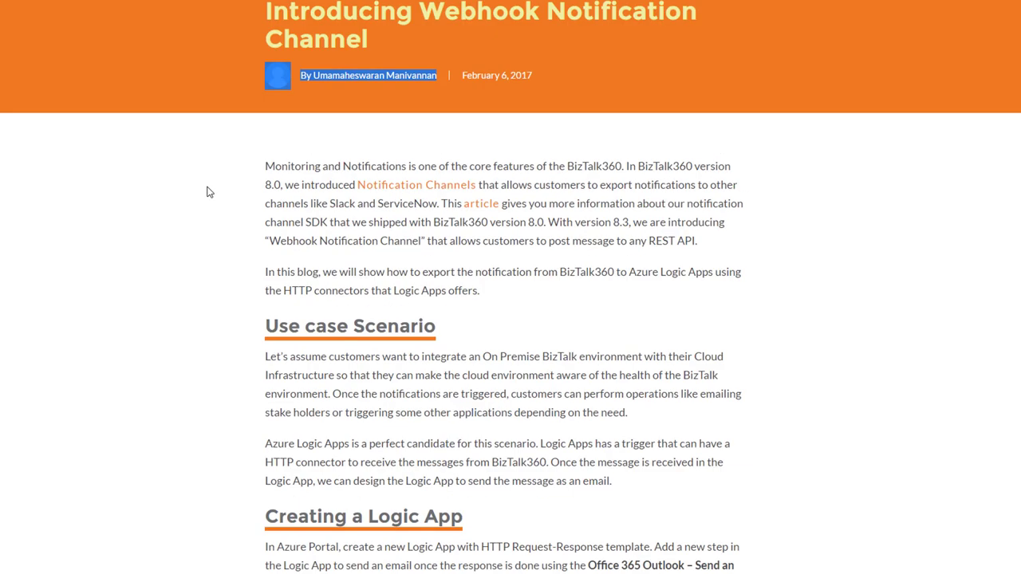
scroll(down, 3)
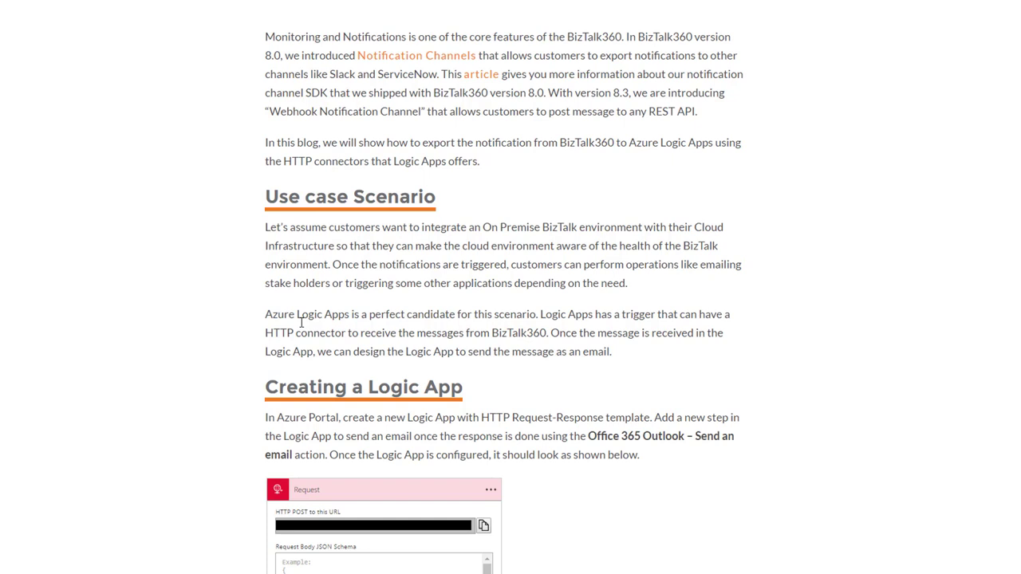
scroll(up, 3)
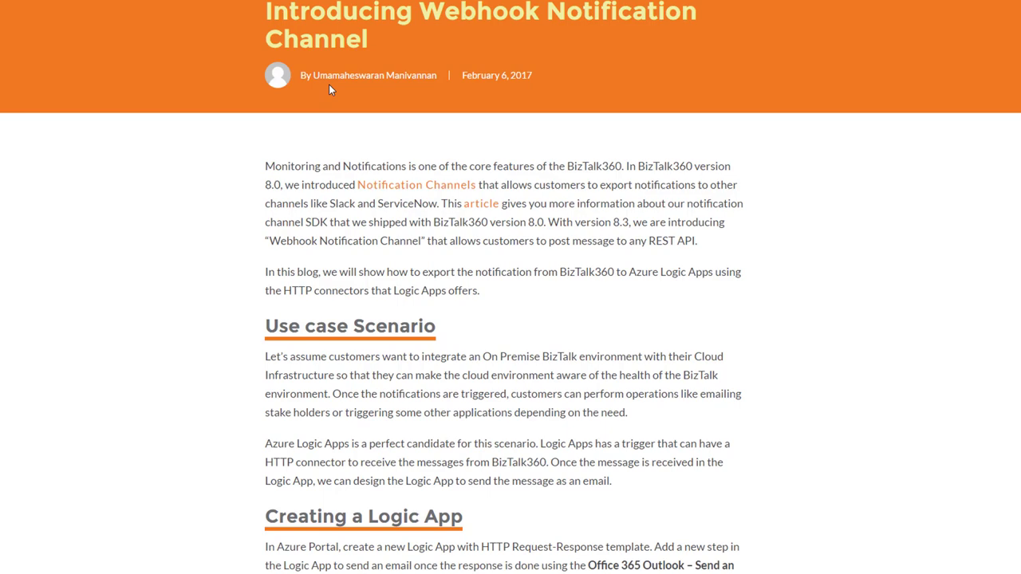
scroll(down, 3)
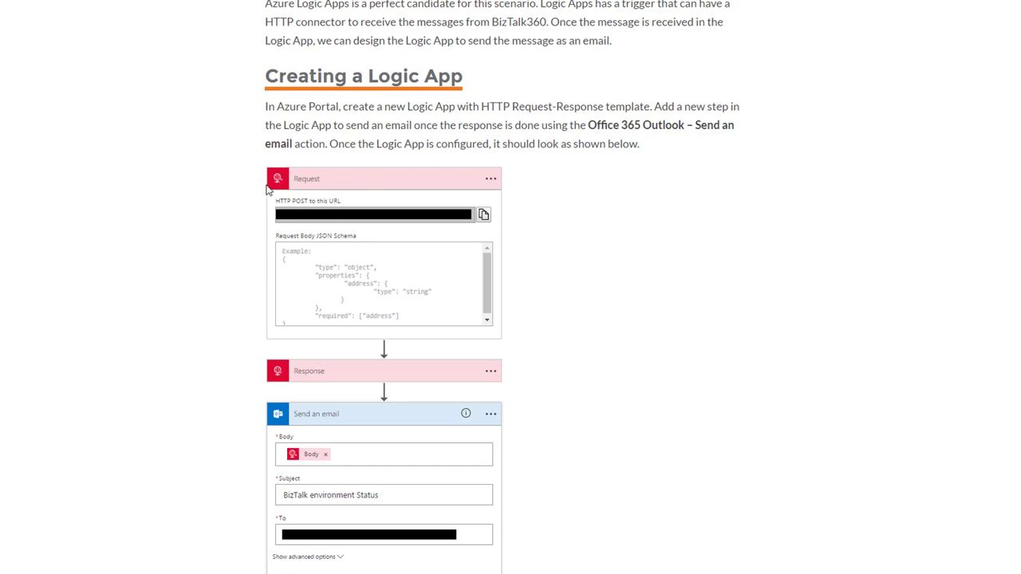
mouse_move(305, 188)
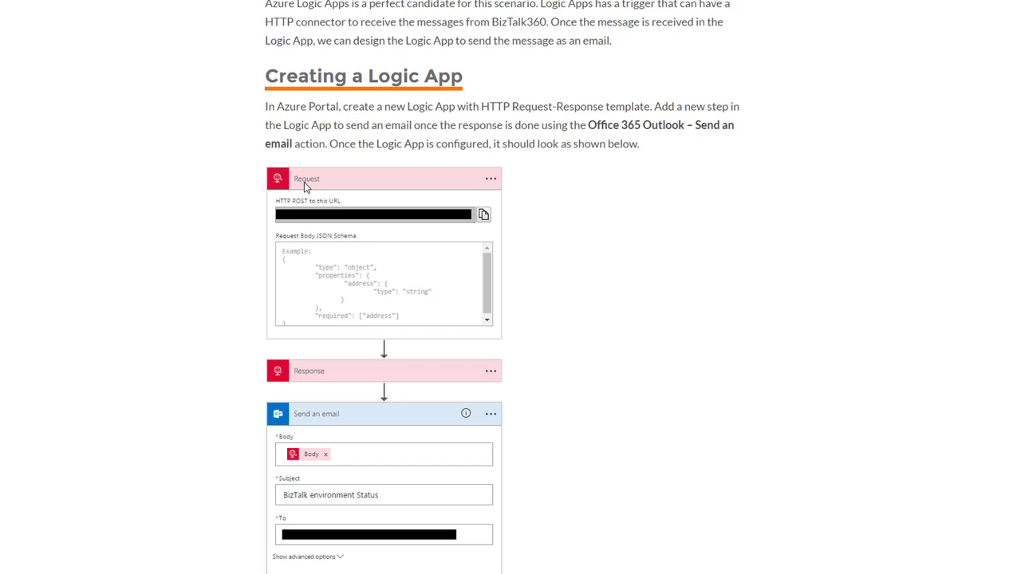
mouse_move(325, 384)
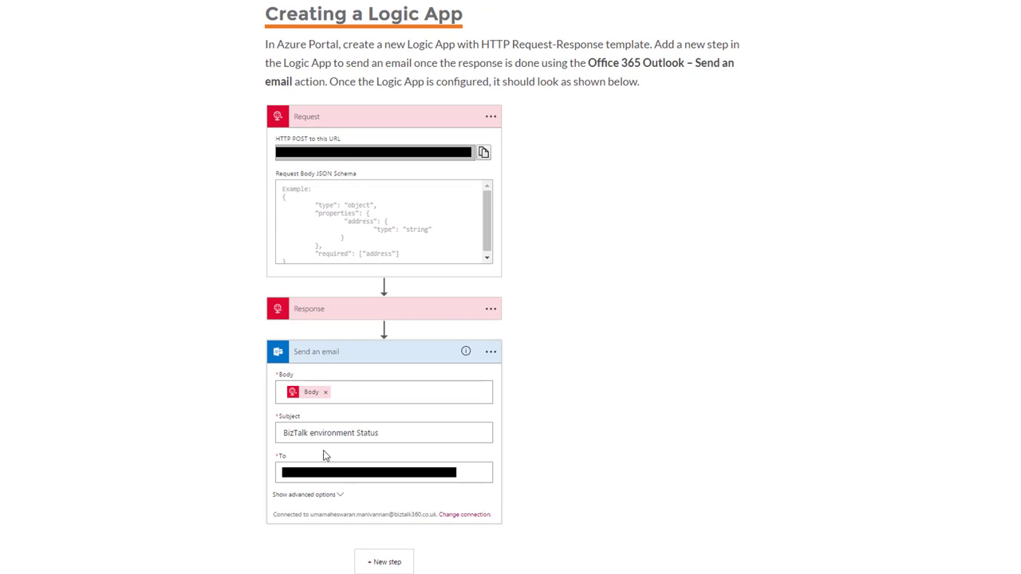
scroll(down, 3)
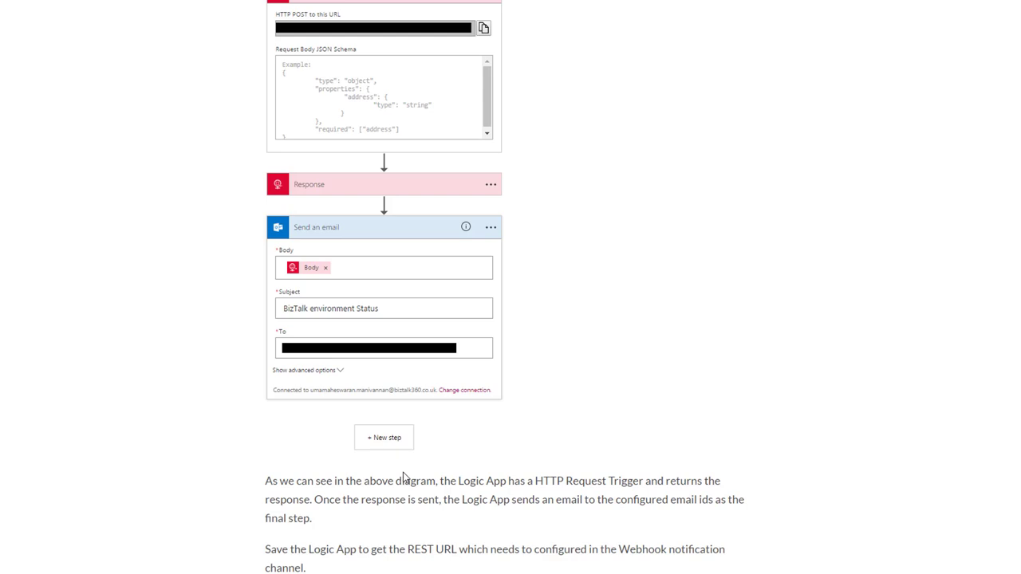
scroll(down, 3)
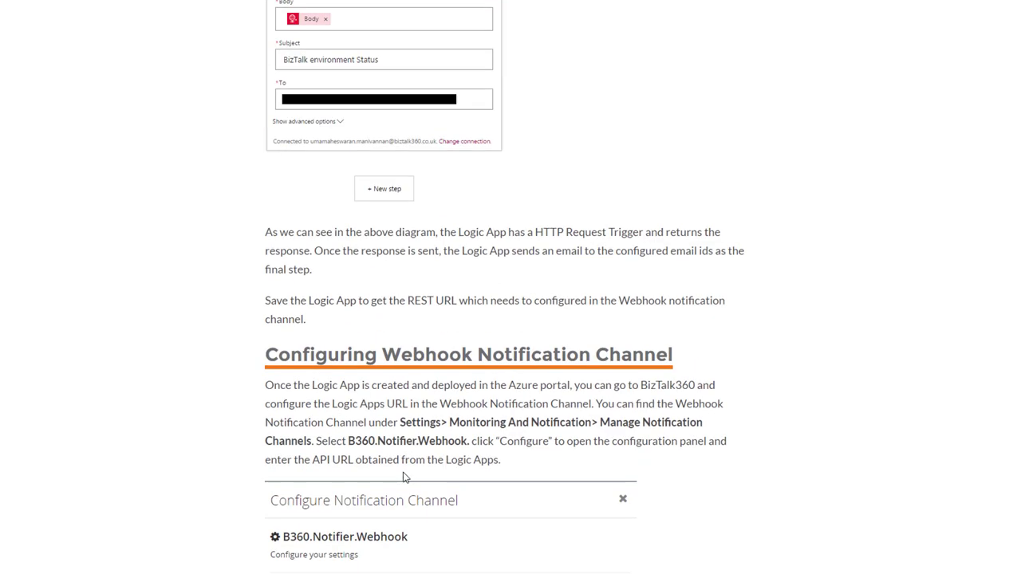
Scroll past the notification channel screenshot and Optional Properties list to the Map Alarms heading.
scroll(down, 3)
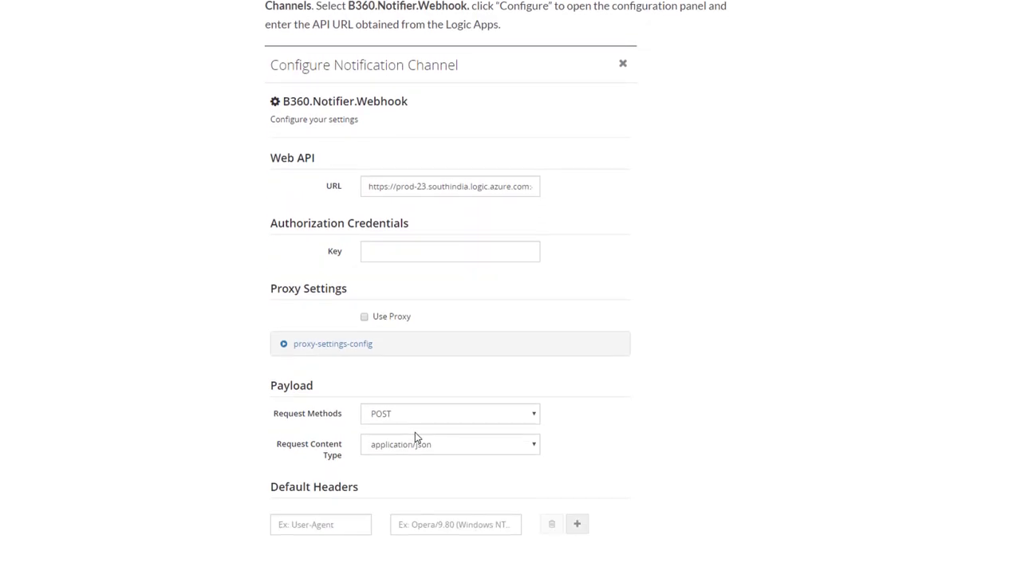
mouse_move(382, 162)
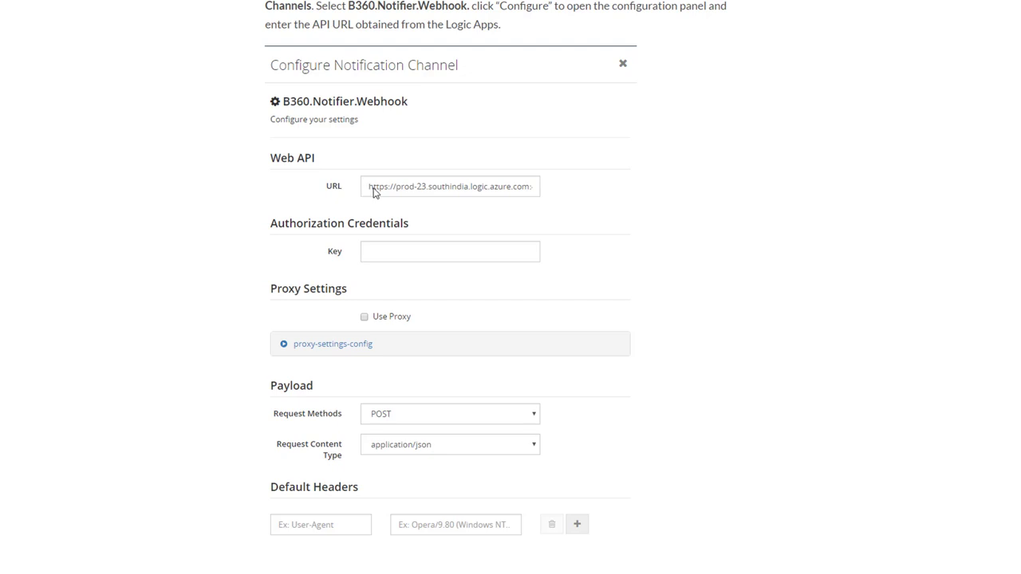
mouse_move(514, 192)
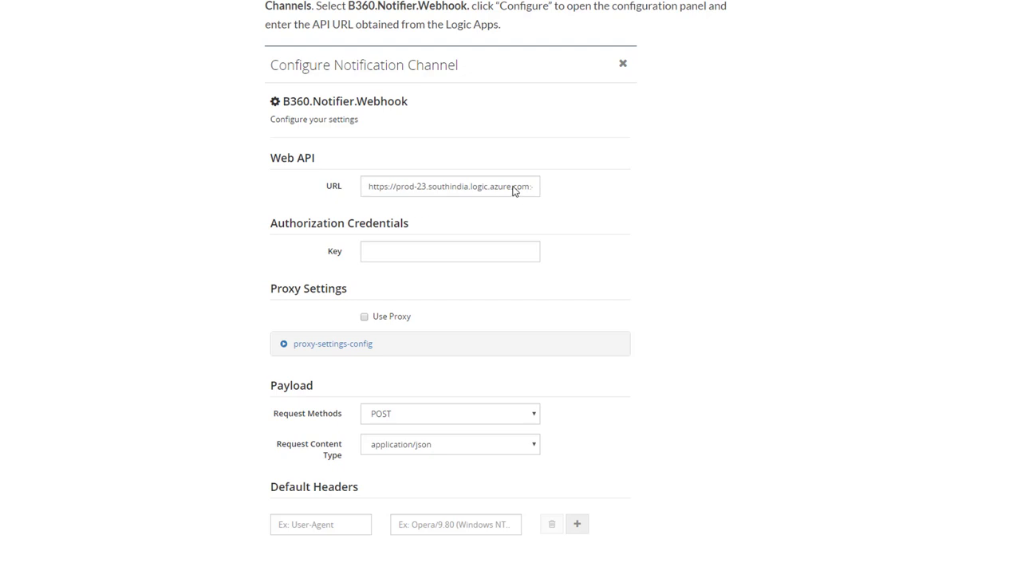
mouse_move(435, 317)
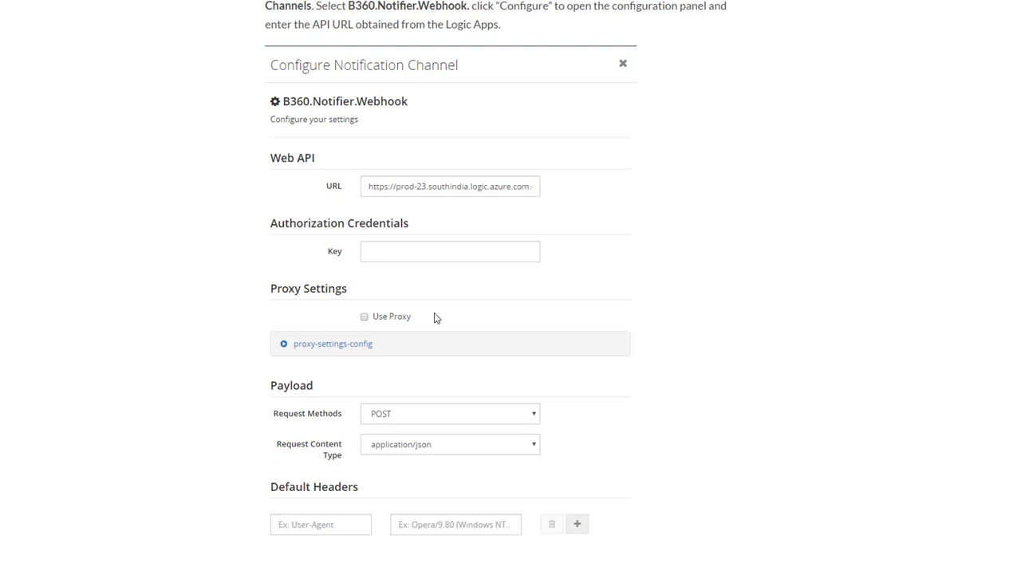
scroll(down, 3)
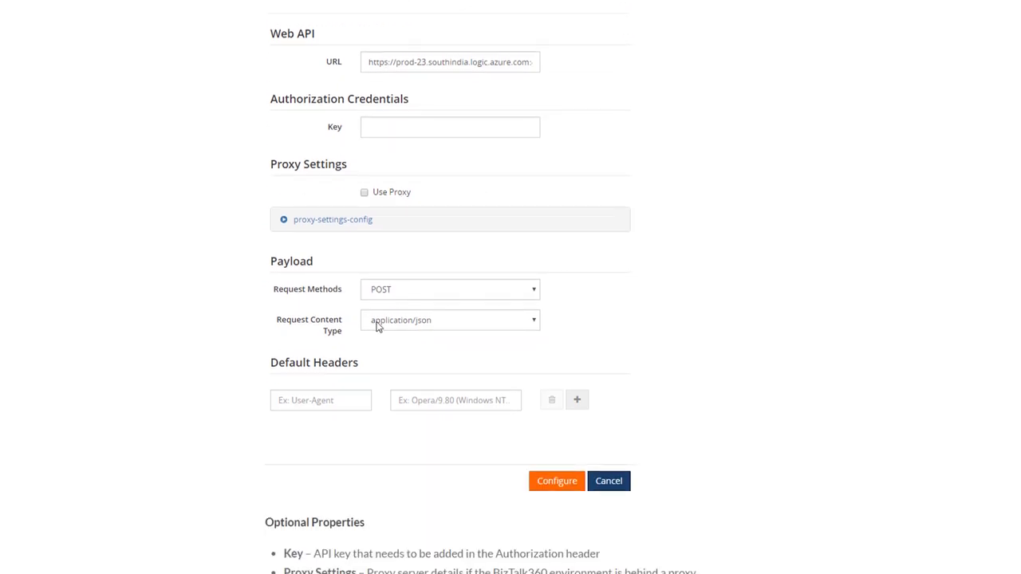
scroll(down, 3)
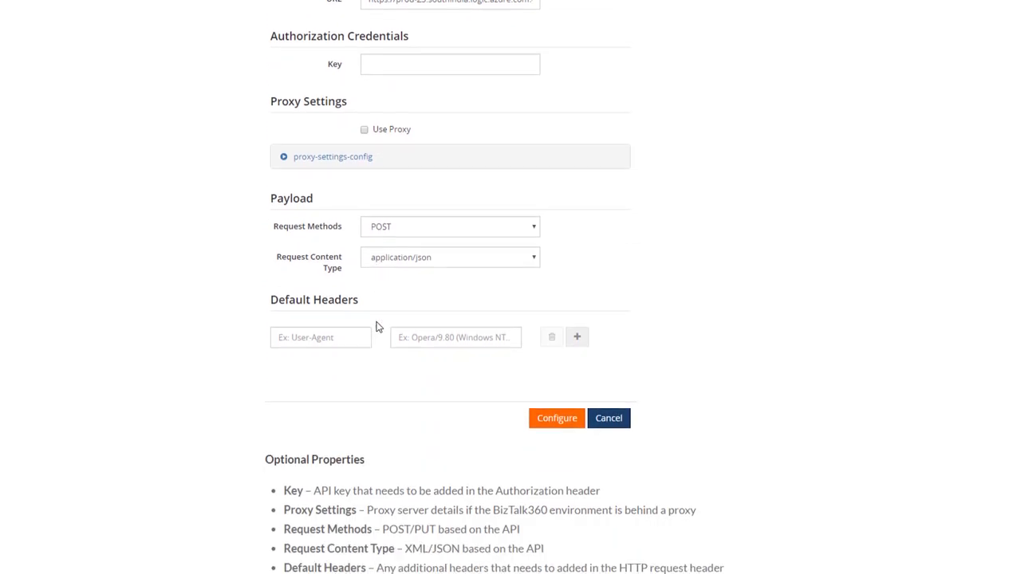
scroll(down, 3)
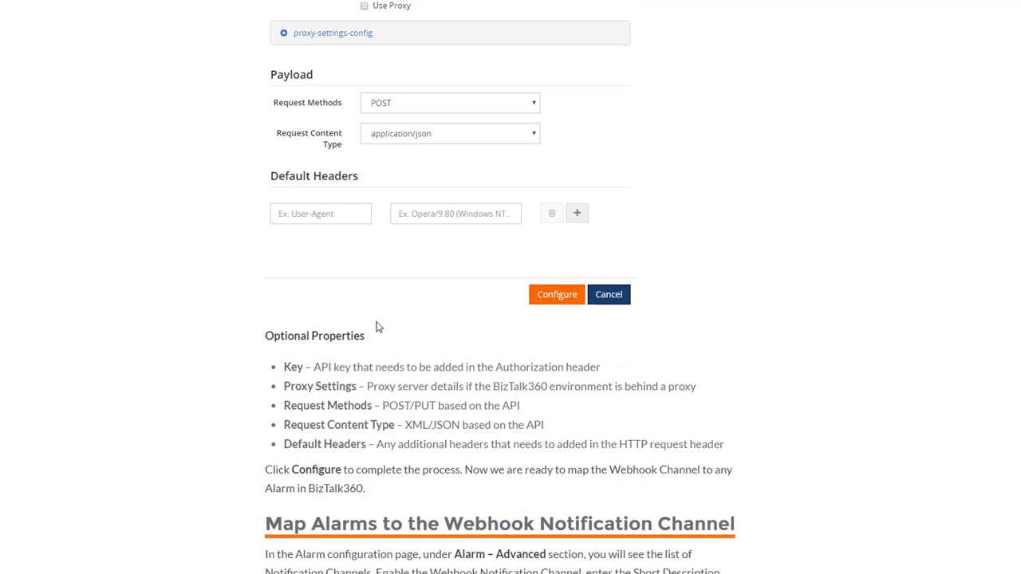
scroll(down, 3)
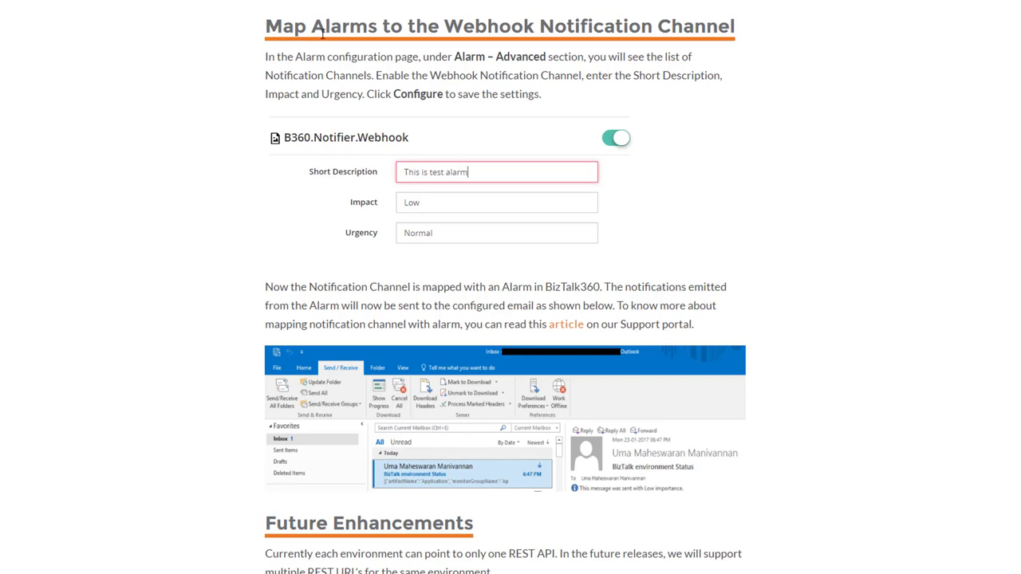
mouse_move(655, 46)
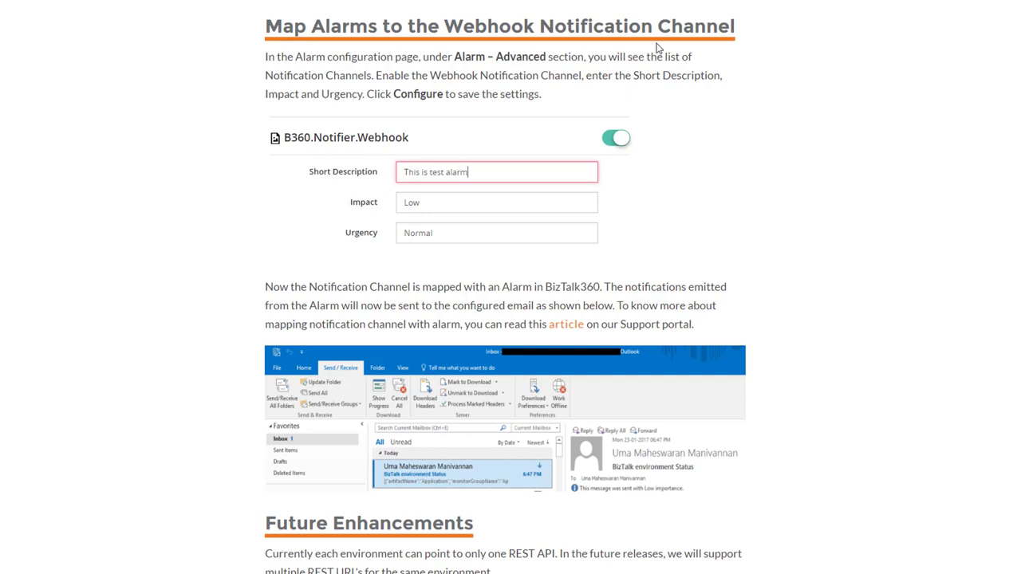
mouse_move(567, 303)
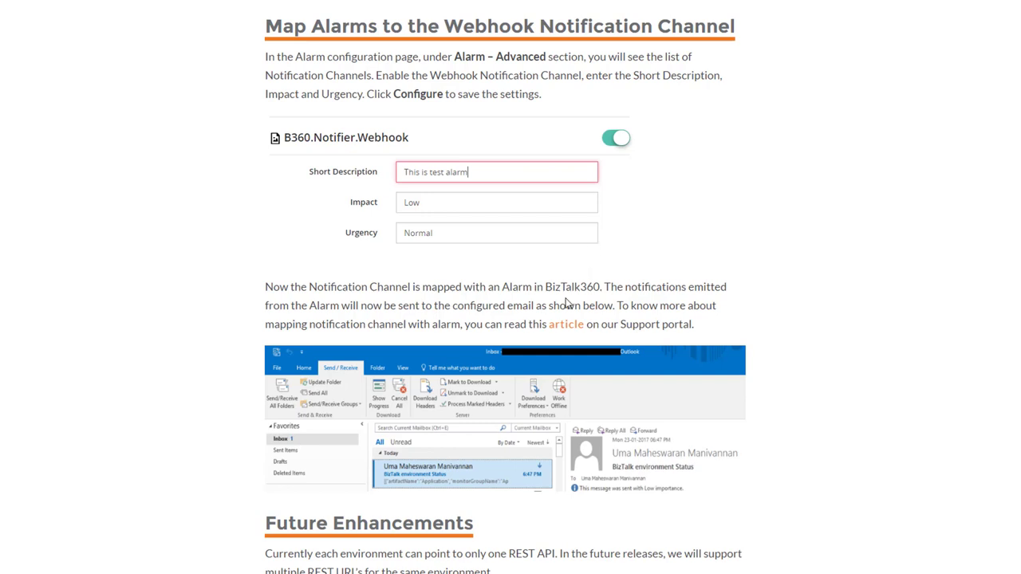
Scroll past the alarm mapping and email screenshots to Future Enhancements and Conclusion.
scroll(down, 3)
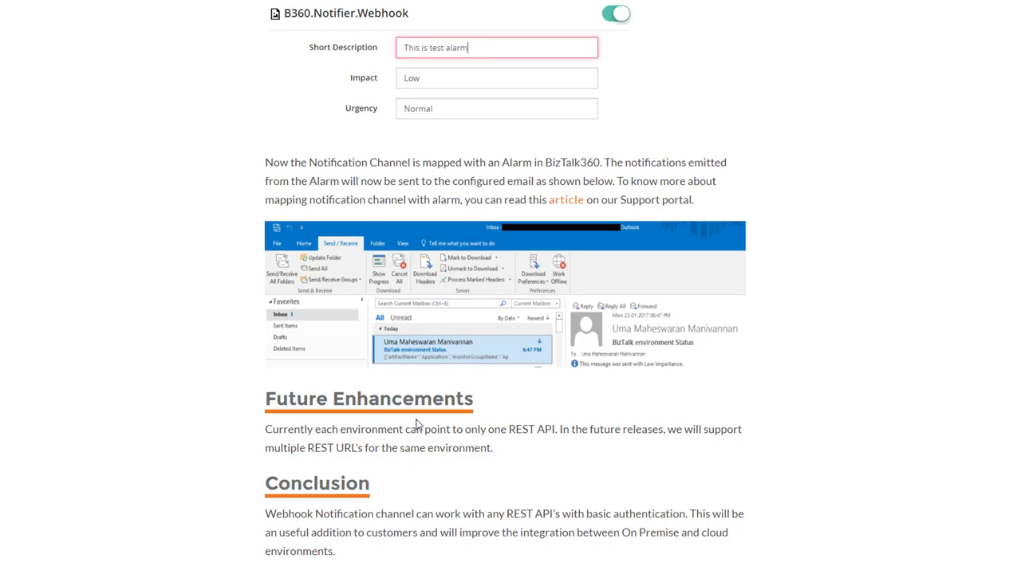
mouse_move(579, 278)
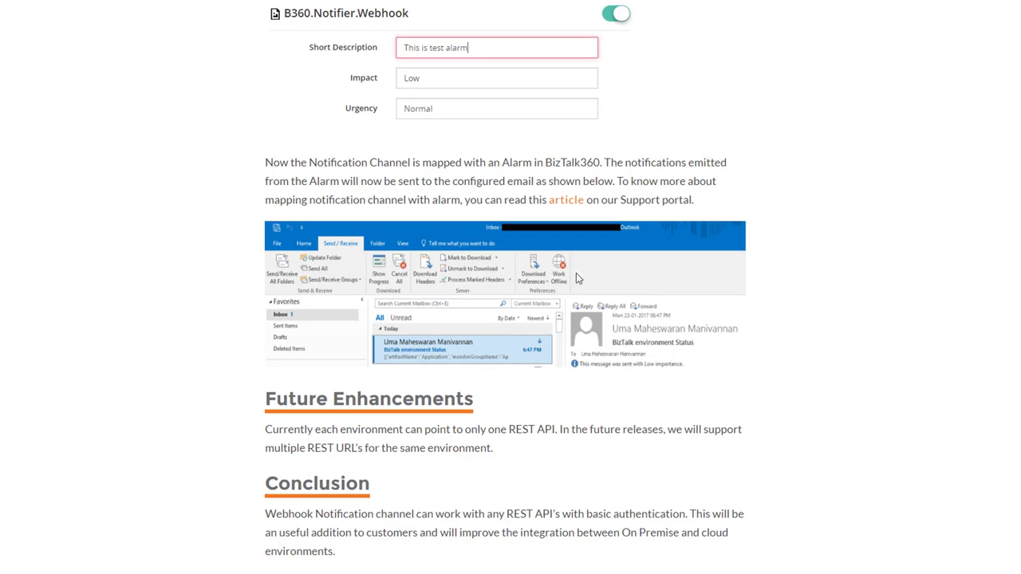
scroll(down, 3)
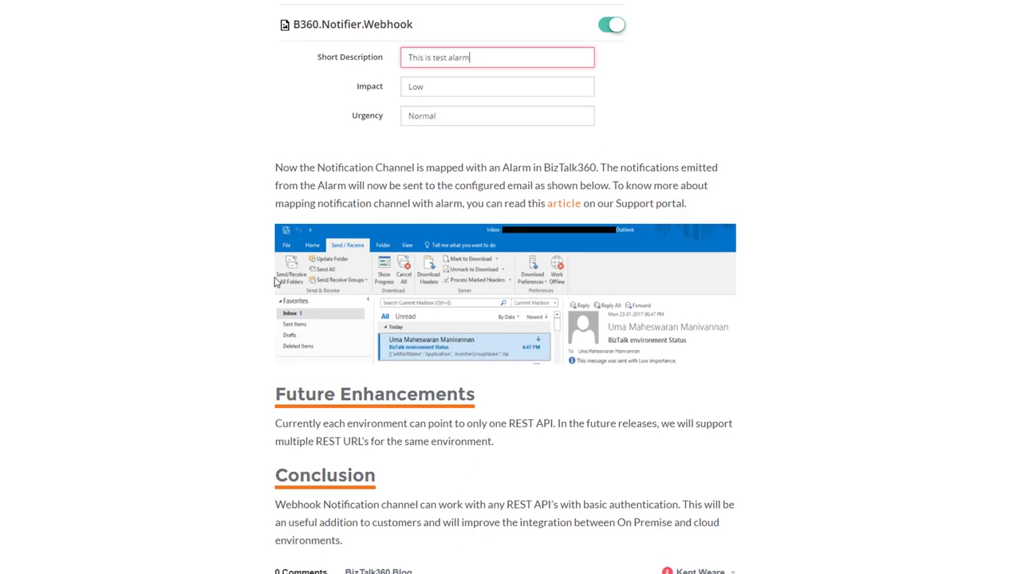